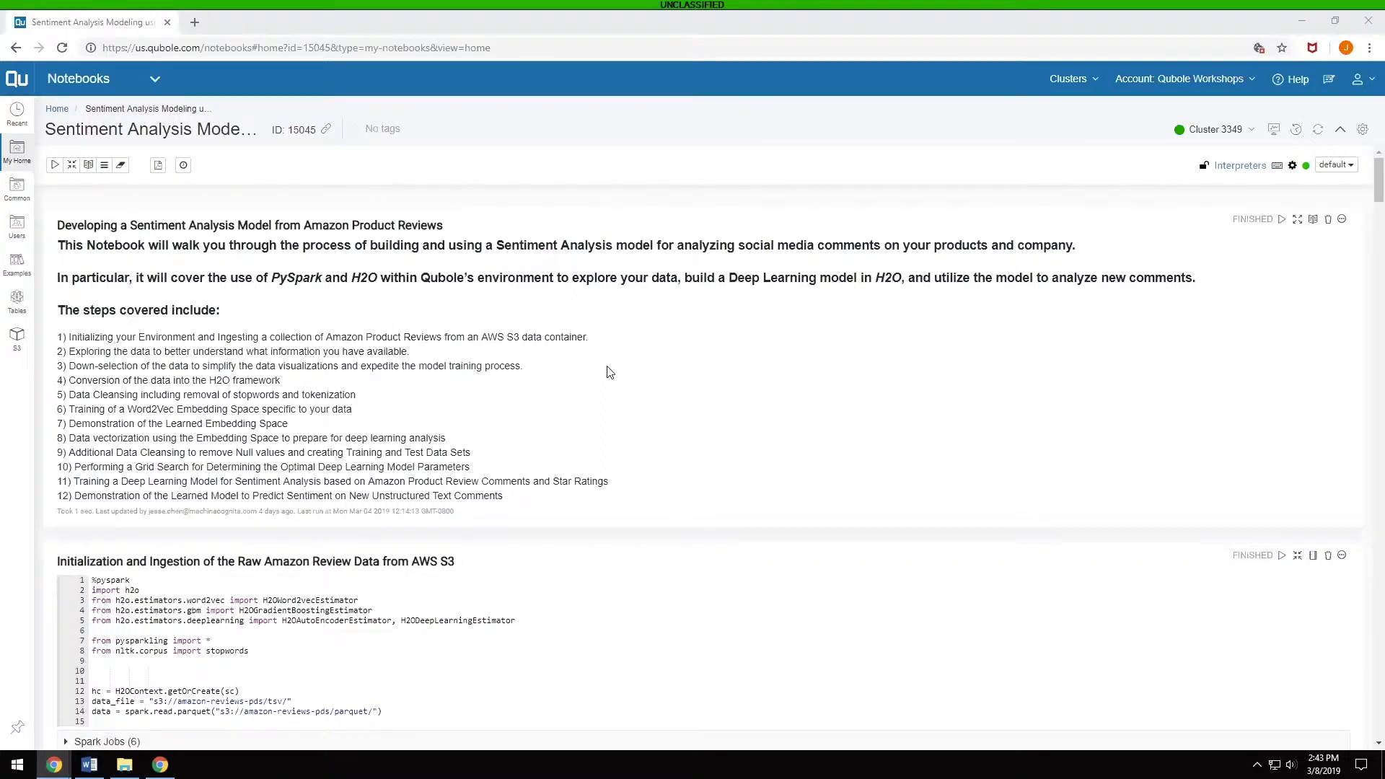
- Scroll down past the chart to the year-2004 filter reporting its review count
scroll("down", 3)
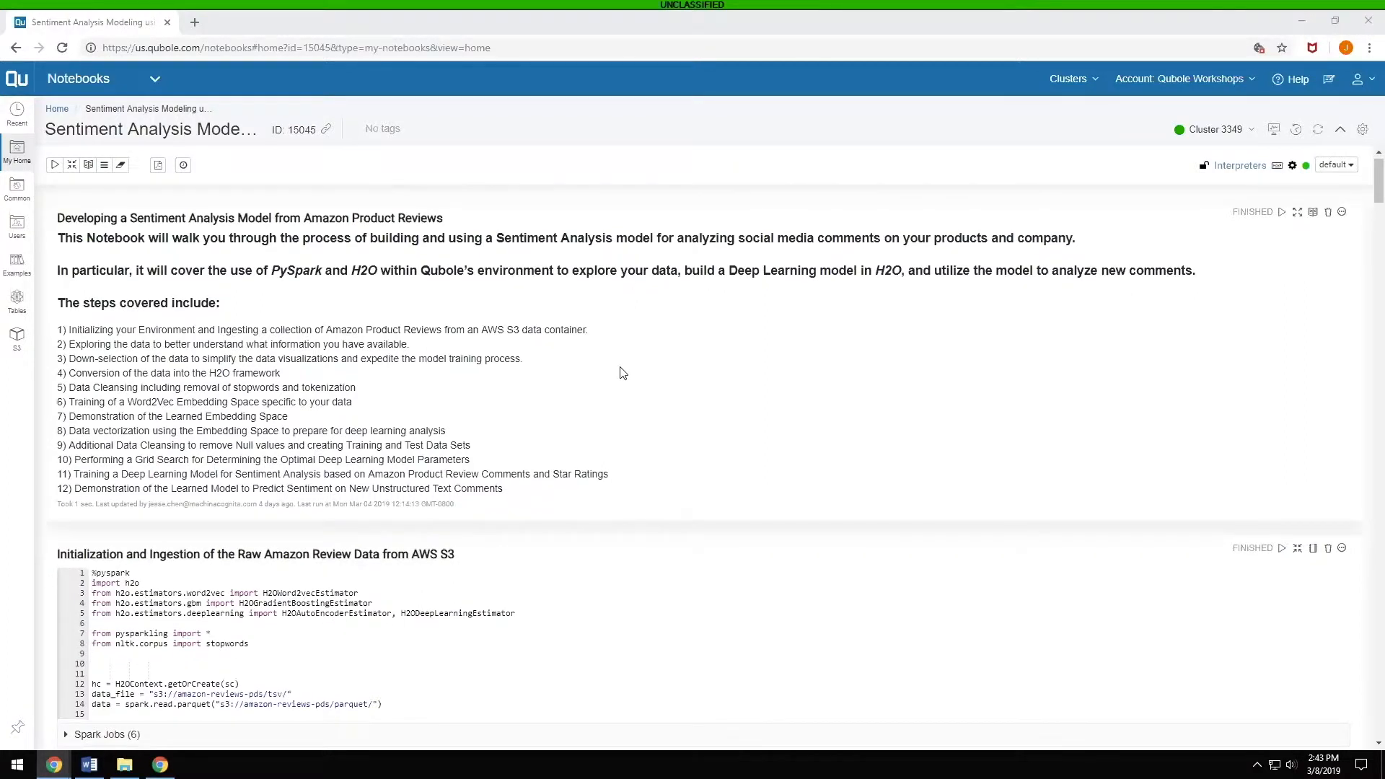
scroll("down", 3)
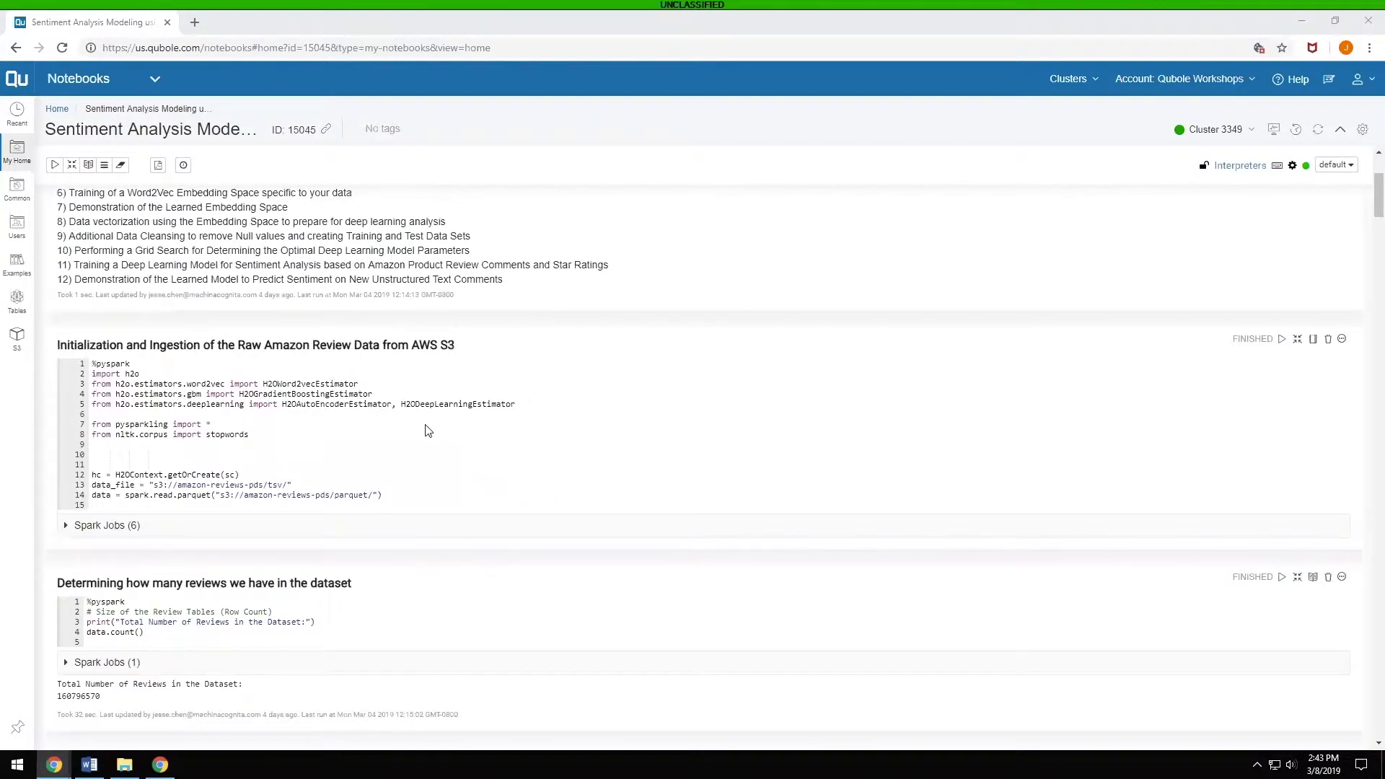
mouse_move(400, 375)
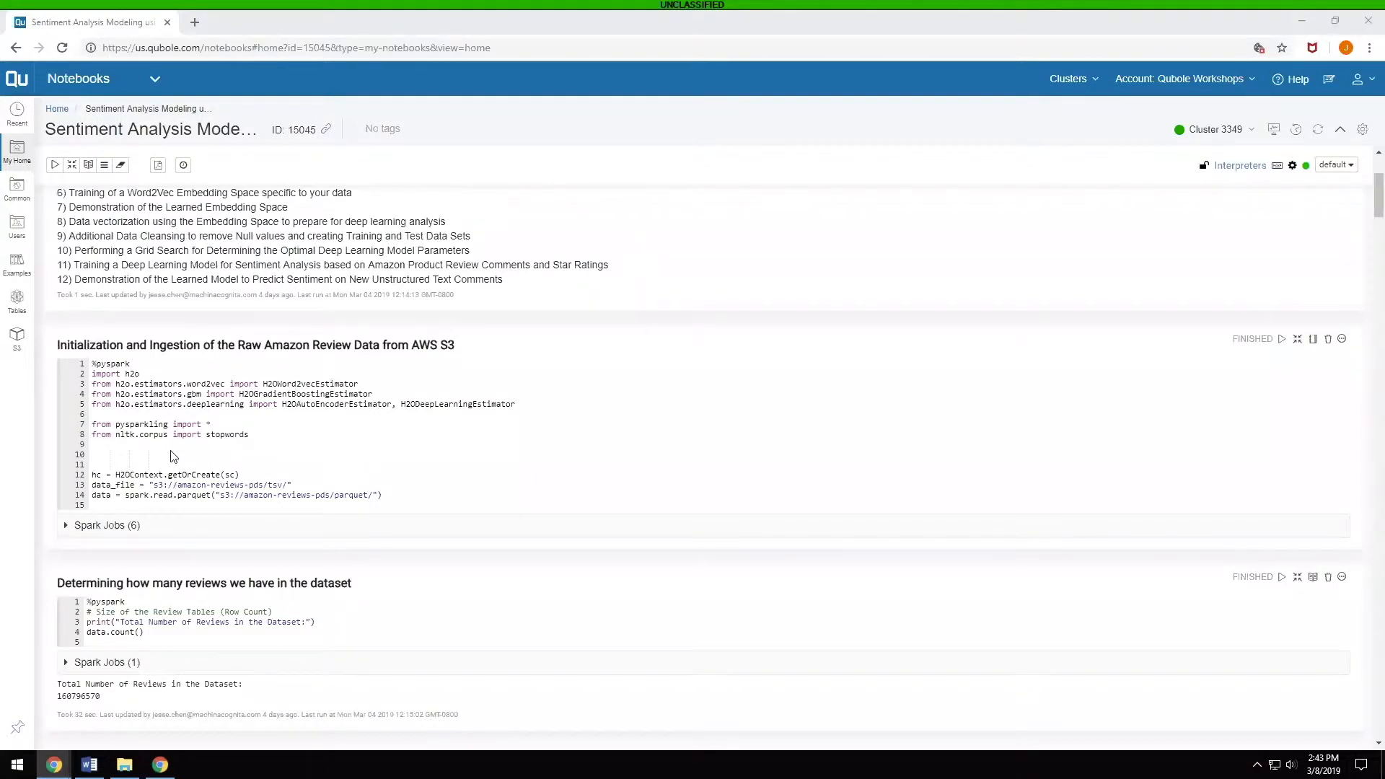
mouse_move(134, 430)
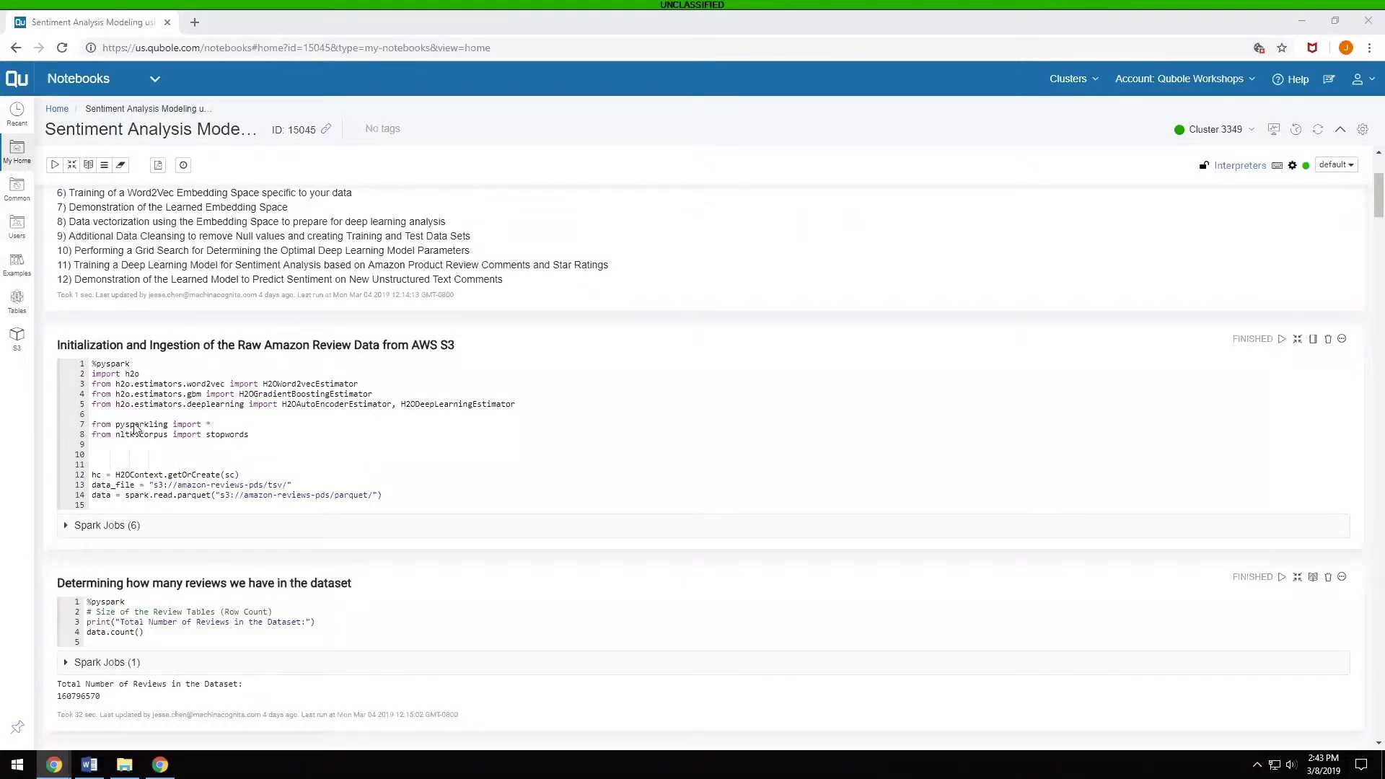
mouse_move(237, 443)
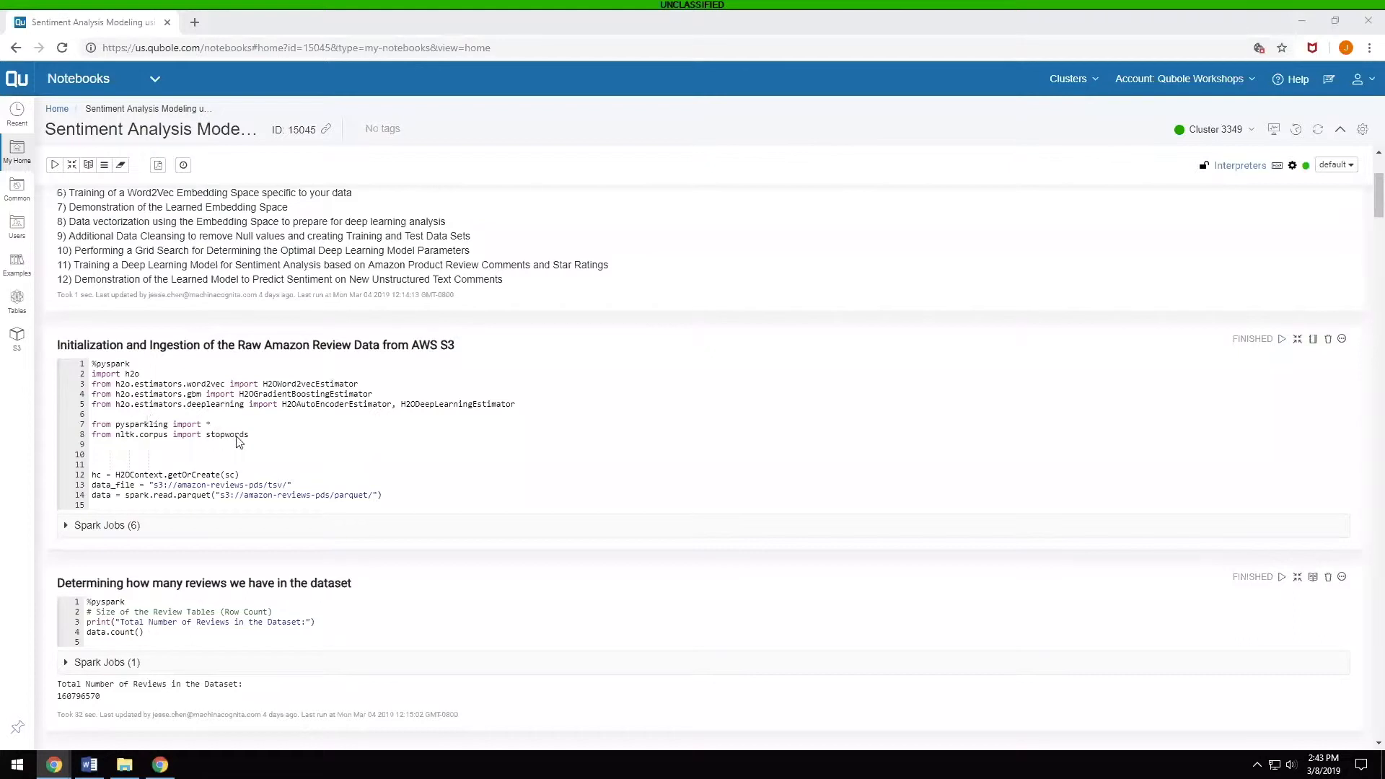
mouse_move(176, 543)
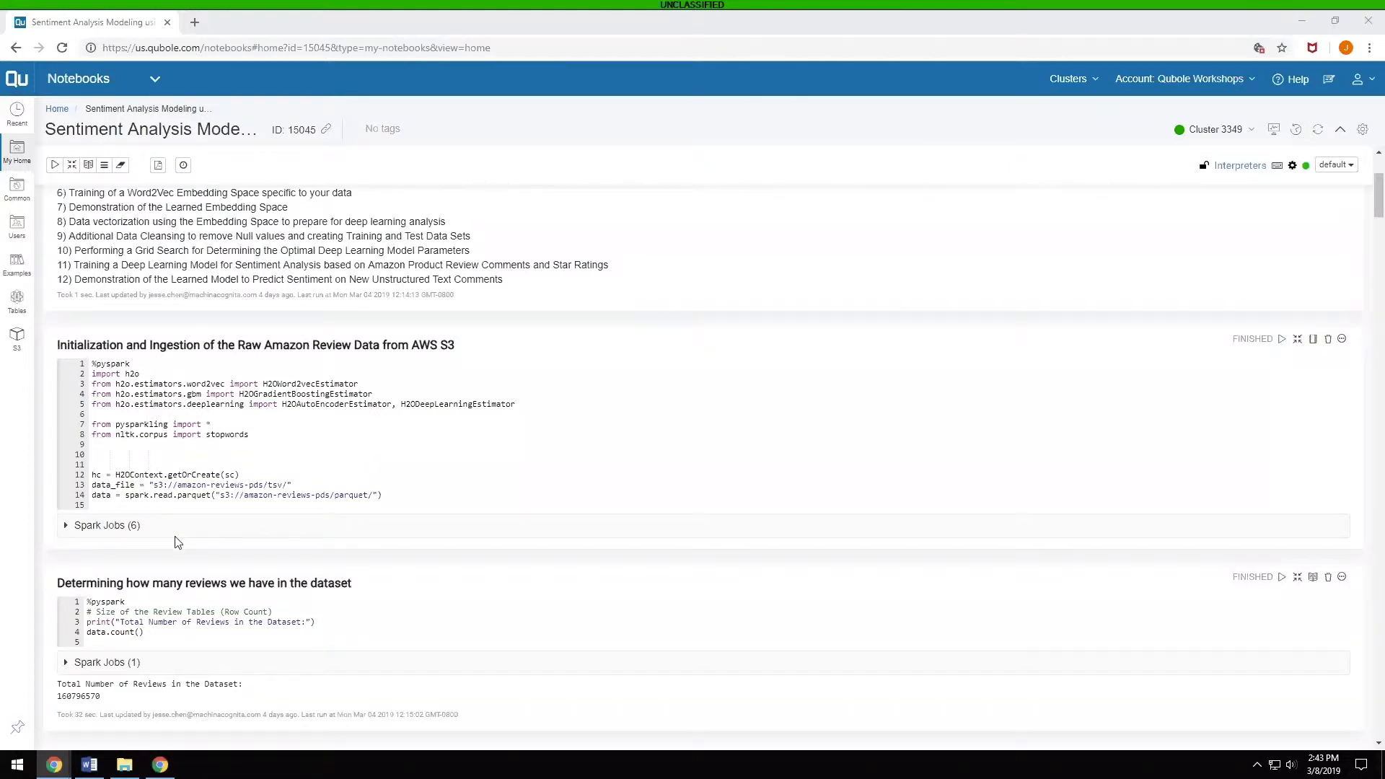
mouse_move(193, 502)
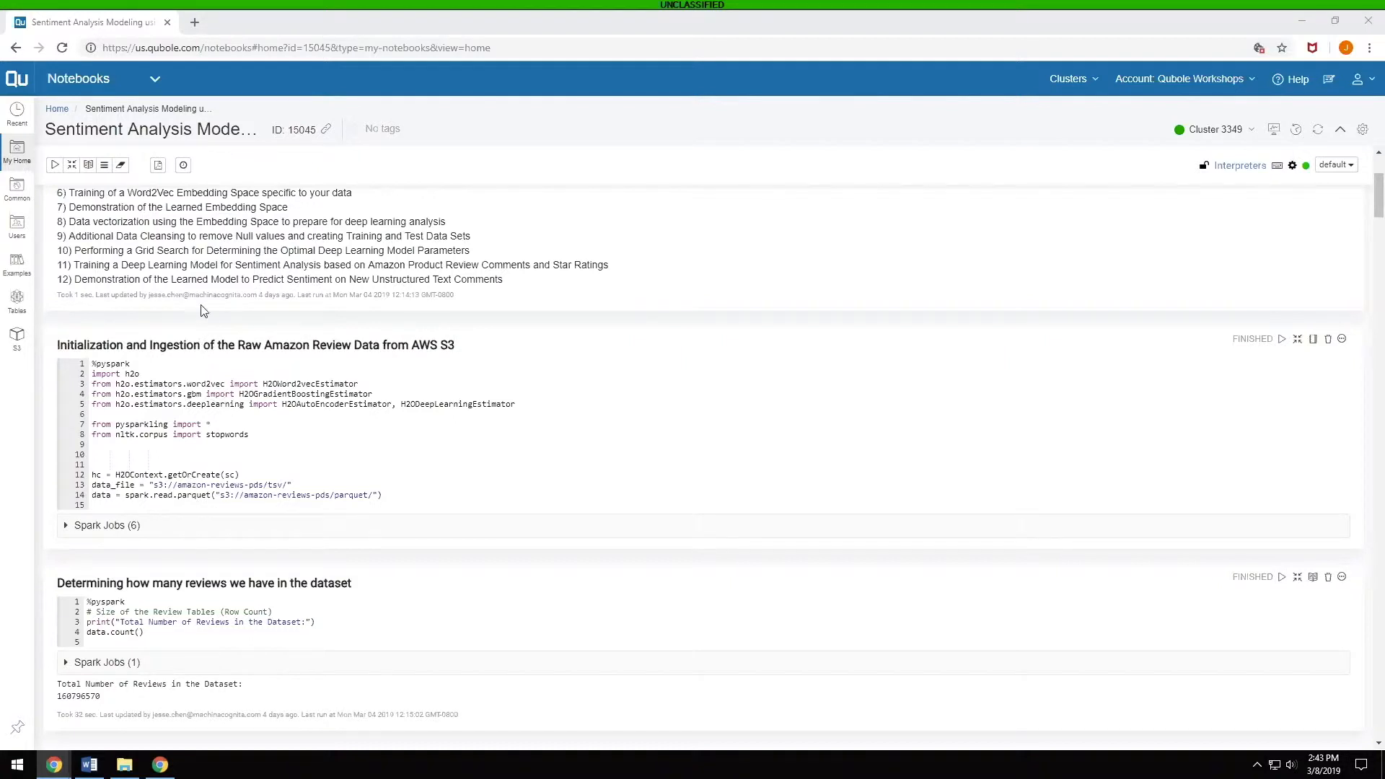
scroll("down", 3)
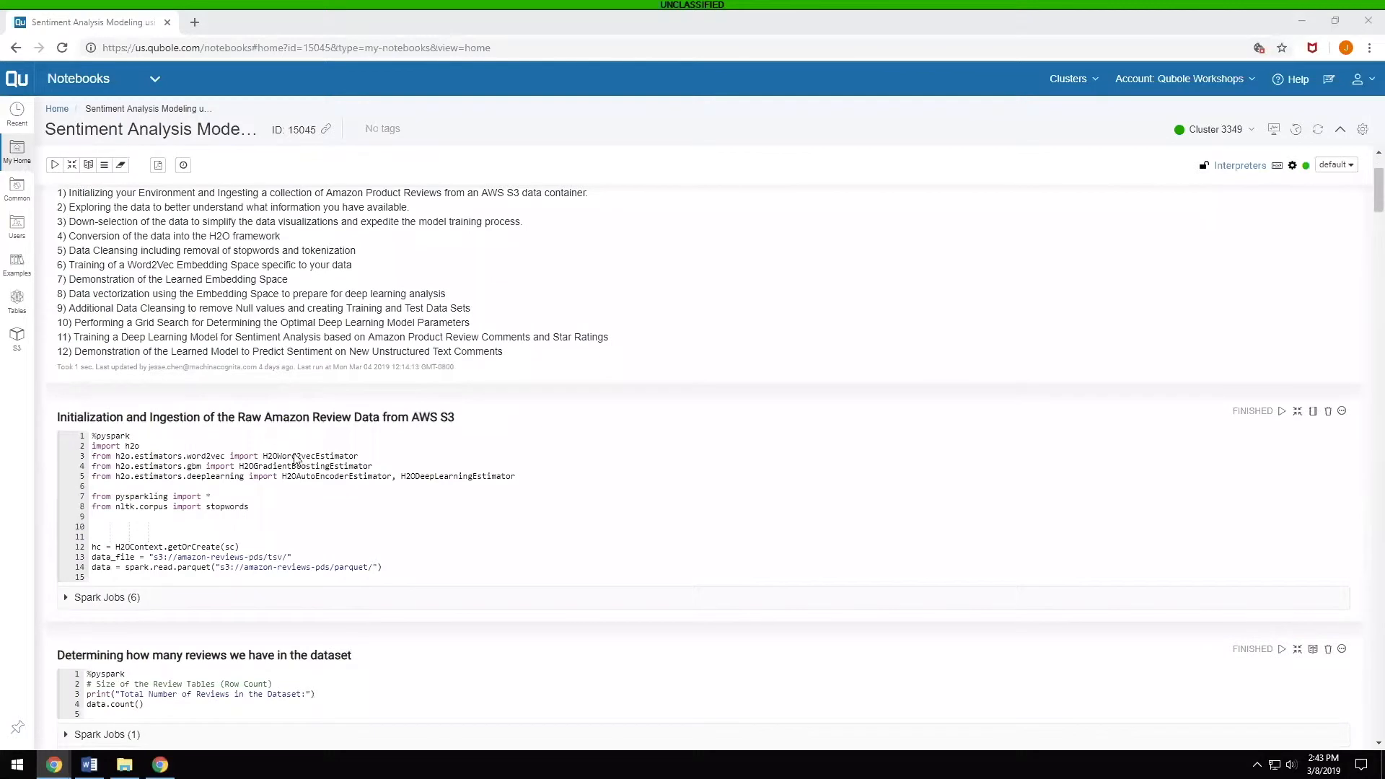
scroll("down", 3)
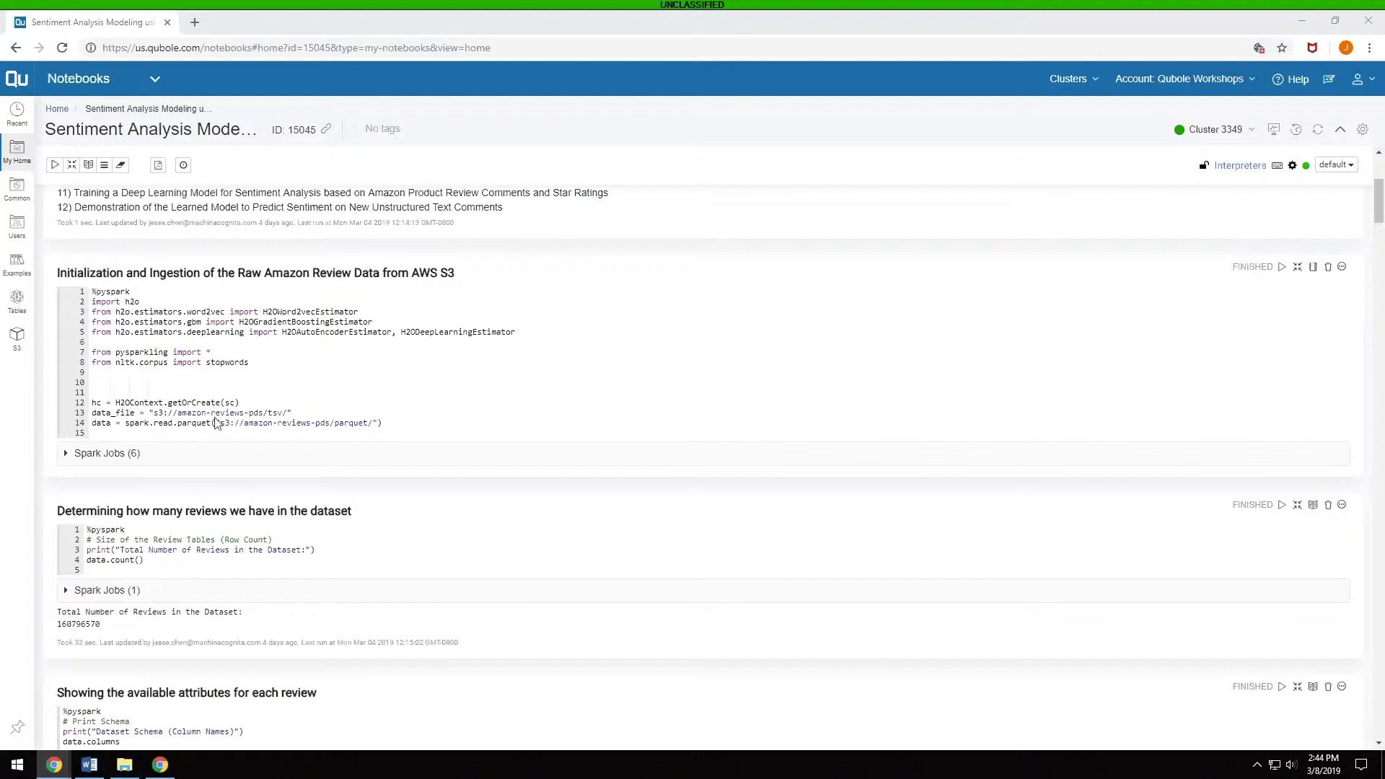
mouse_move(223, 431)
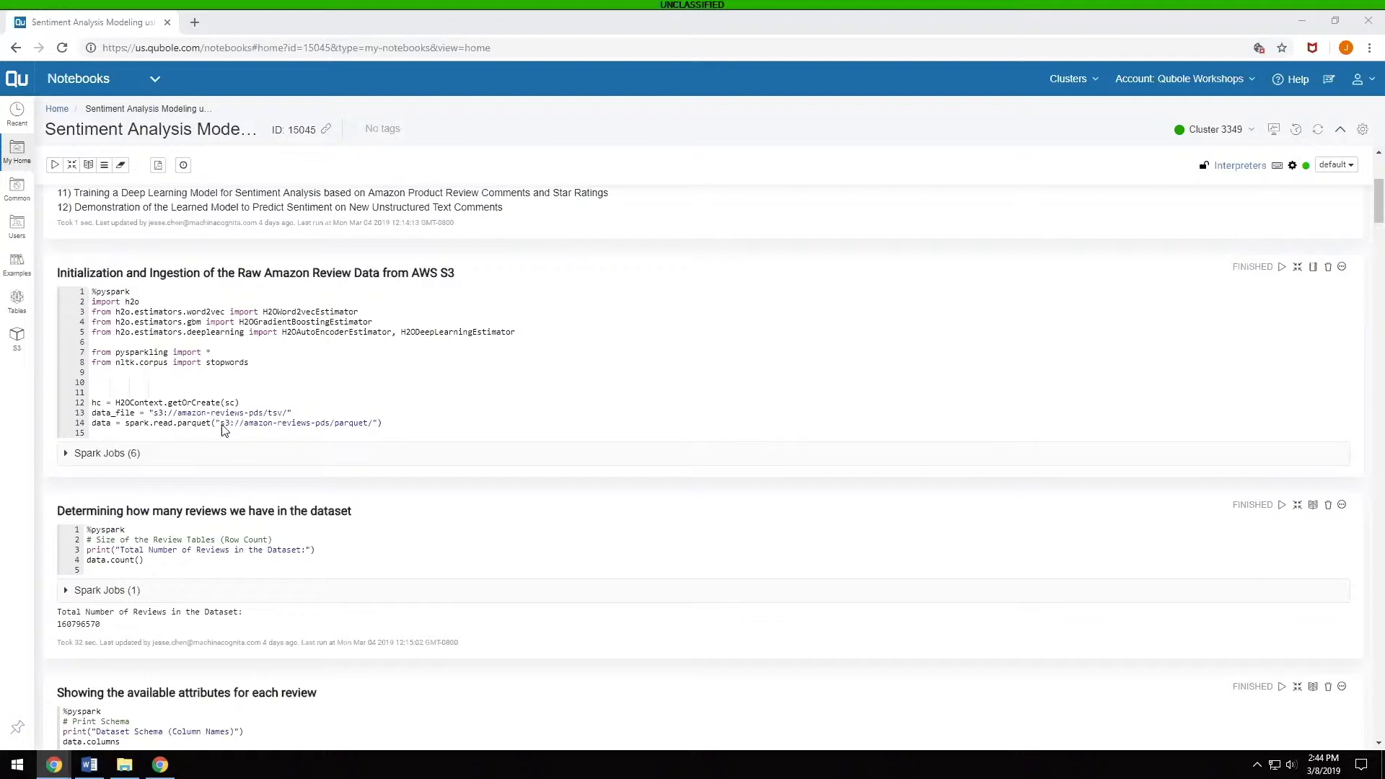
mouse_move(320, 433)
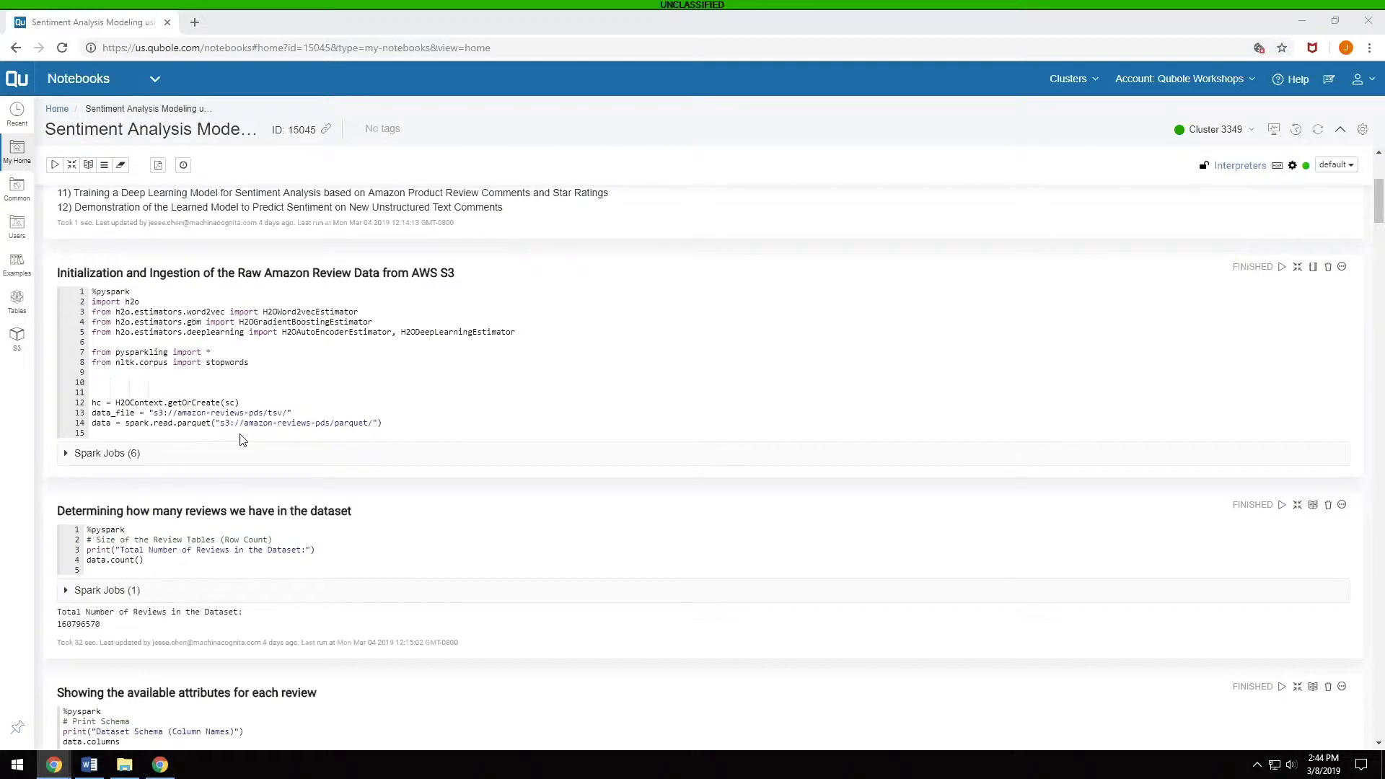
mouse_move(349, 442)
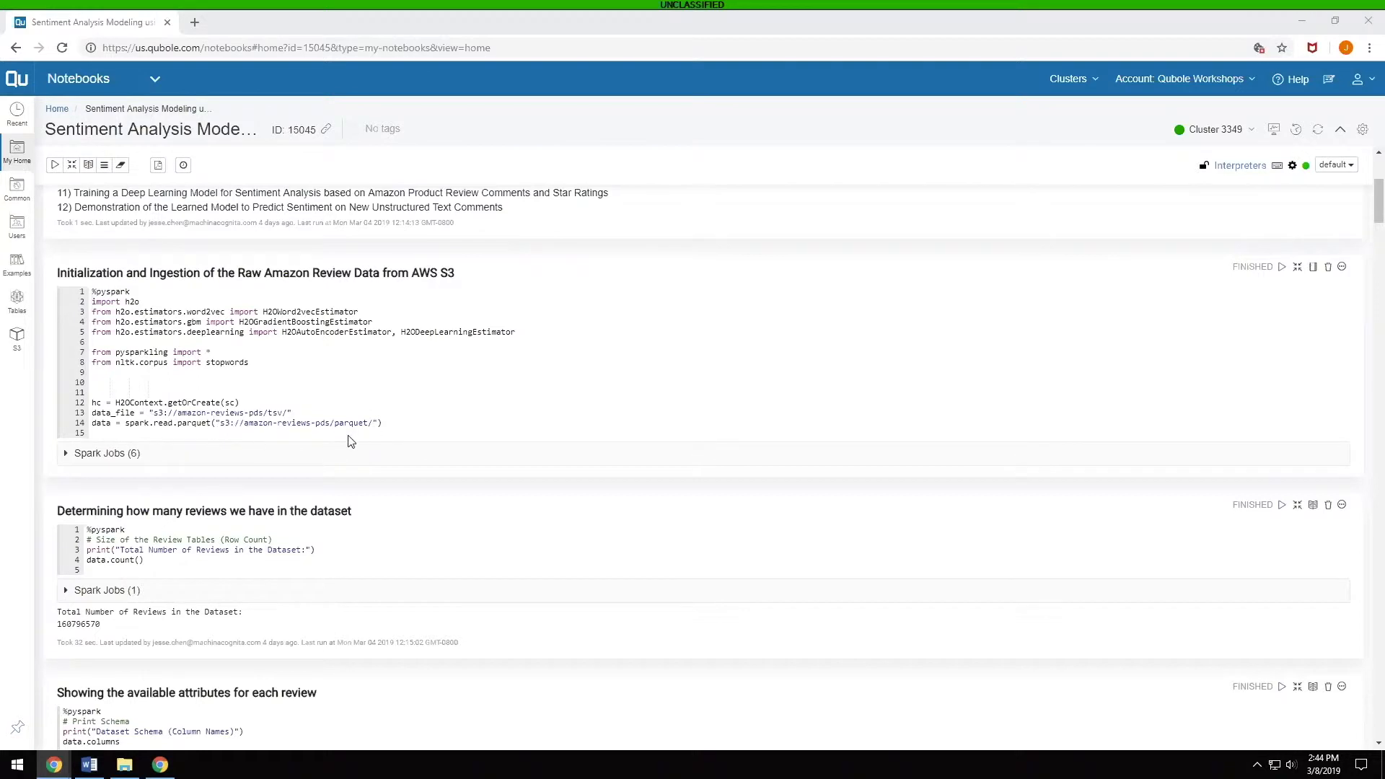
scroll("down", 3)
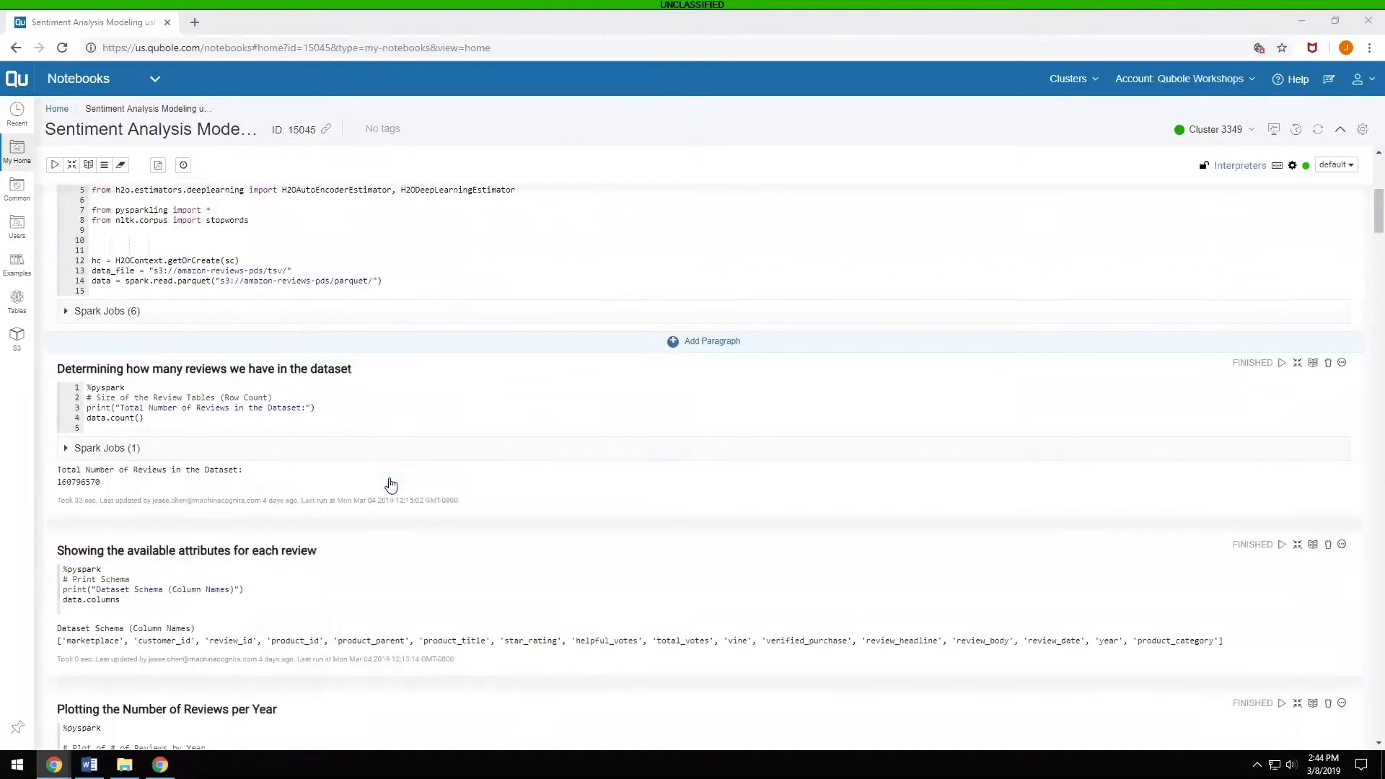
scroll("down", 3)
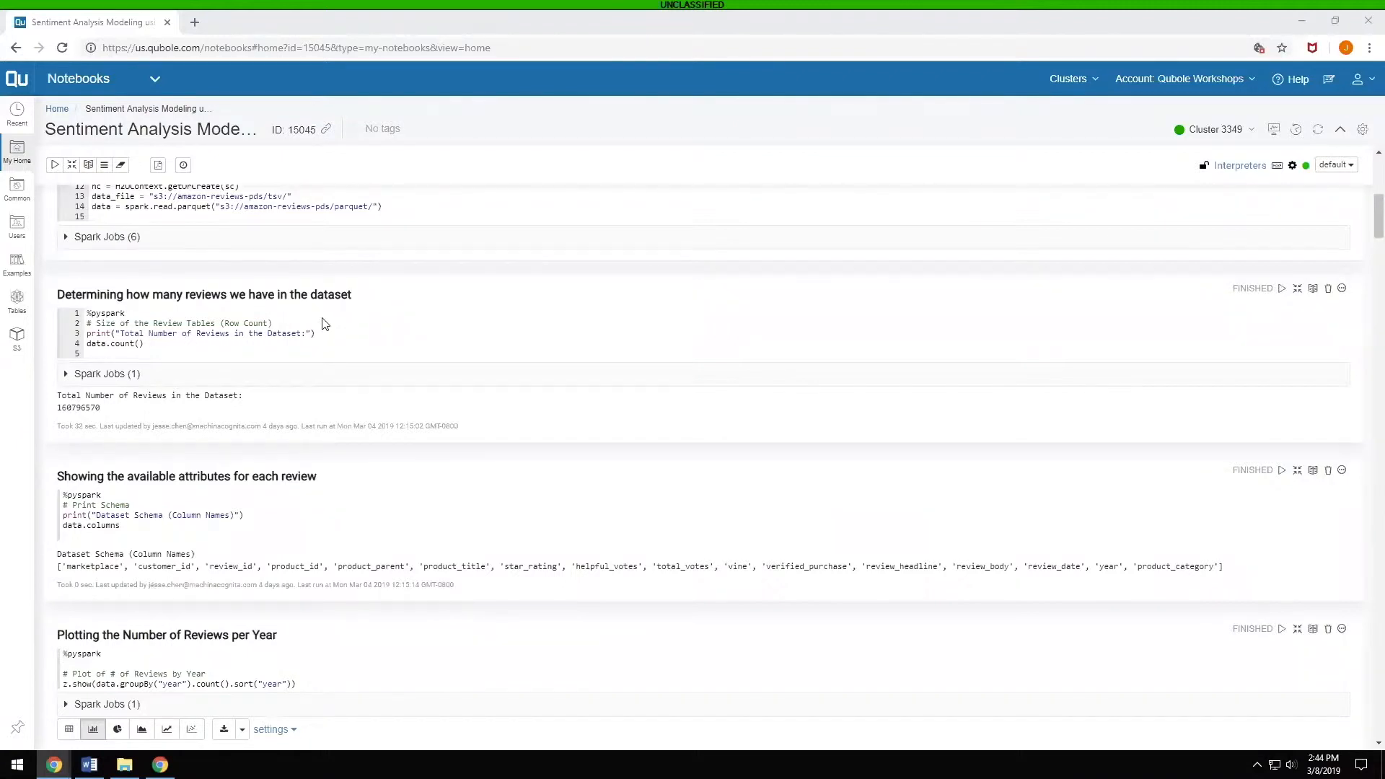
mouse_move(111, 423)
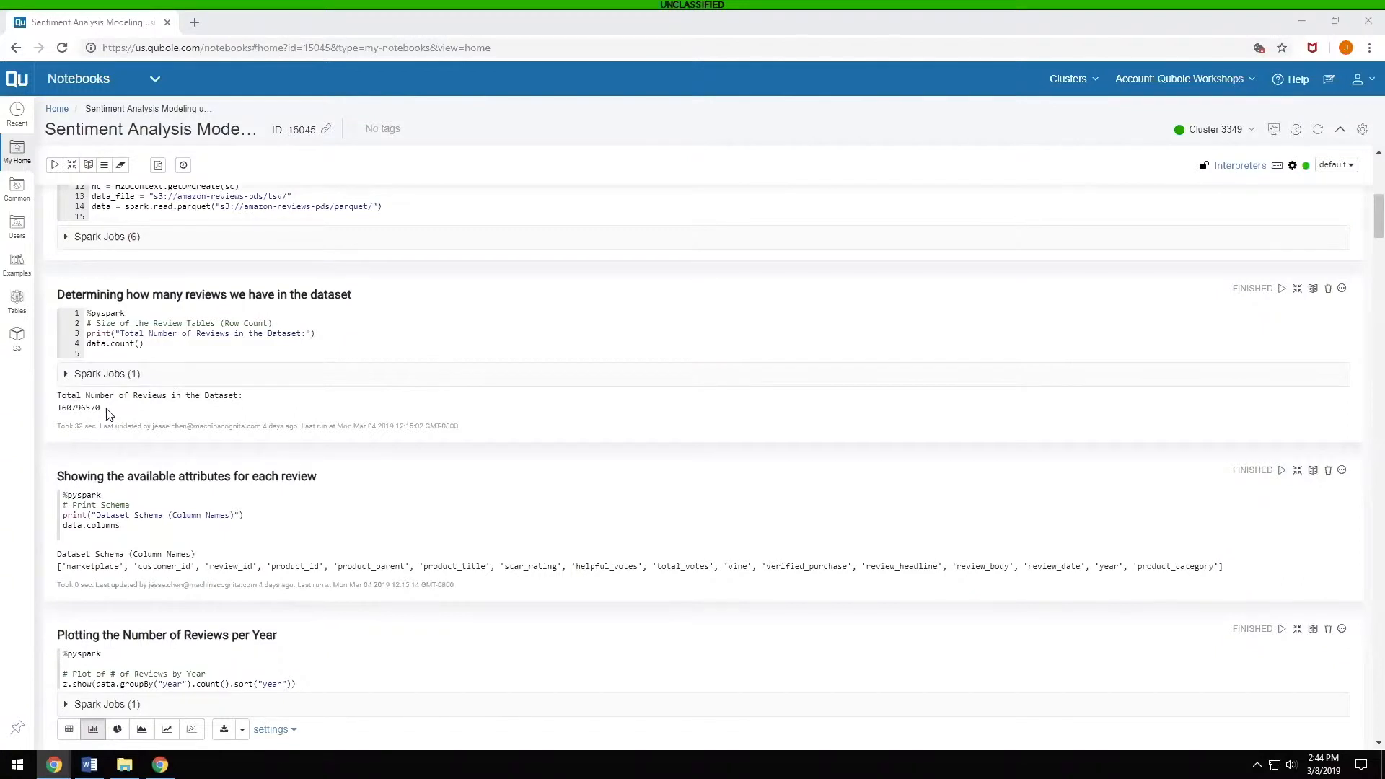
mouse_move(111, 346)
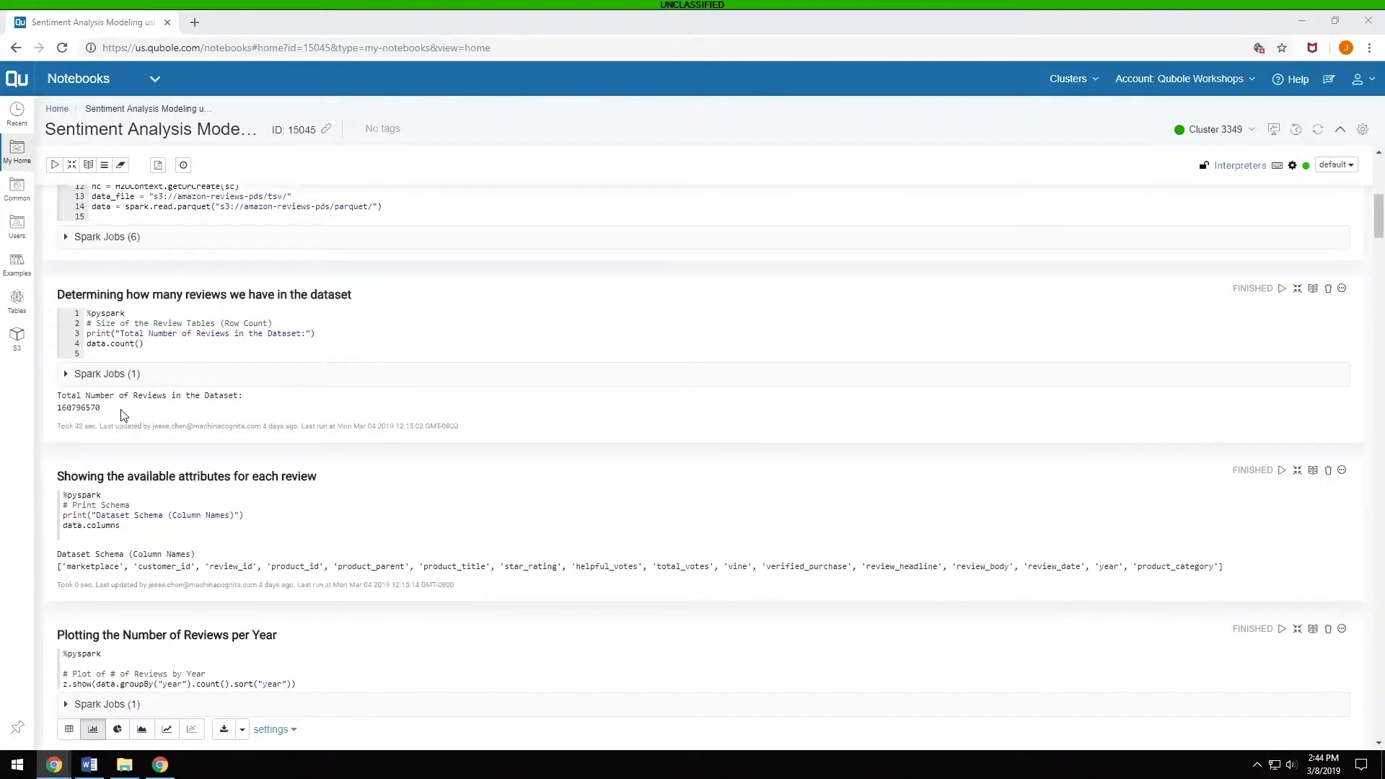
mouse_move(220, 413)
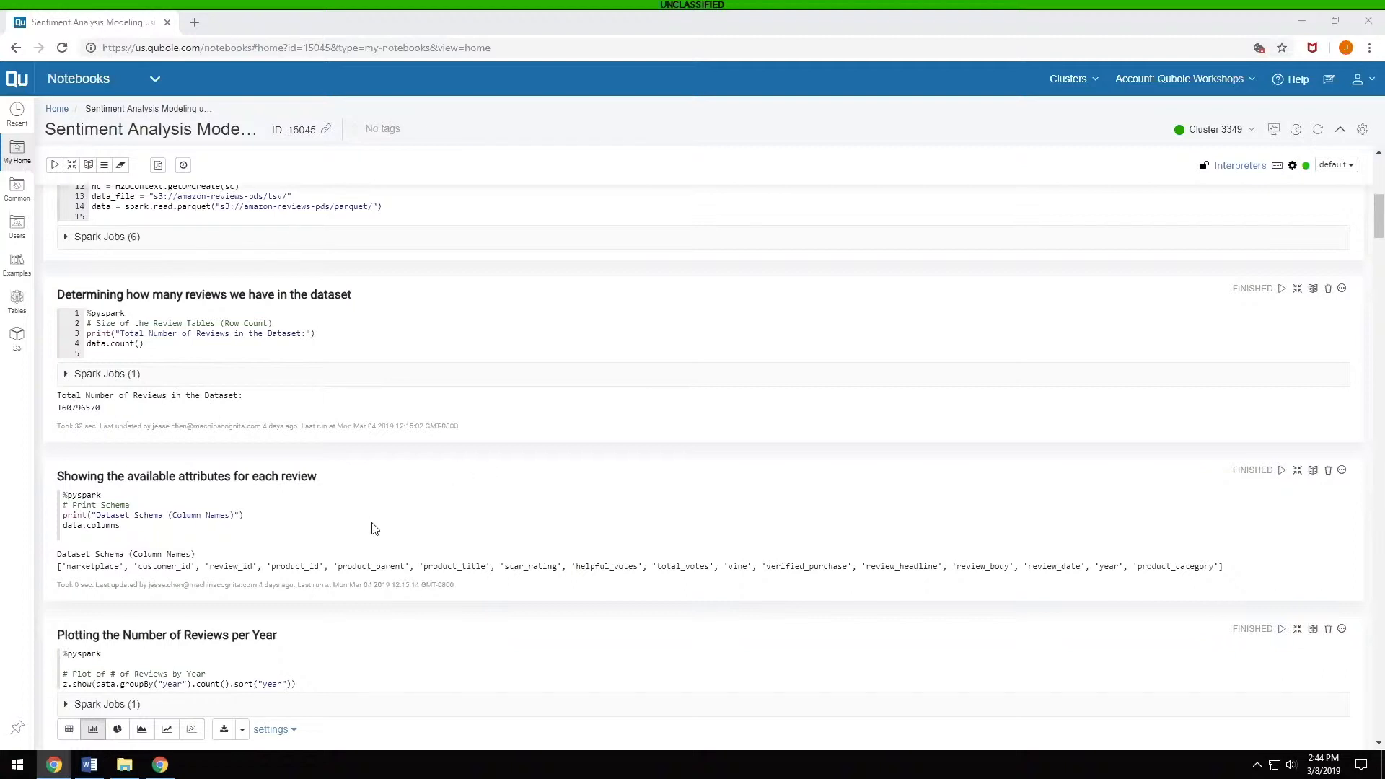
scroll("down", 3)
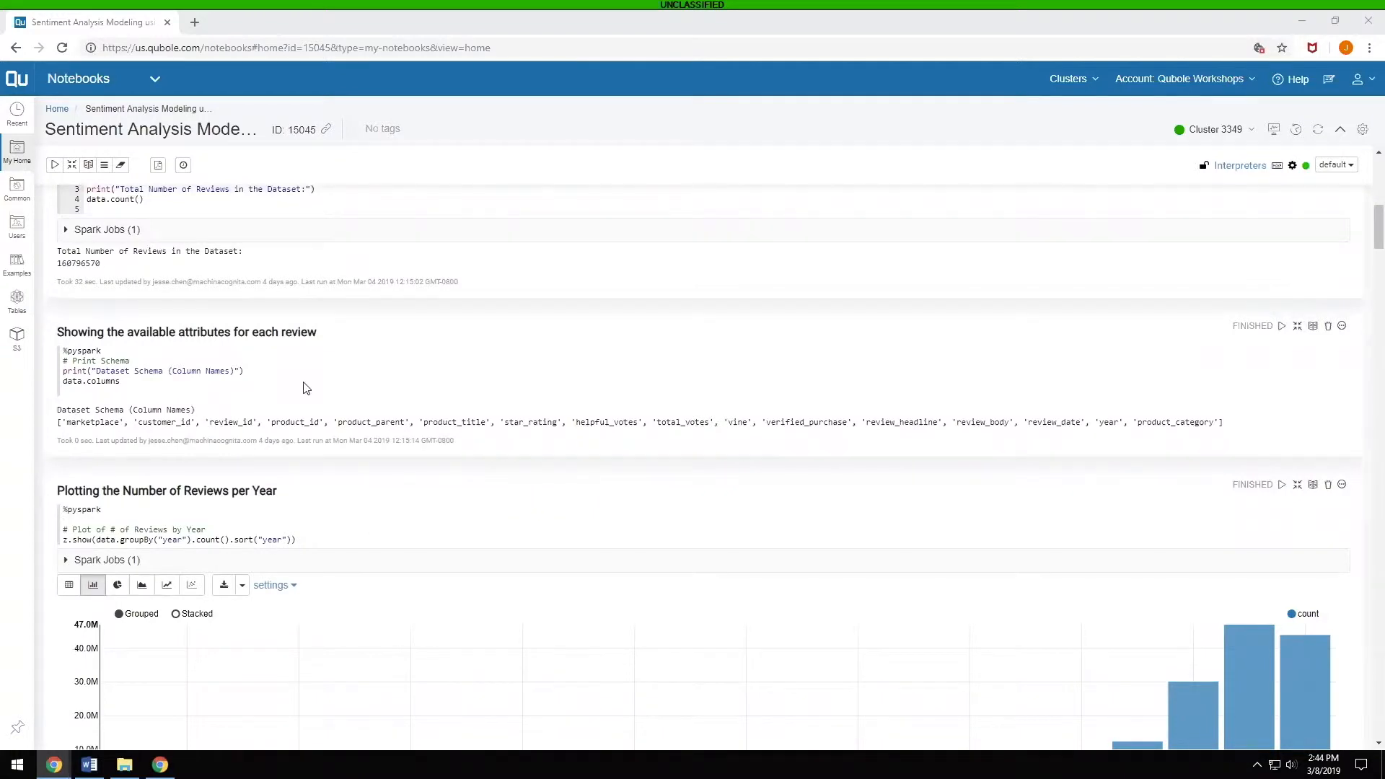
mouse_move(163, 383)
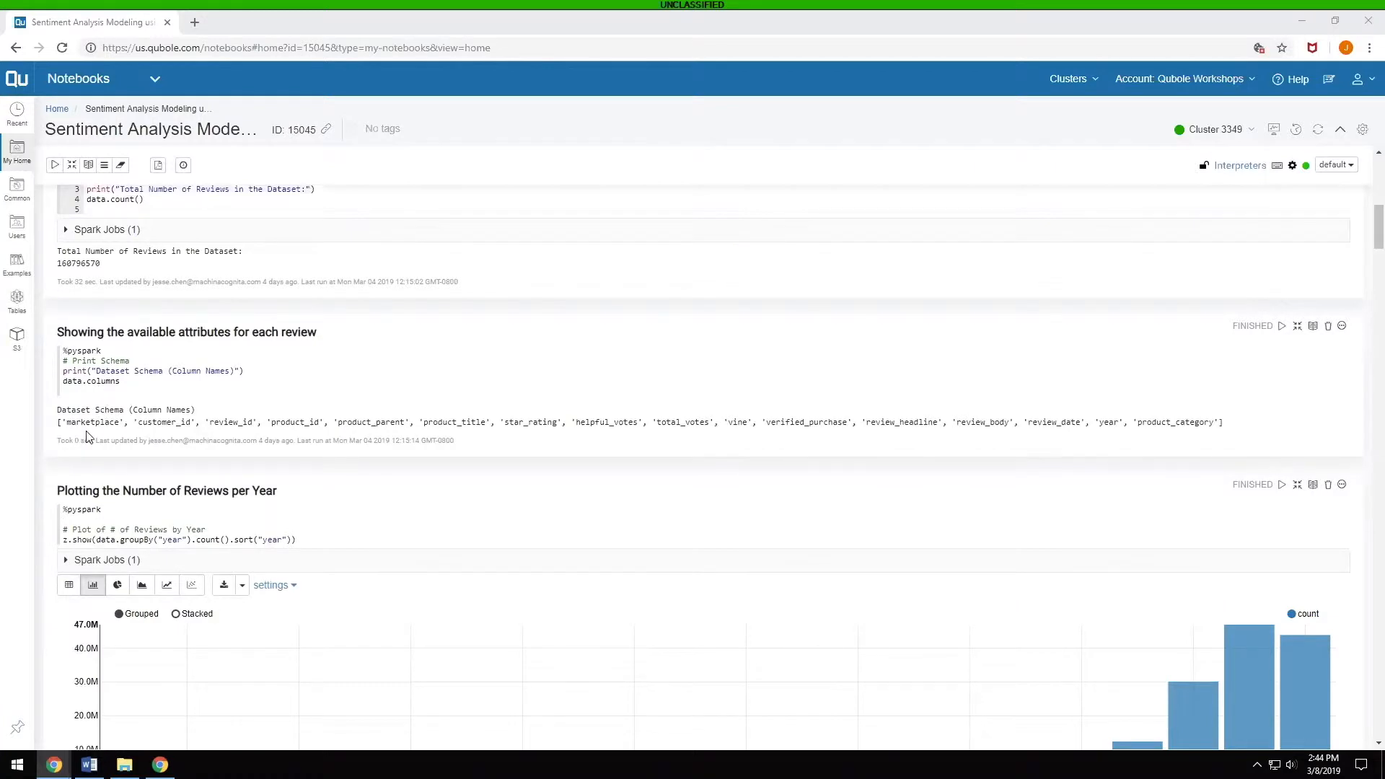
mouse_move(187, 441)
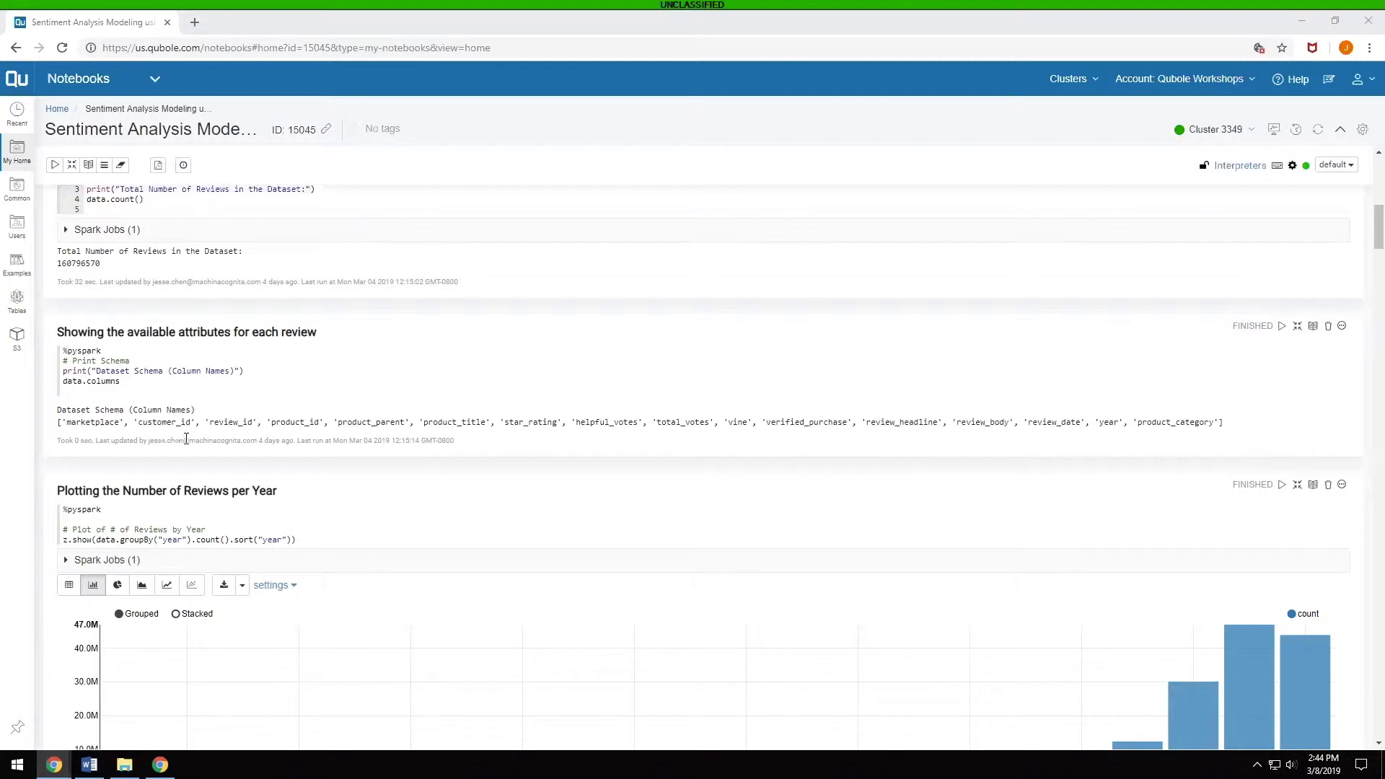
mouse_move(457, 441)
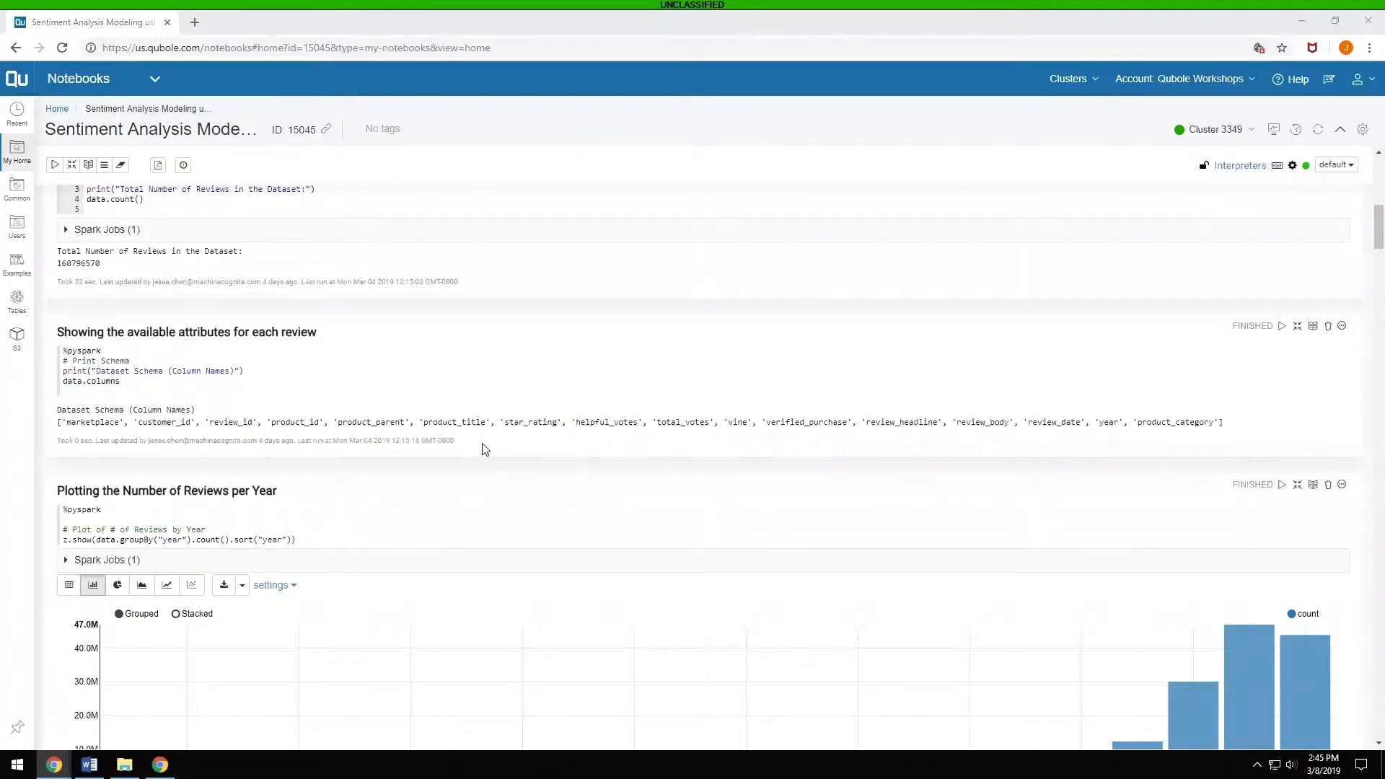
mouse_move(211, 436)
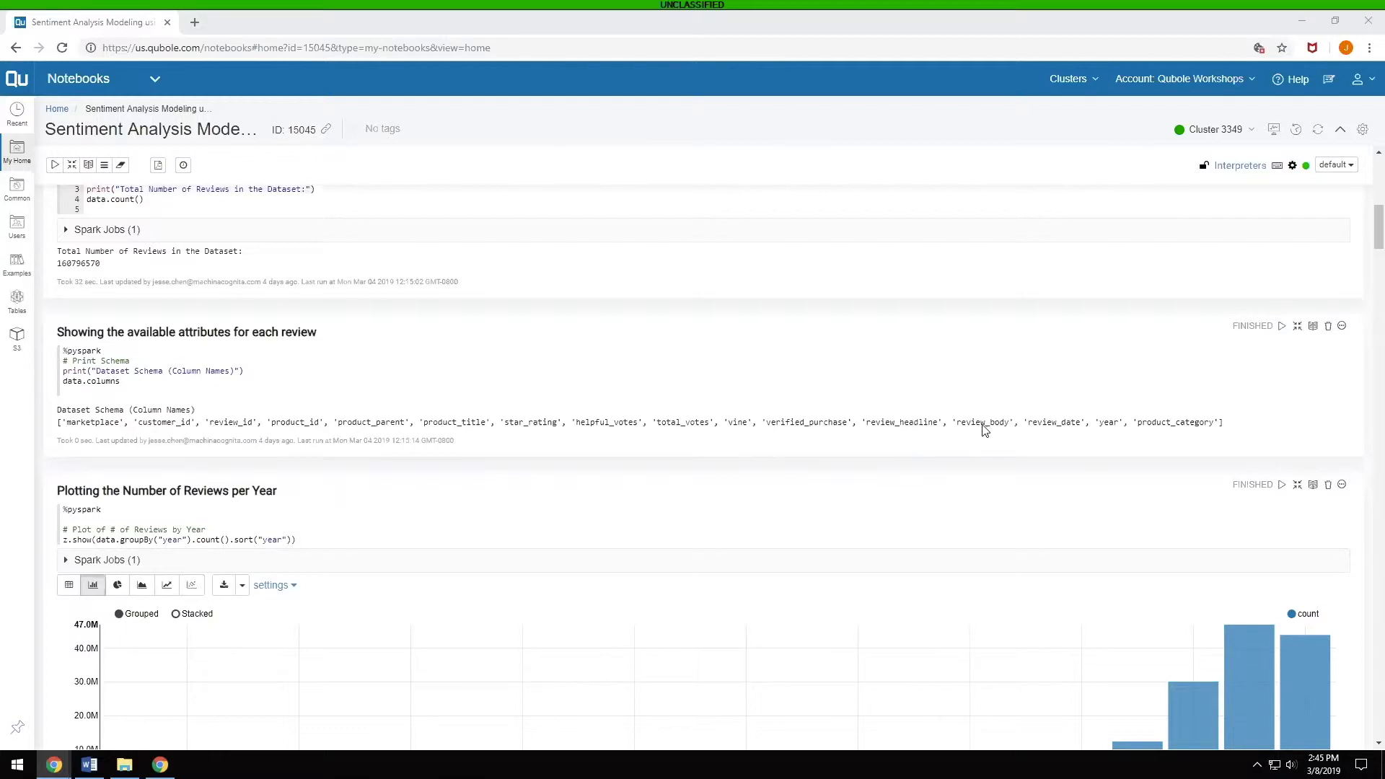
mouse_move(526, 418)
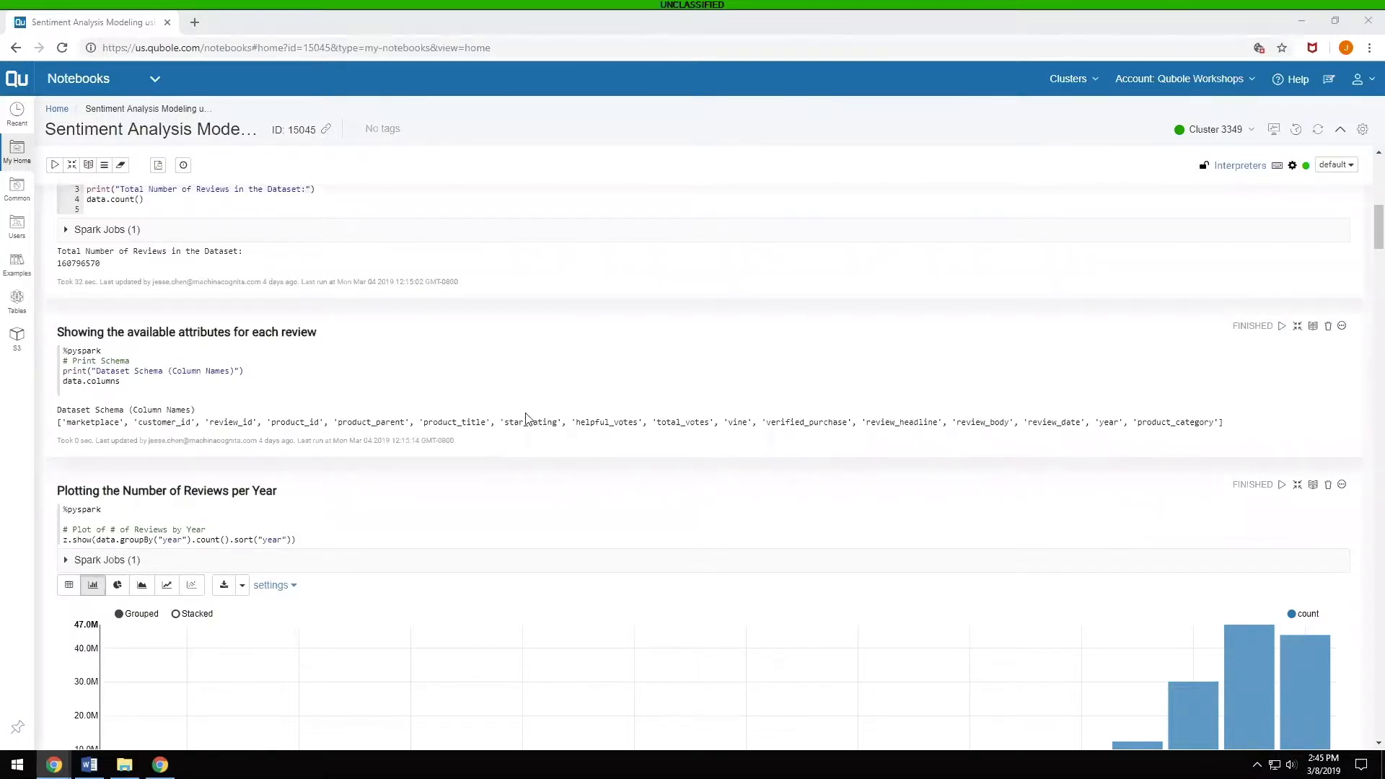
mouse_move(1165, 418)
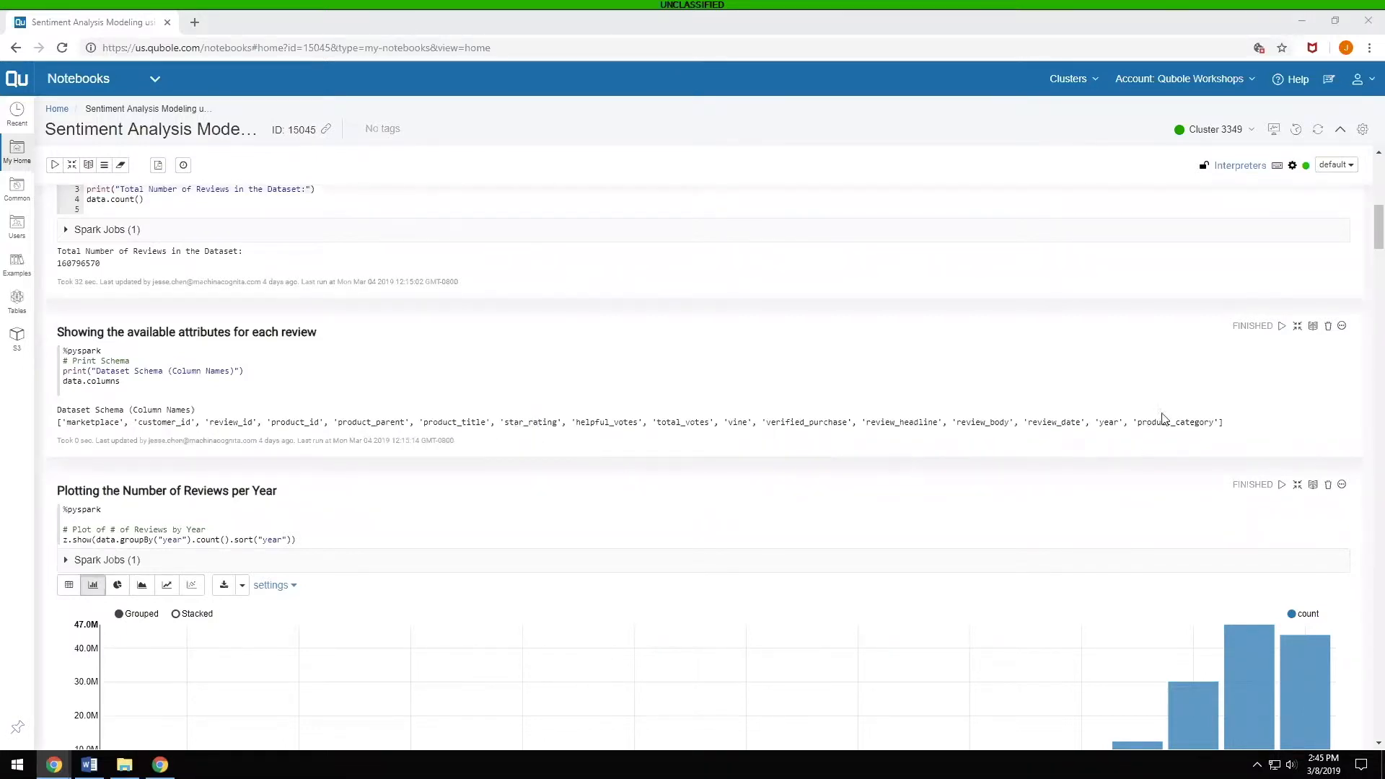
mouse_move(596, 459)
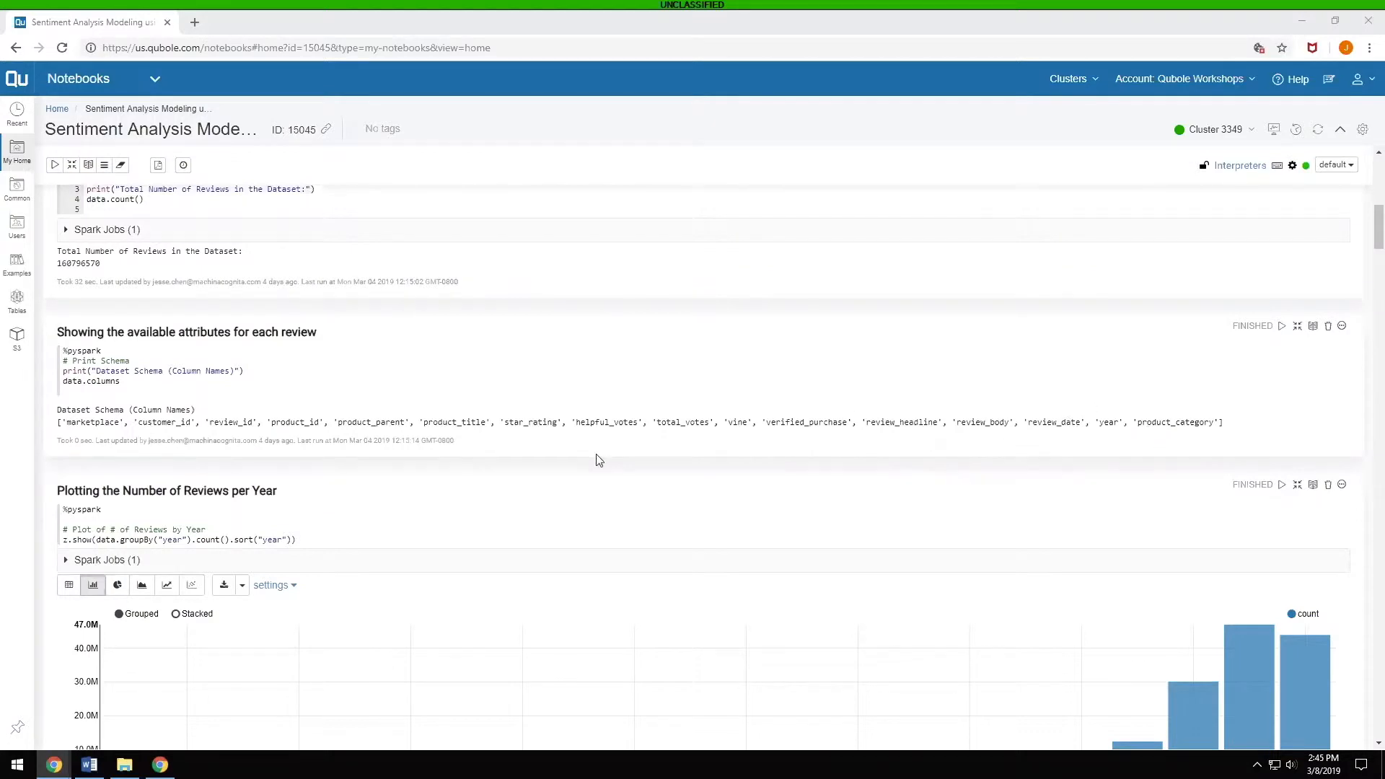
scroll("down", 3)
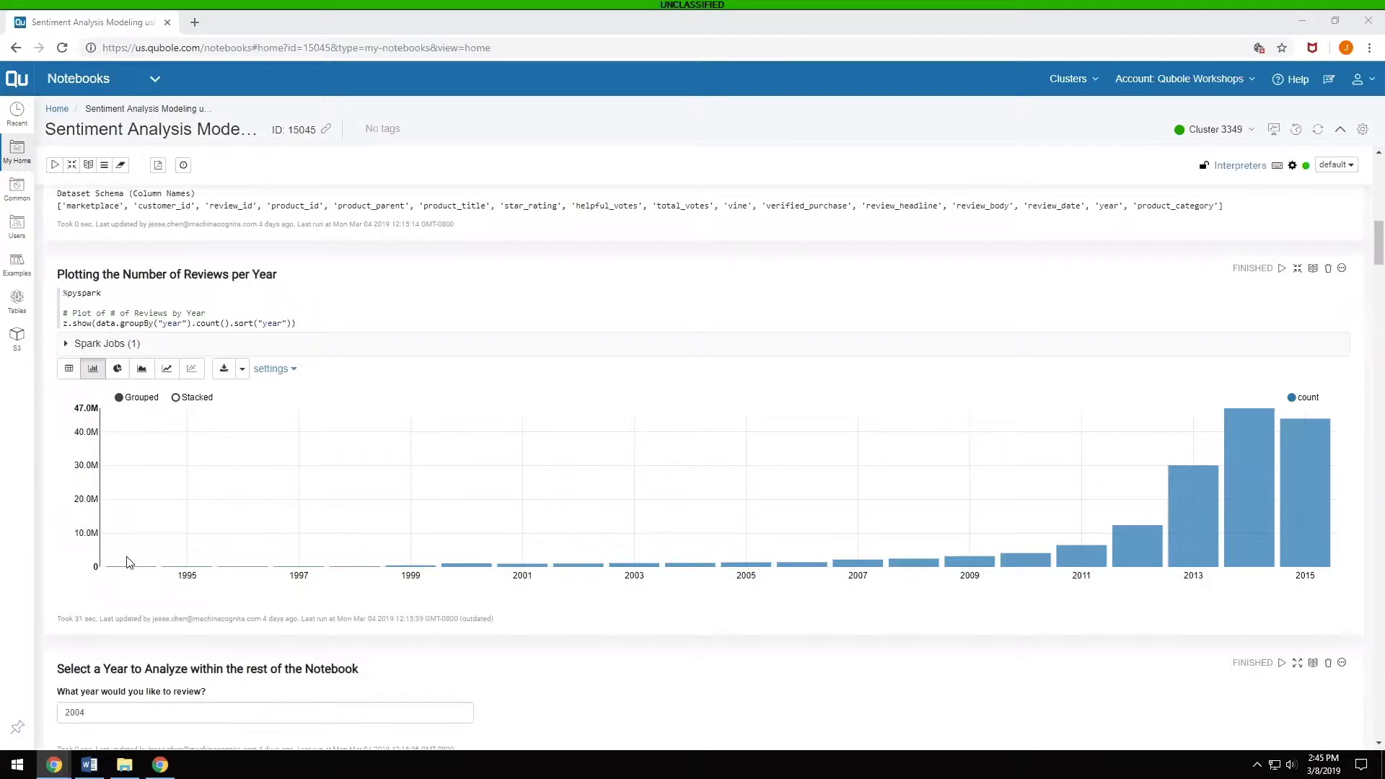
mouse_move(154, 517)
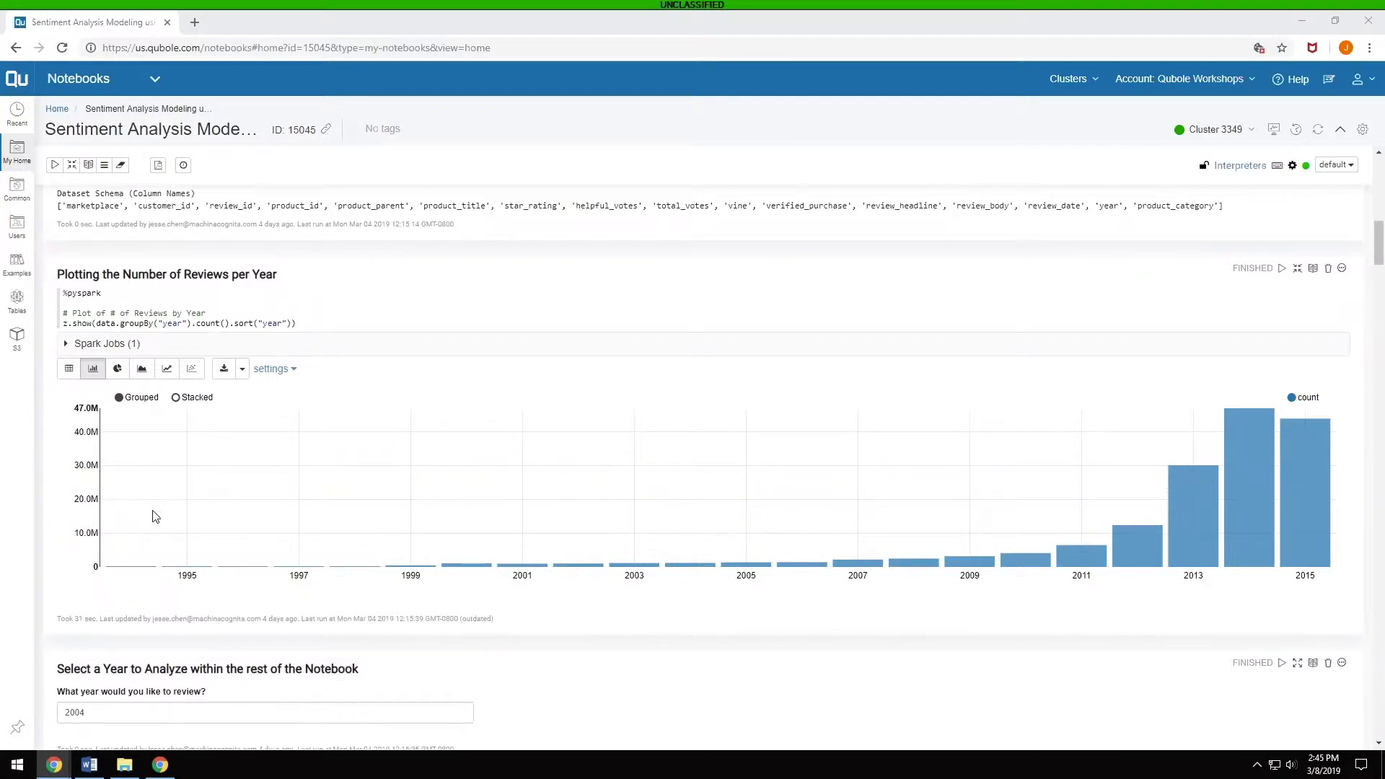
mouse_move(150, 577)
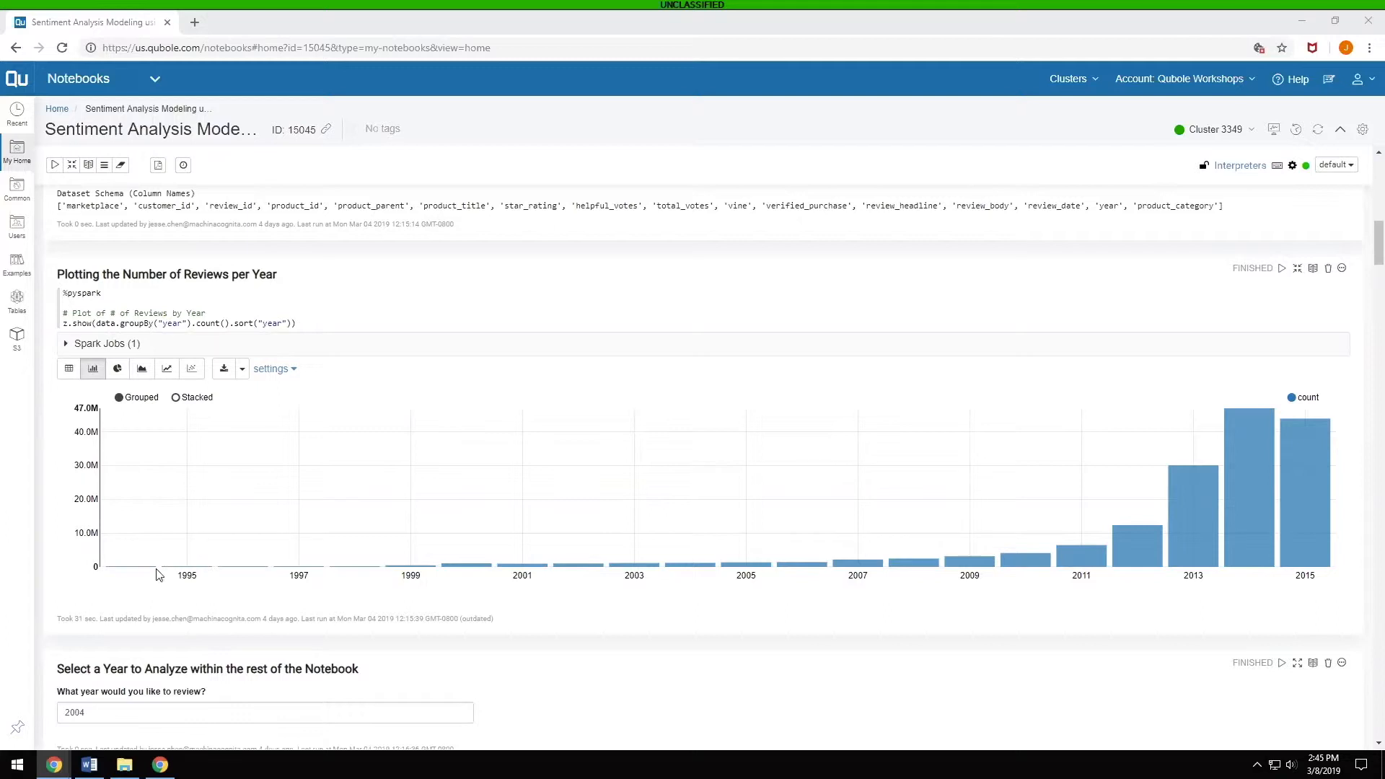
mouse_move(152, 575)
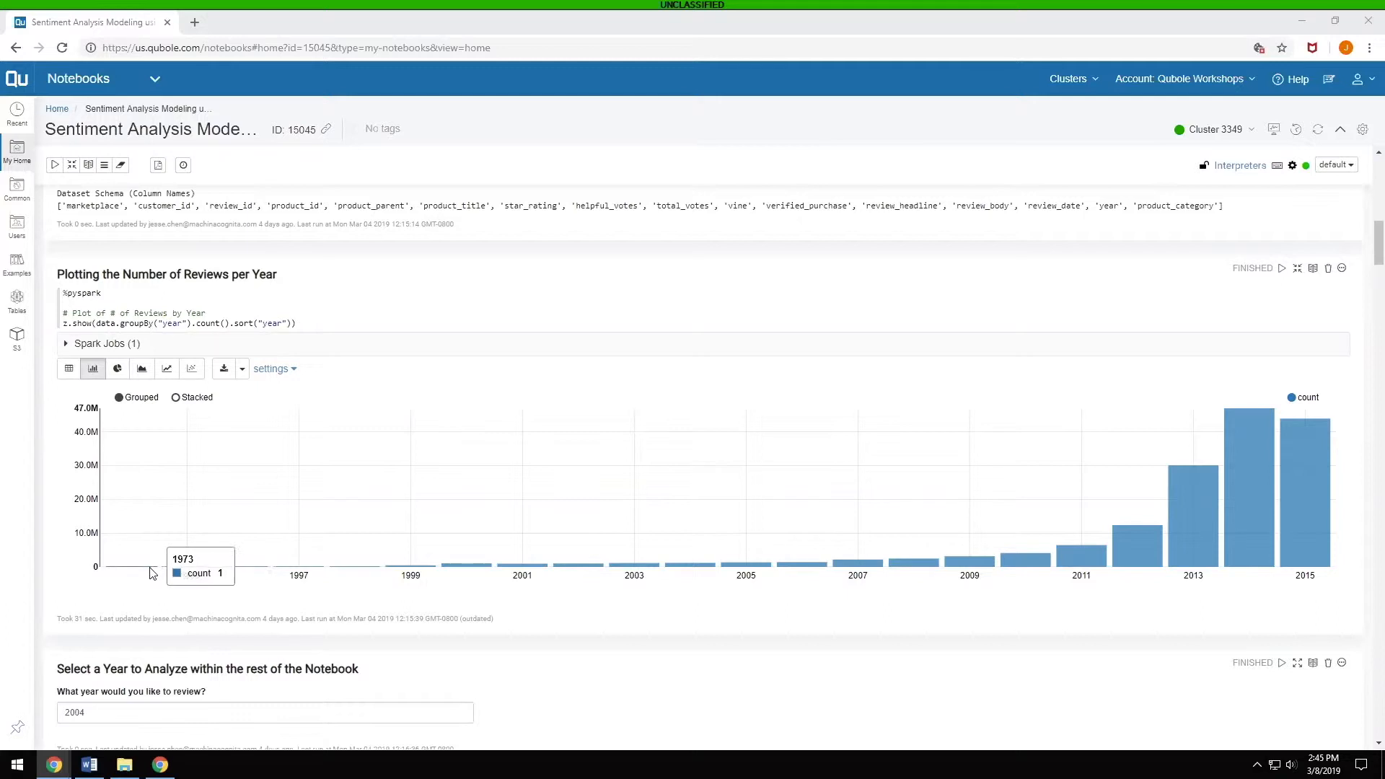
mouse_move(172, 573)
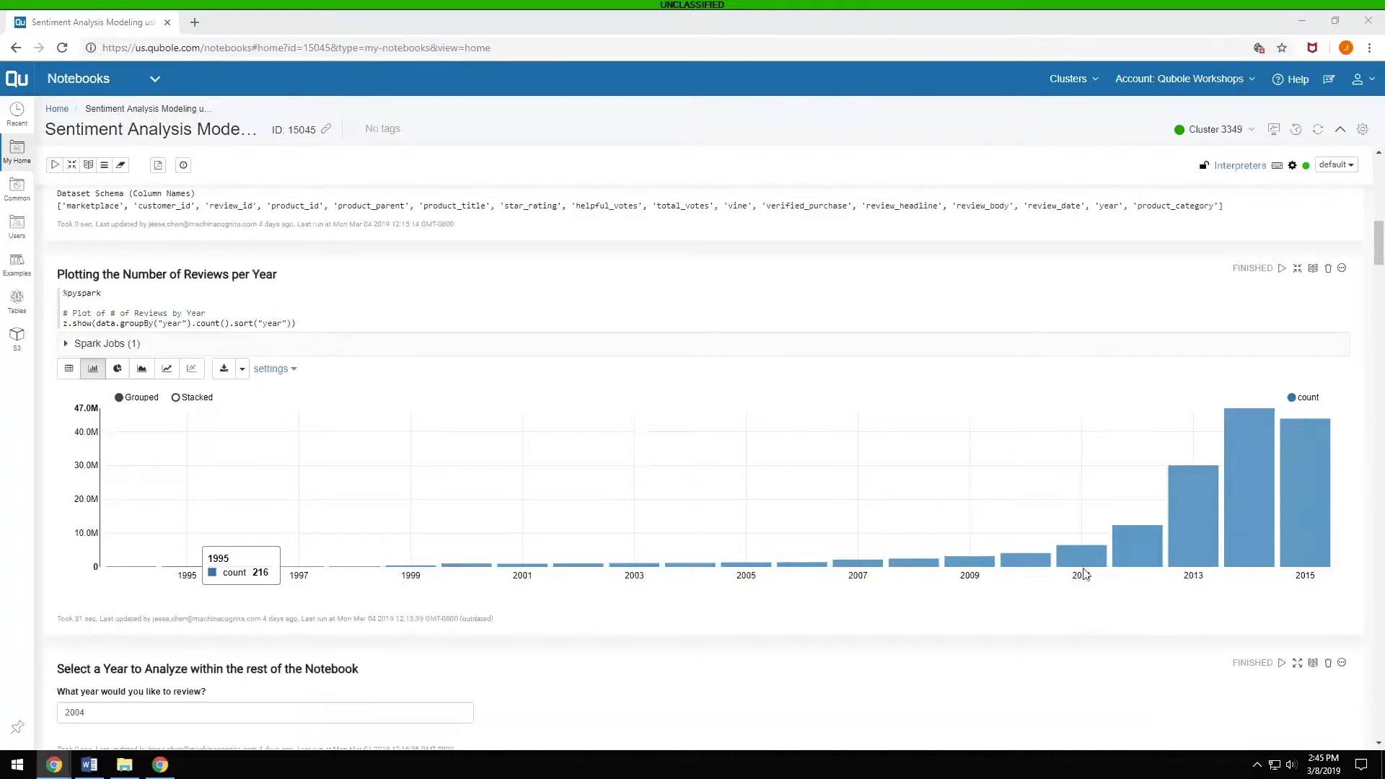
mouse_move(1312, 504)
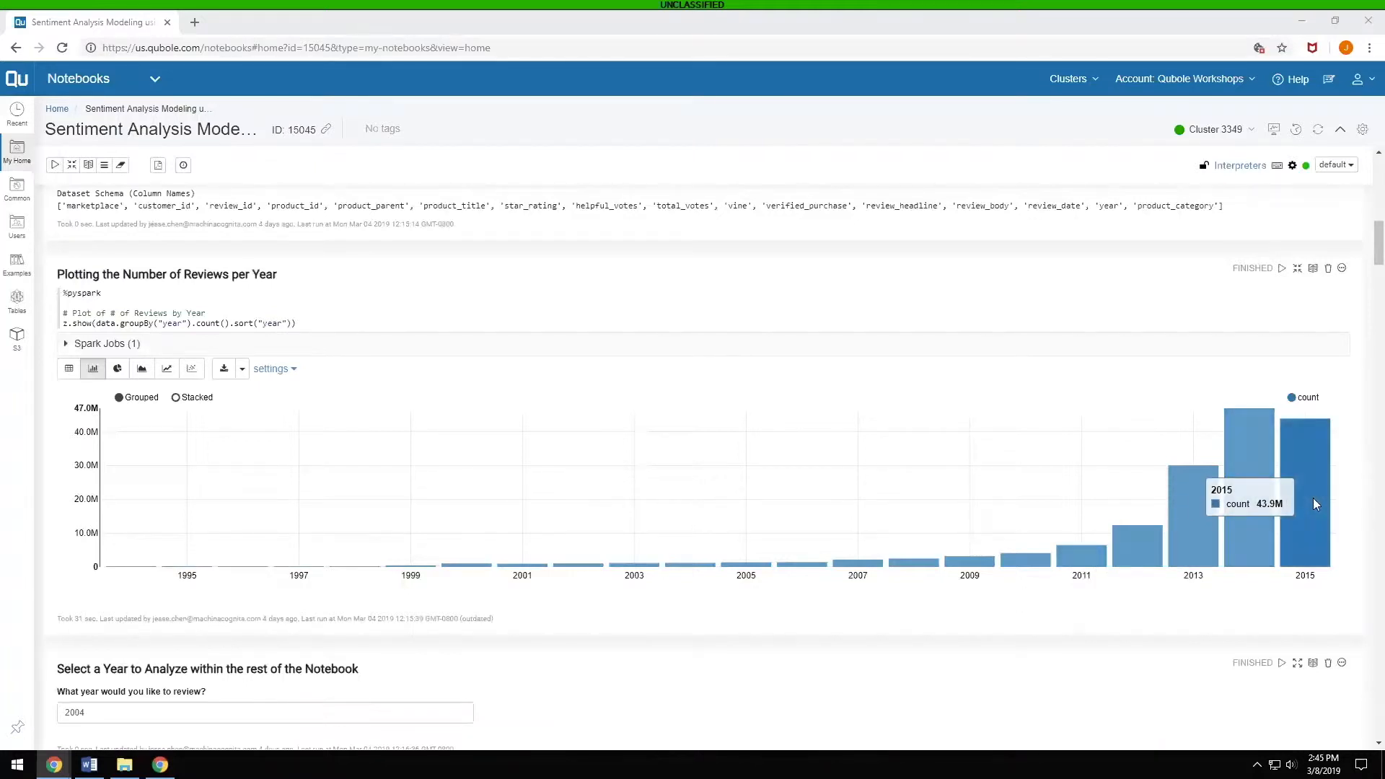
mouse_move(1316, 447)
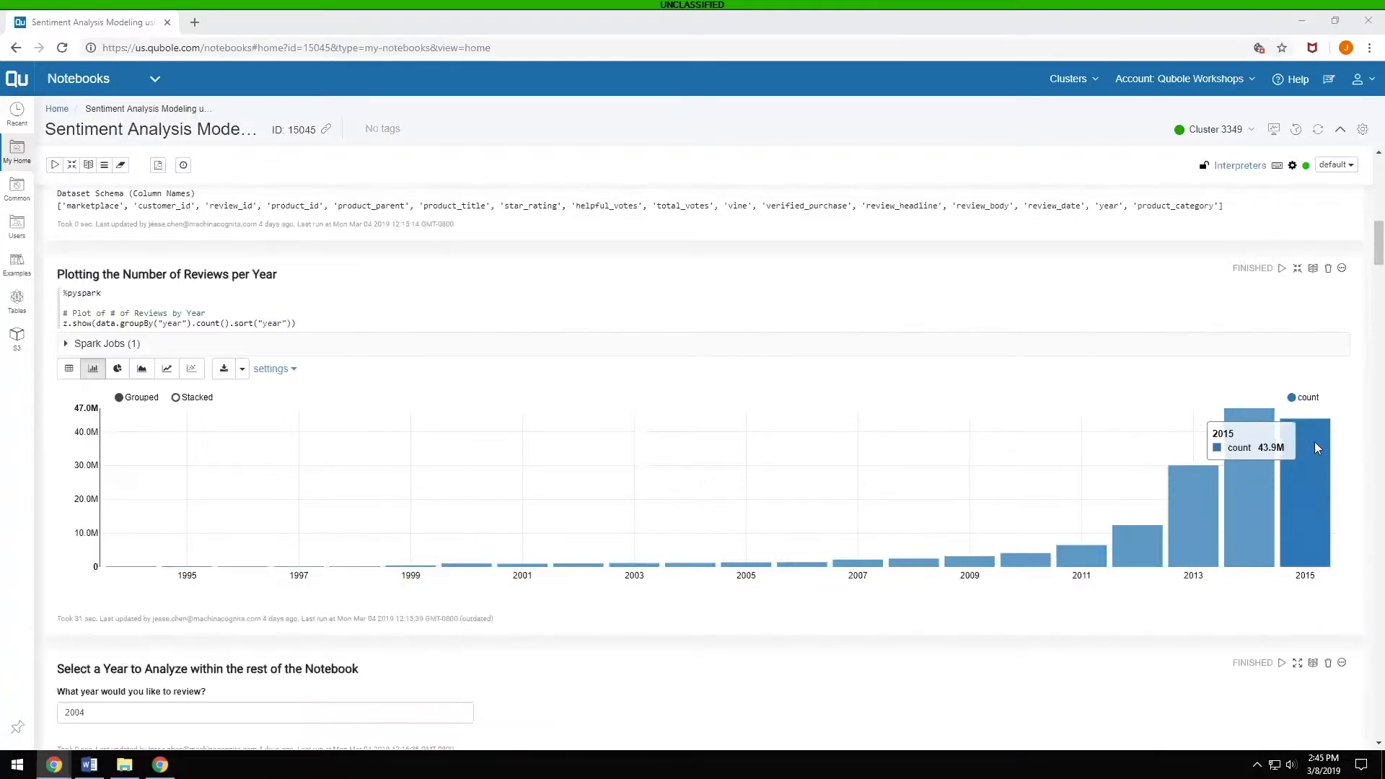
mouse_move(1261, 456)
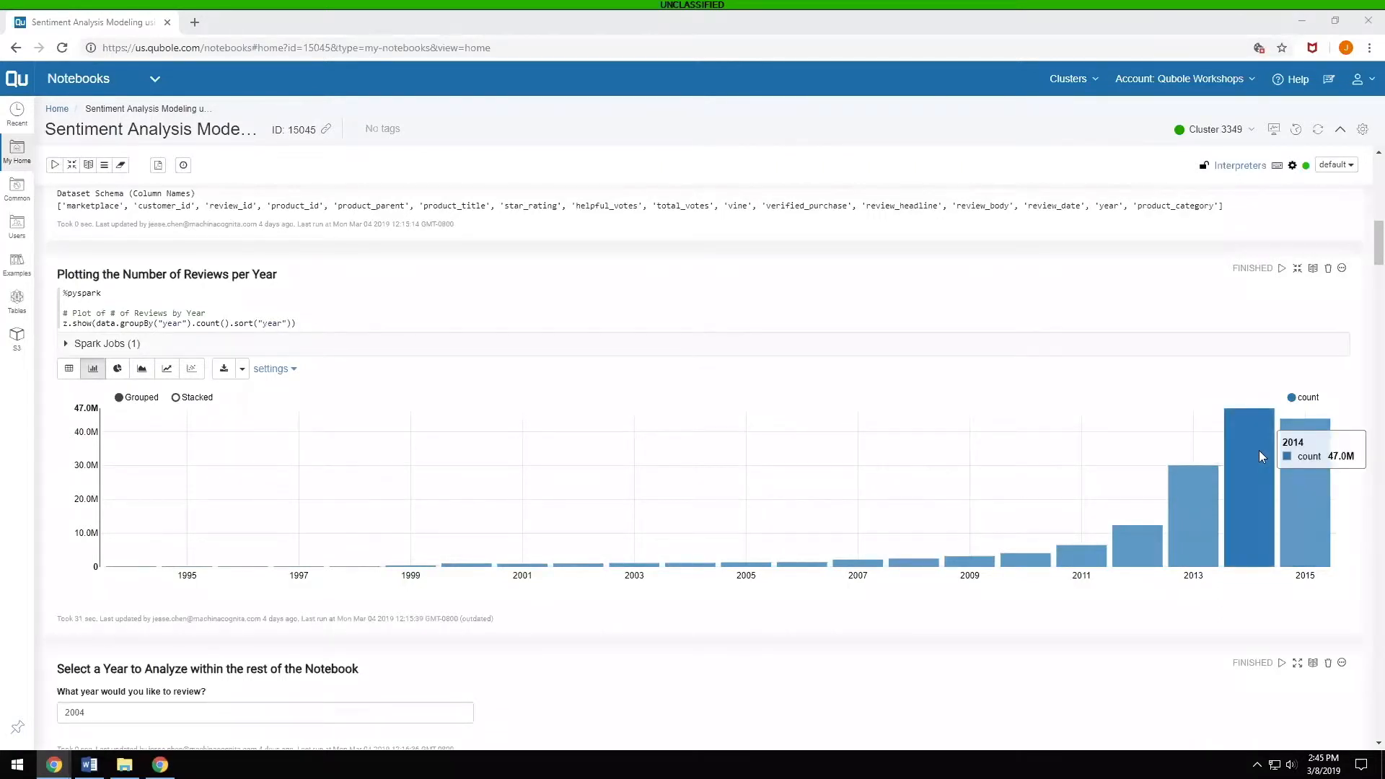
mouse_move(172, 453)
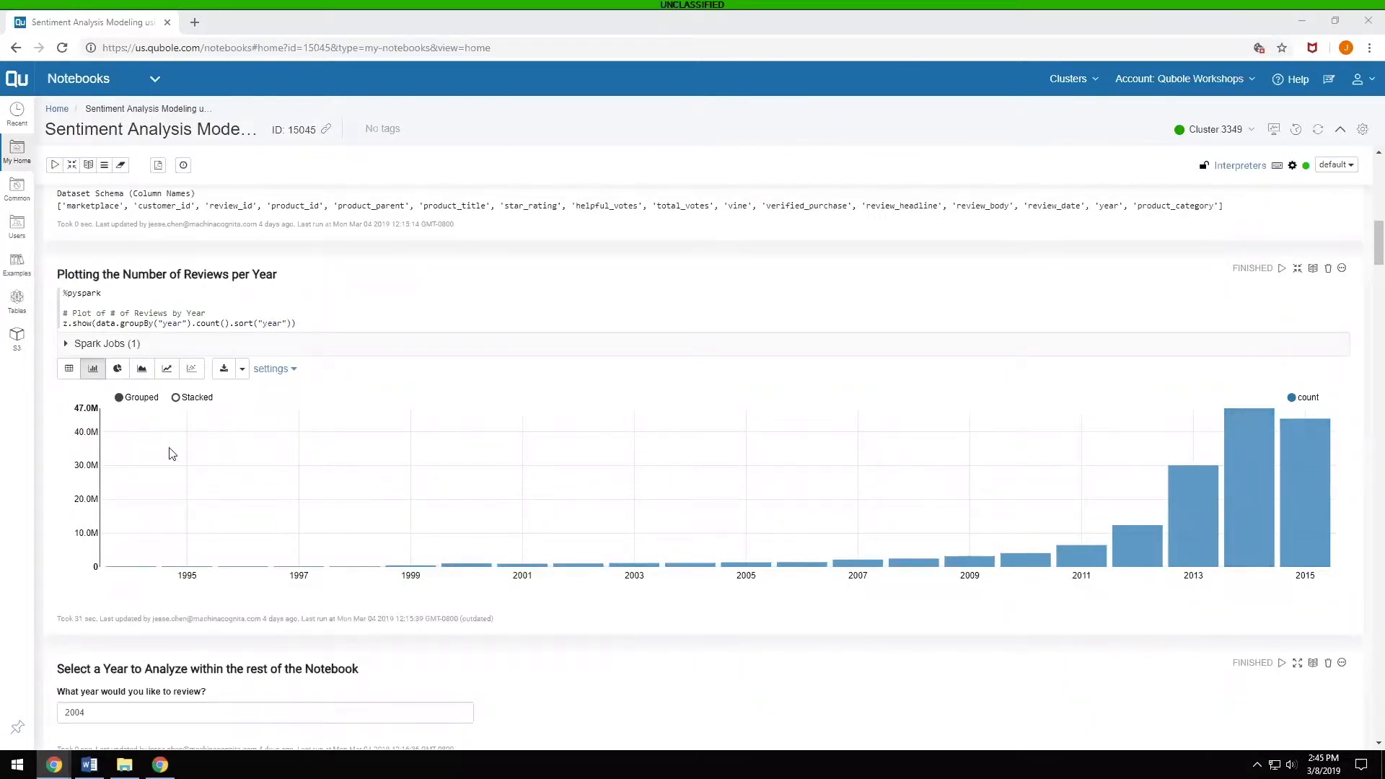
scroll("down", 3)
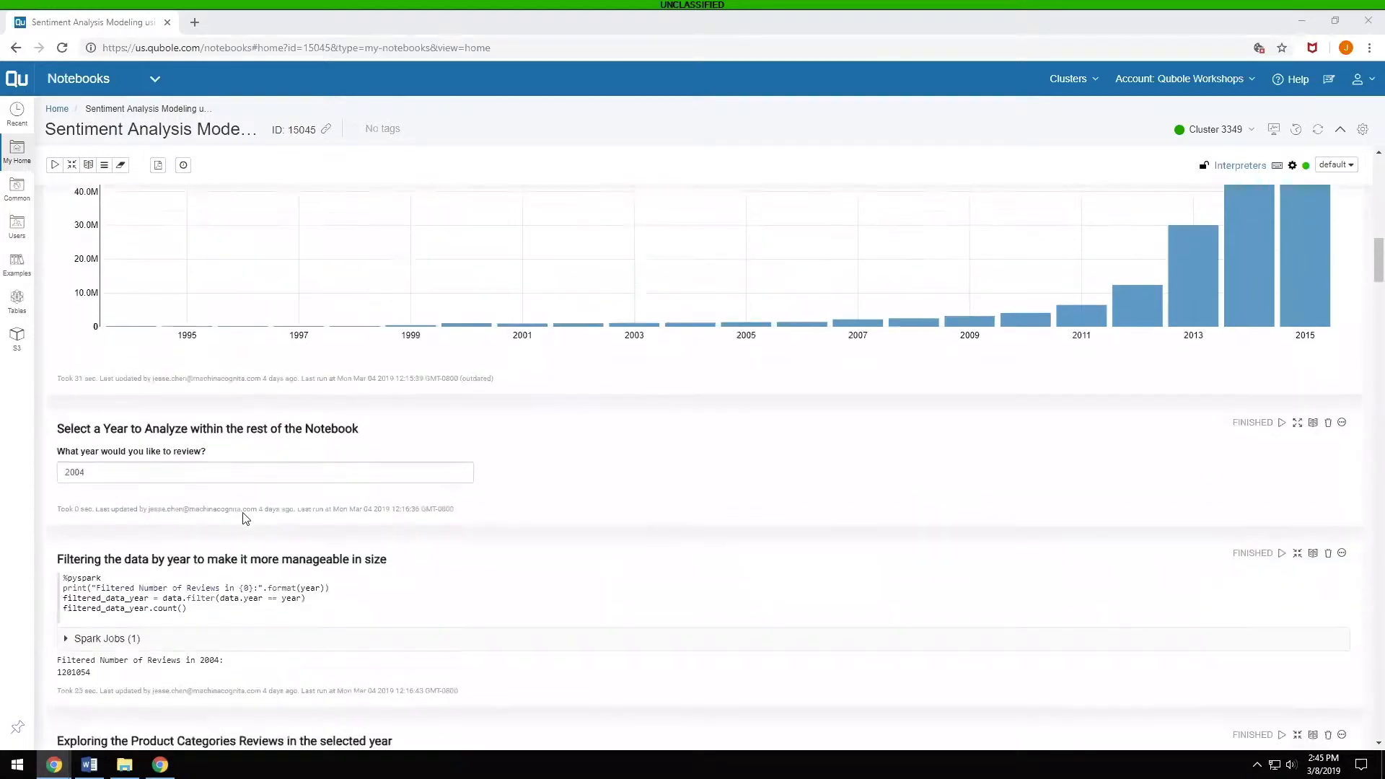
scroll("down", 3)
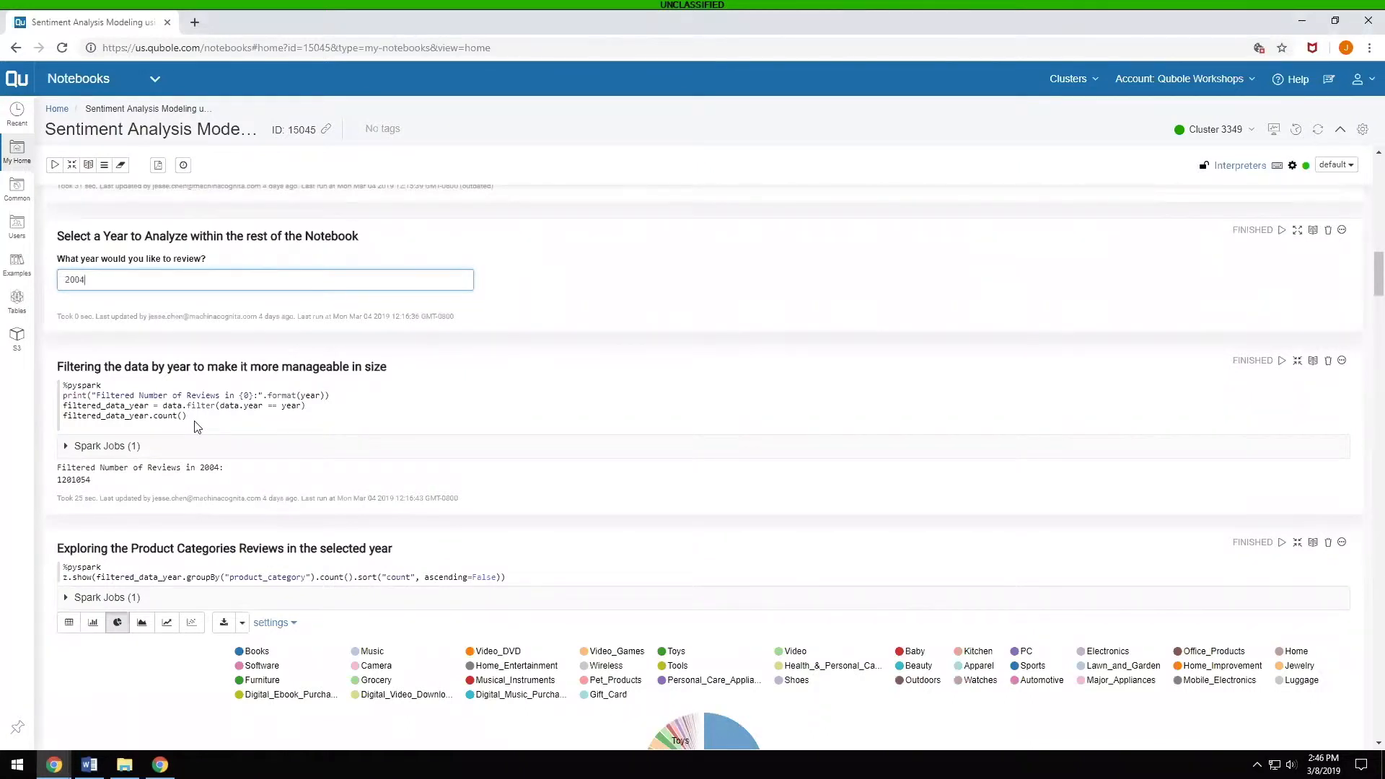
mouse_move(167, 476)
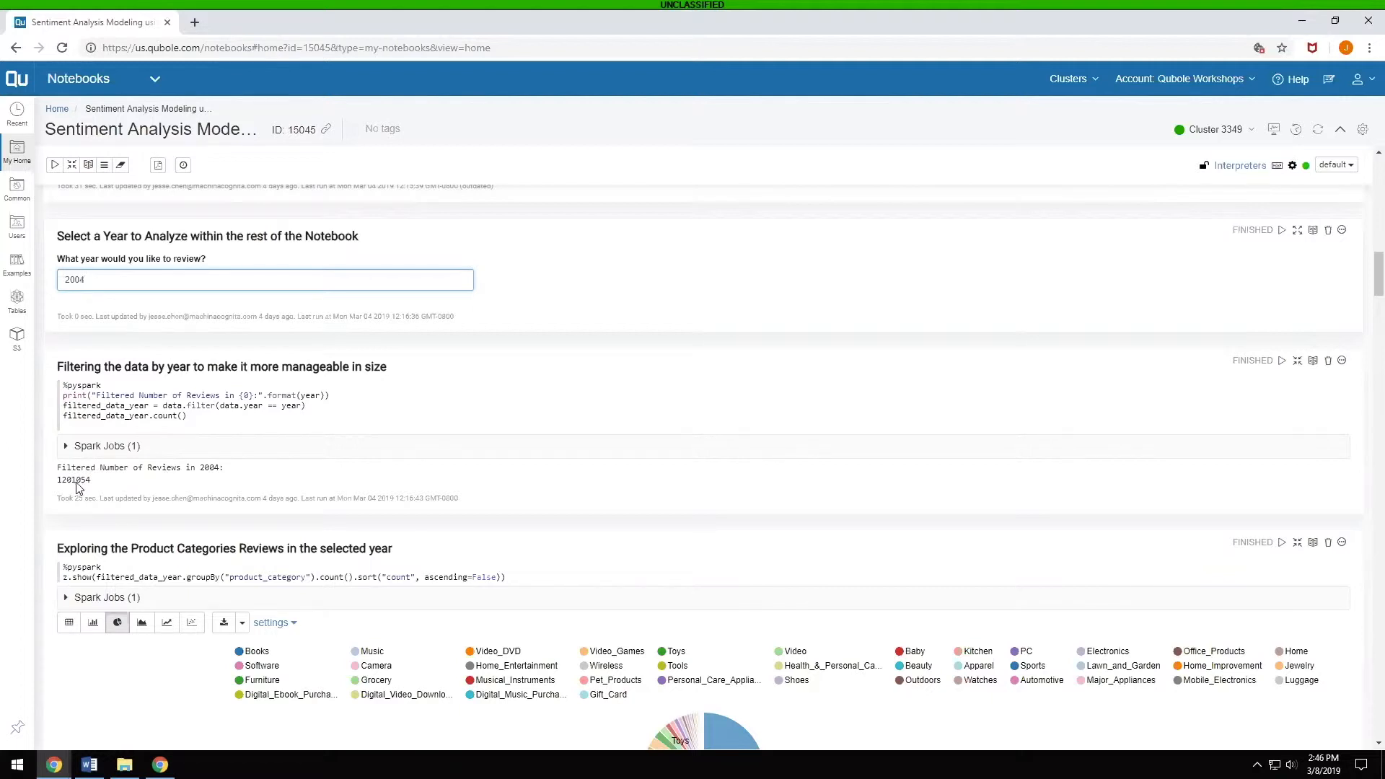
- Scroll down to bring the 2004 product-category pie chart fully into view
scroll("down", 3)
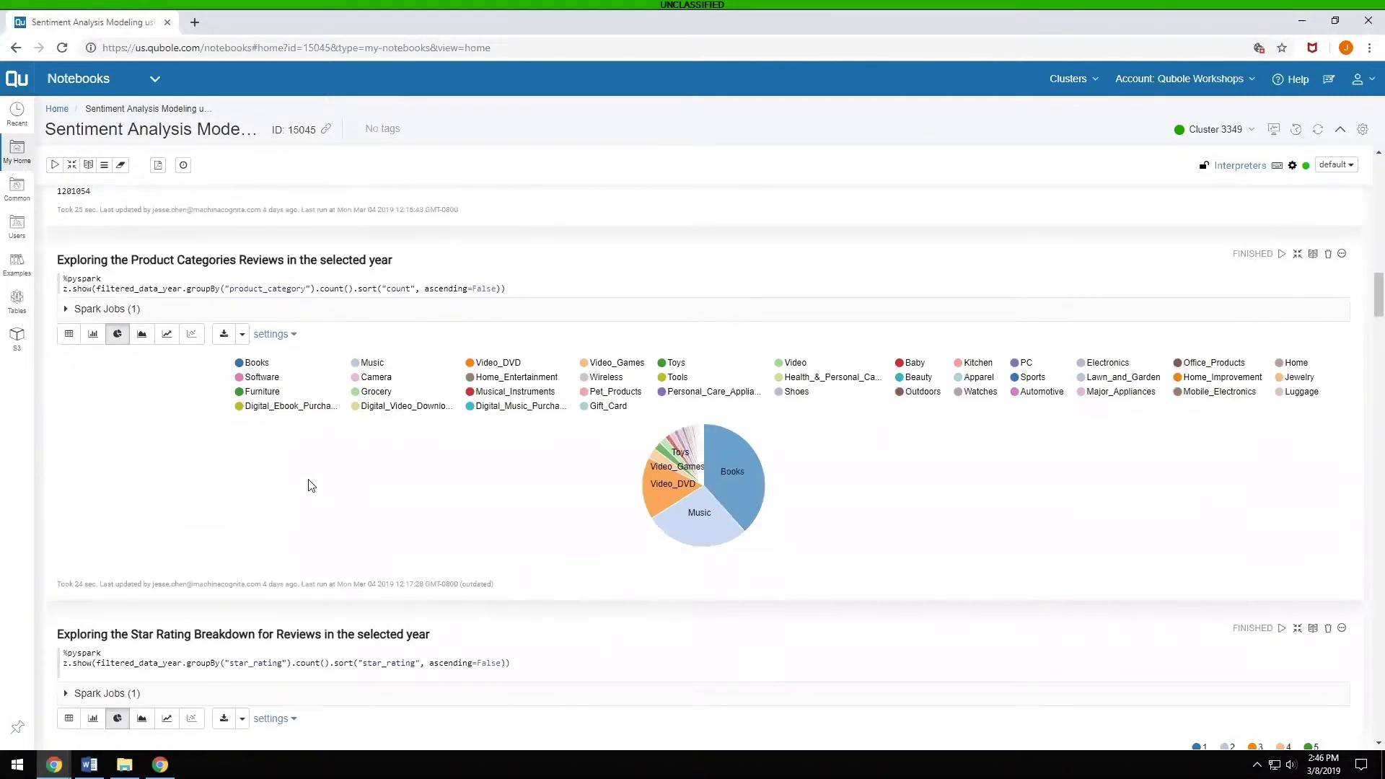
mouse_move(303, 485)
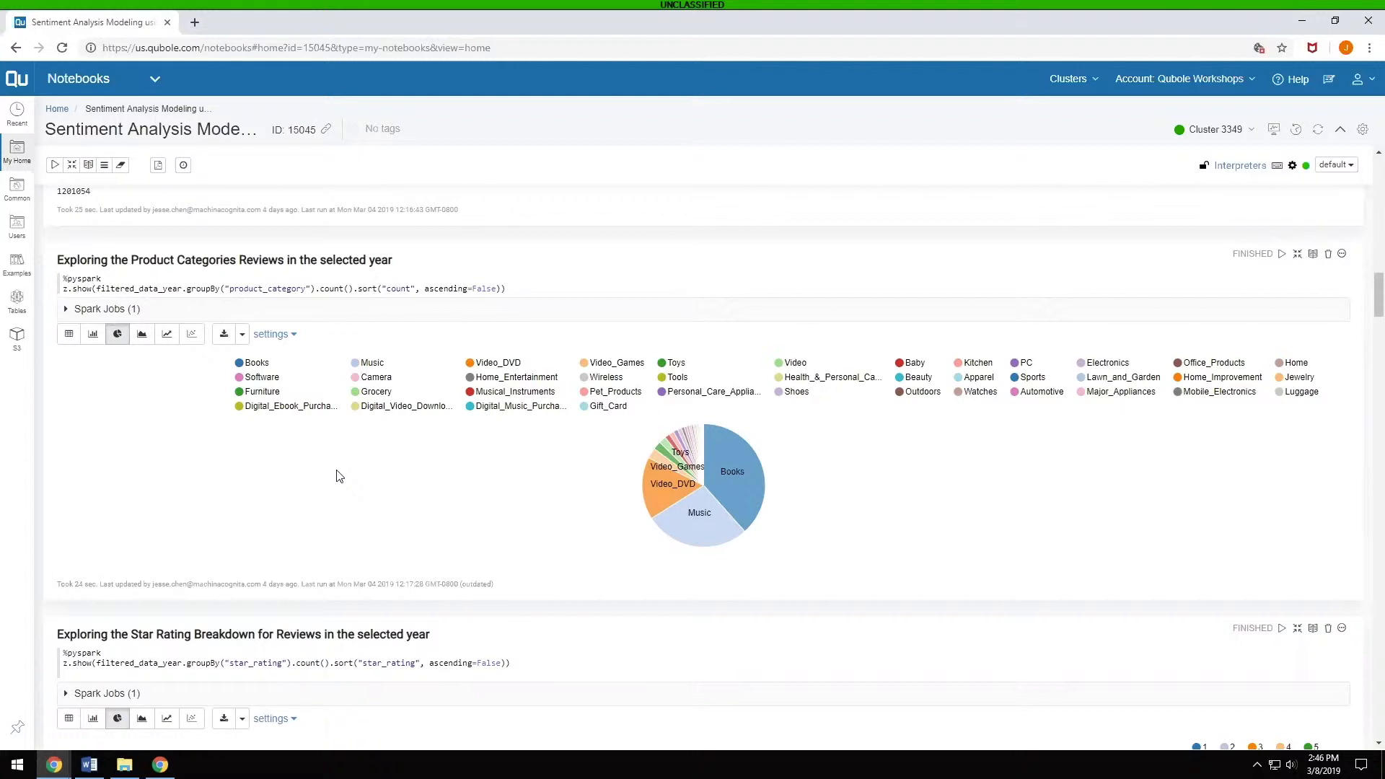
mouse_move(742, 495)
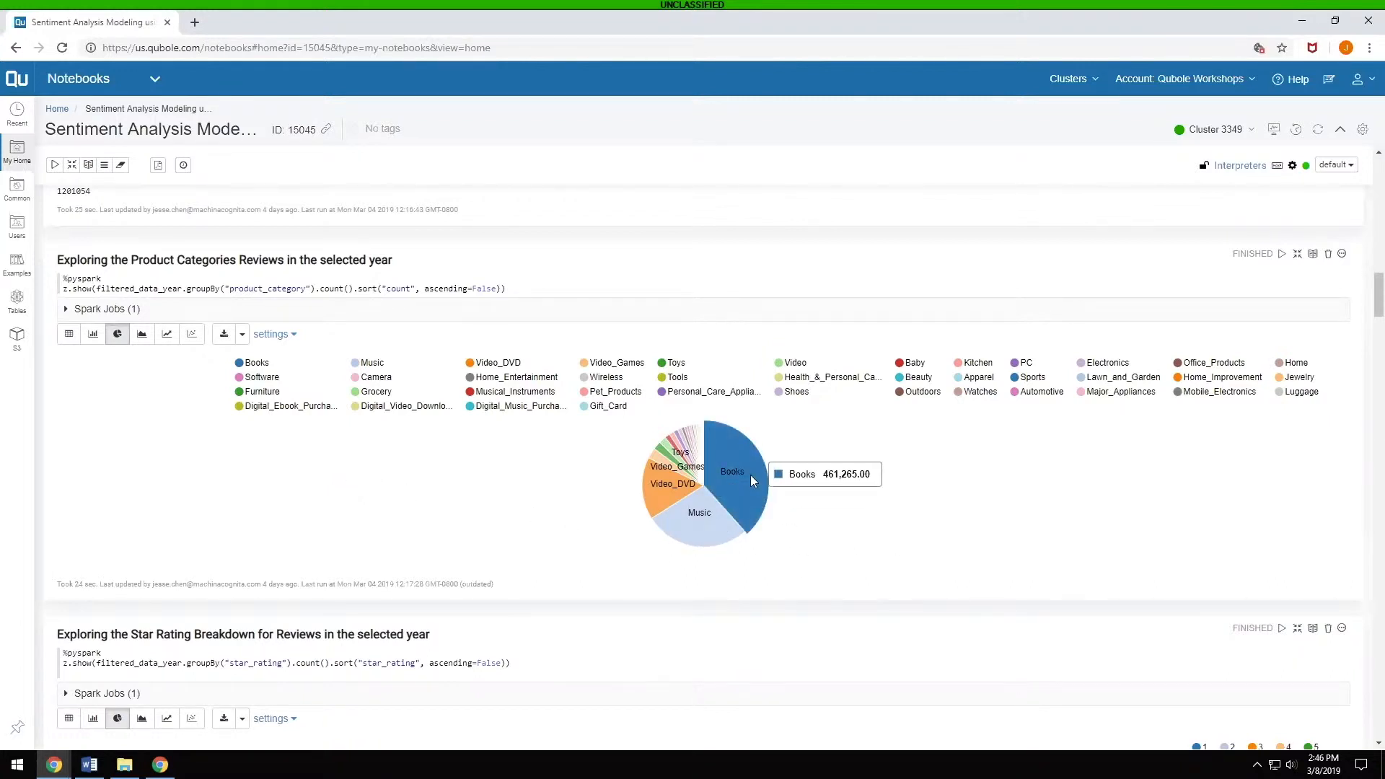
mouse_move(765, 414)
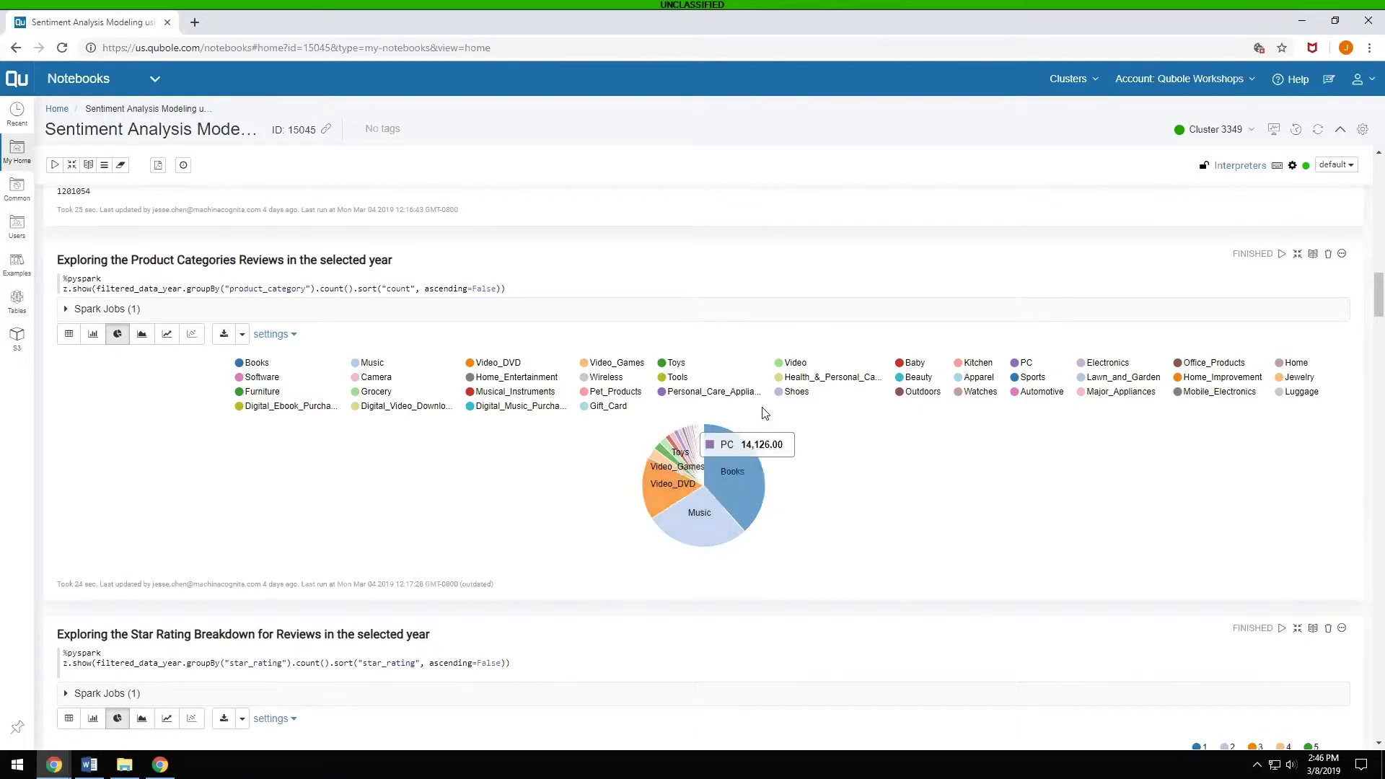
mouse_move(698, 446)
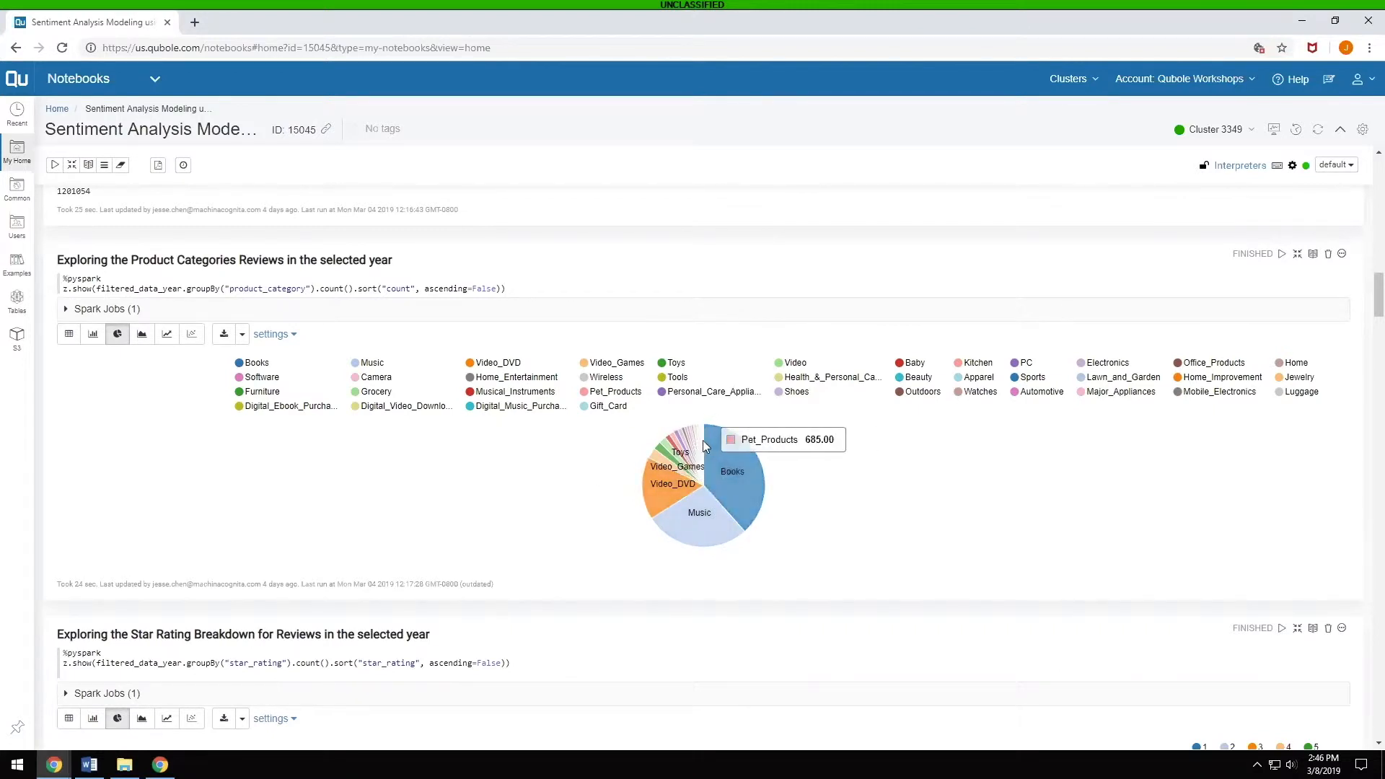
mouse_move(684, 437)
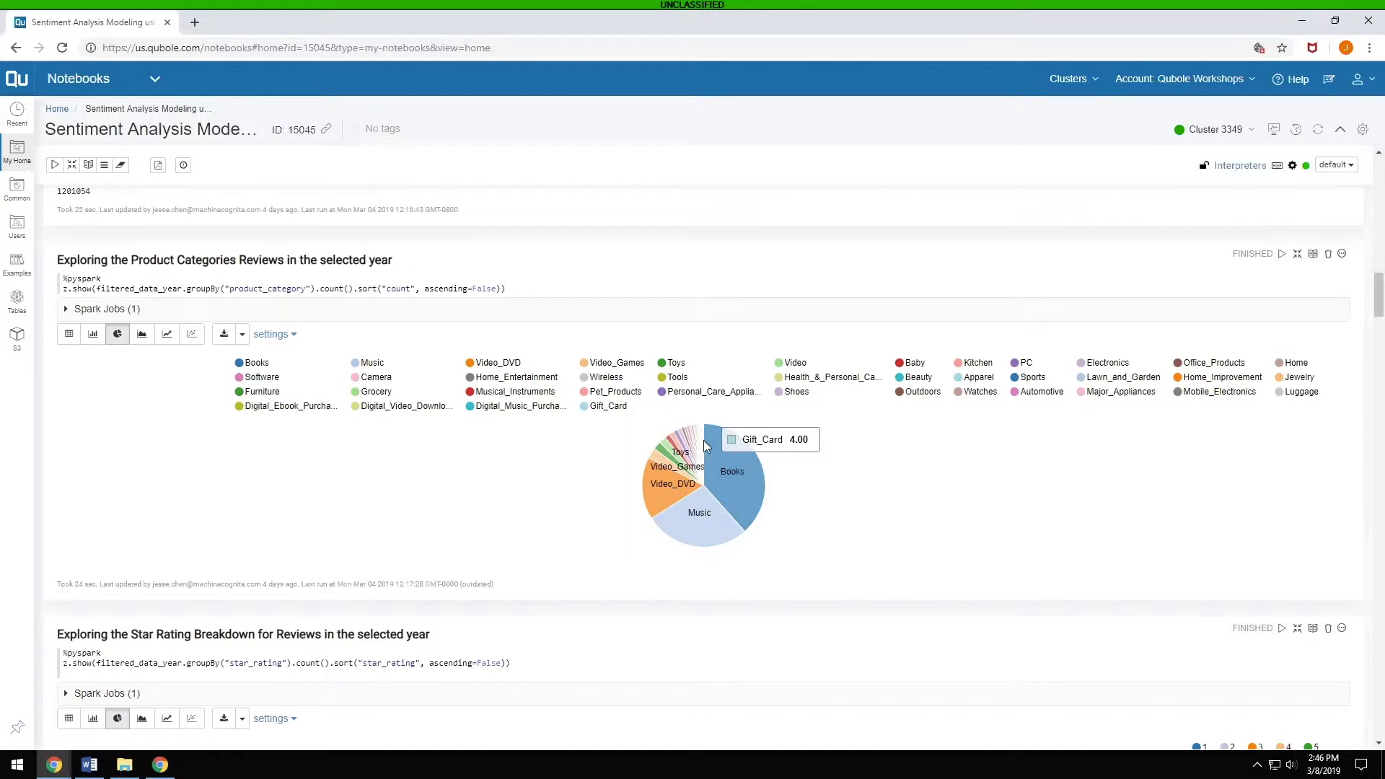
mouse_move(603, 409)
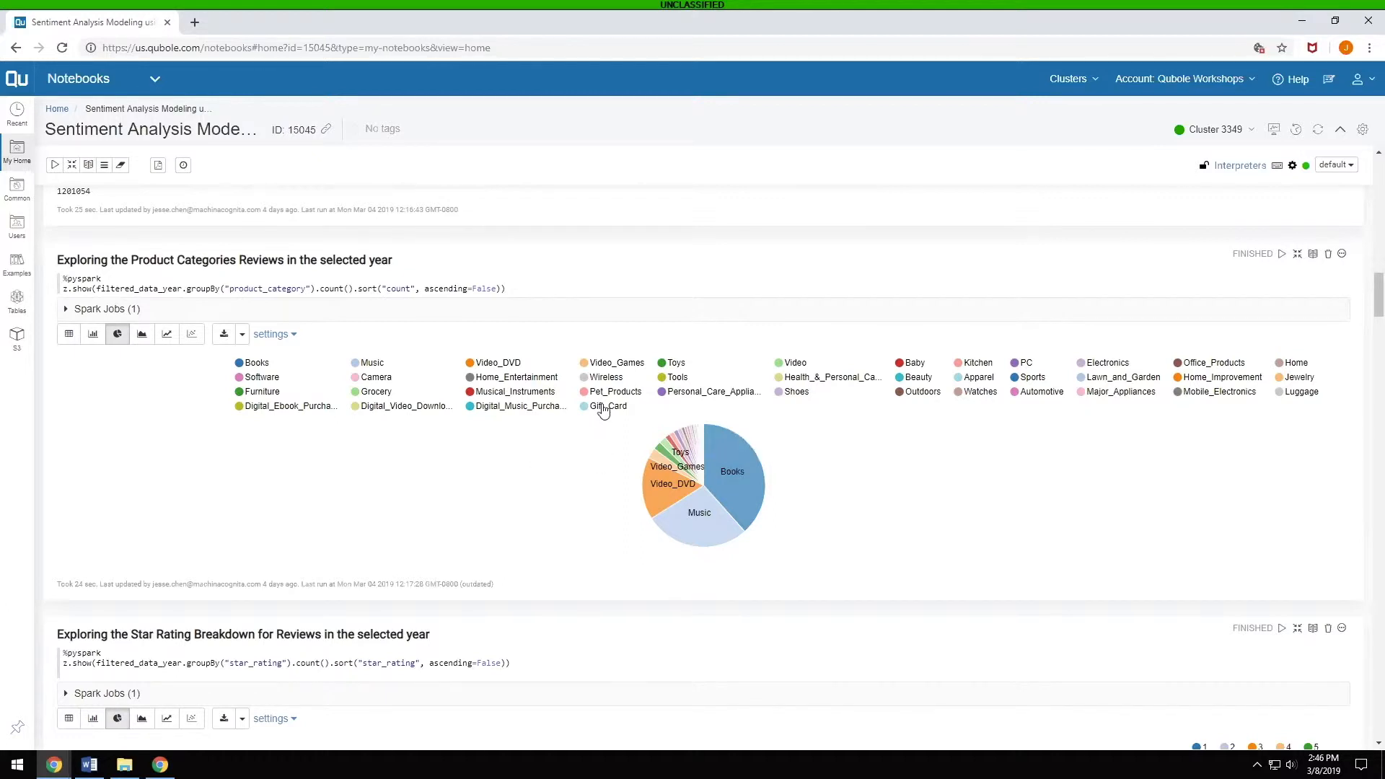
mouse_move(446, 540)
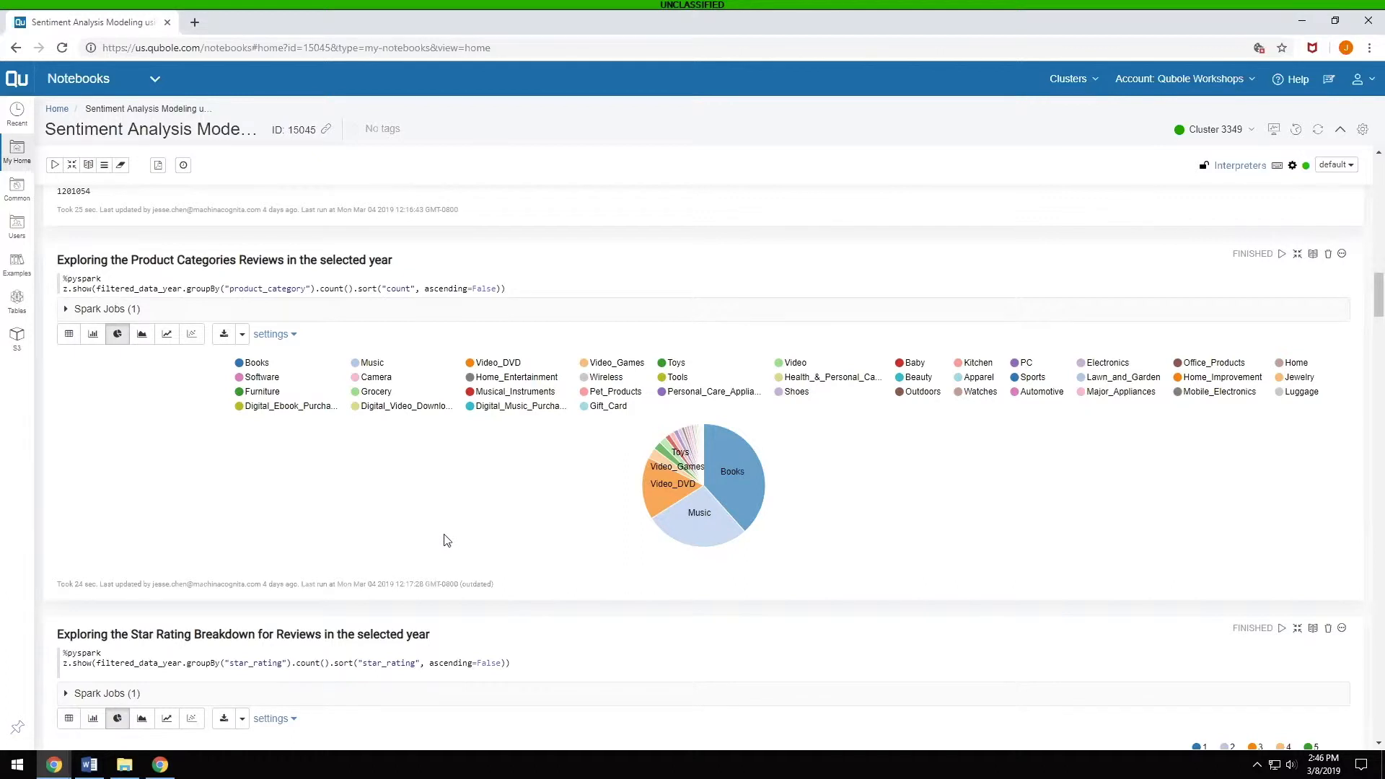
- Scroll down to the star-rating breakdown pie chart dominated by 5-star reviews
scroll("down", 3)
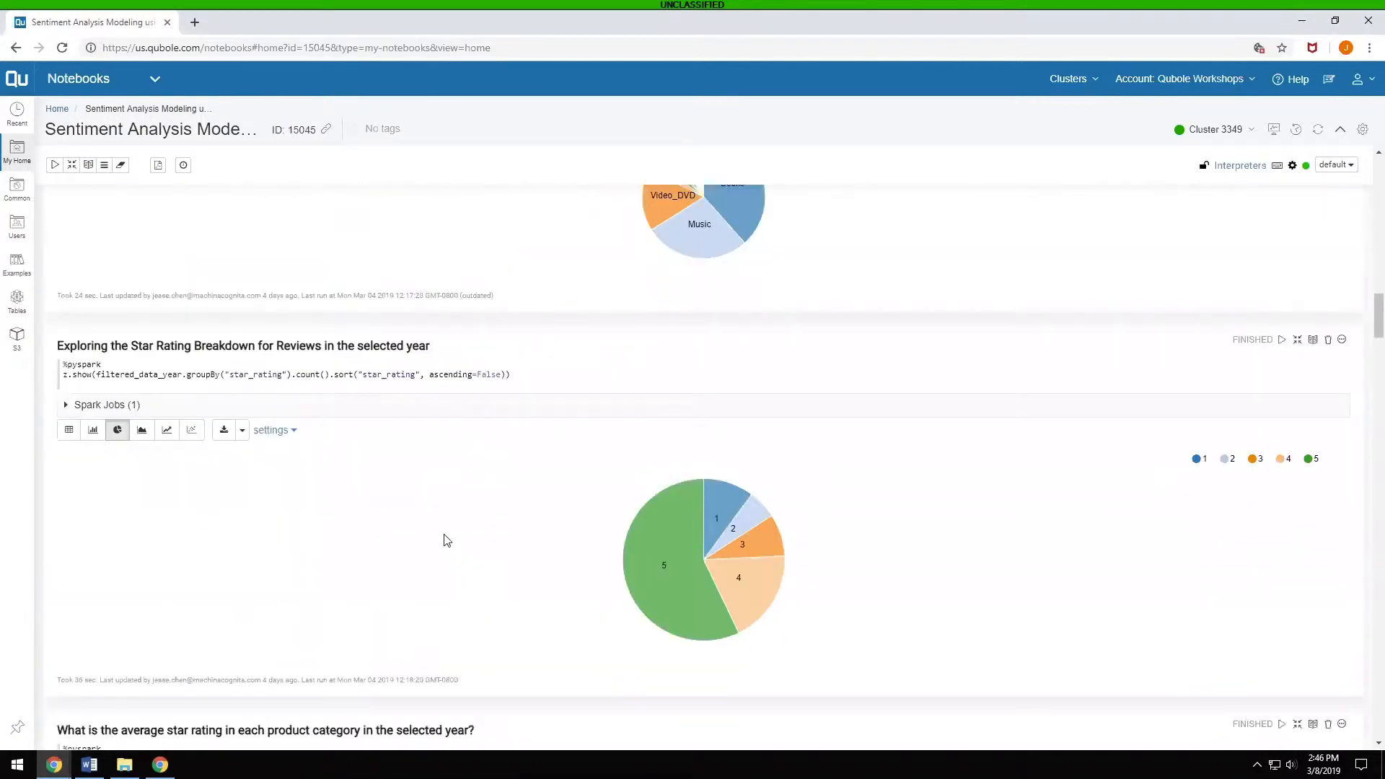
mouse_move(408, 502)
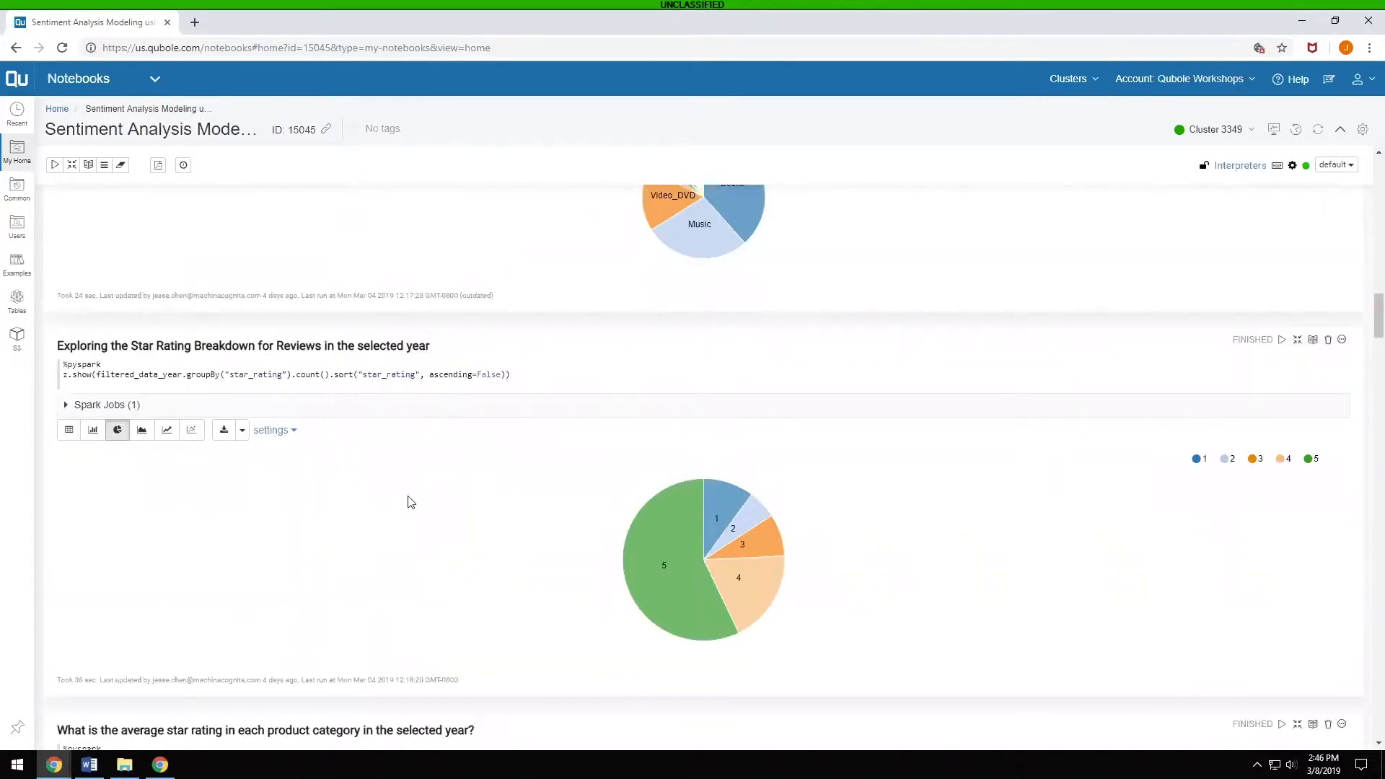
mouse_move(404, 489)
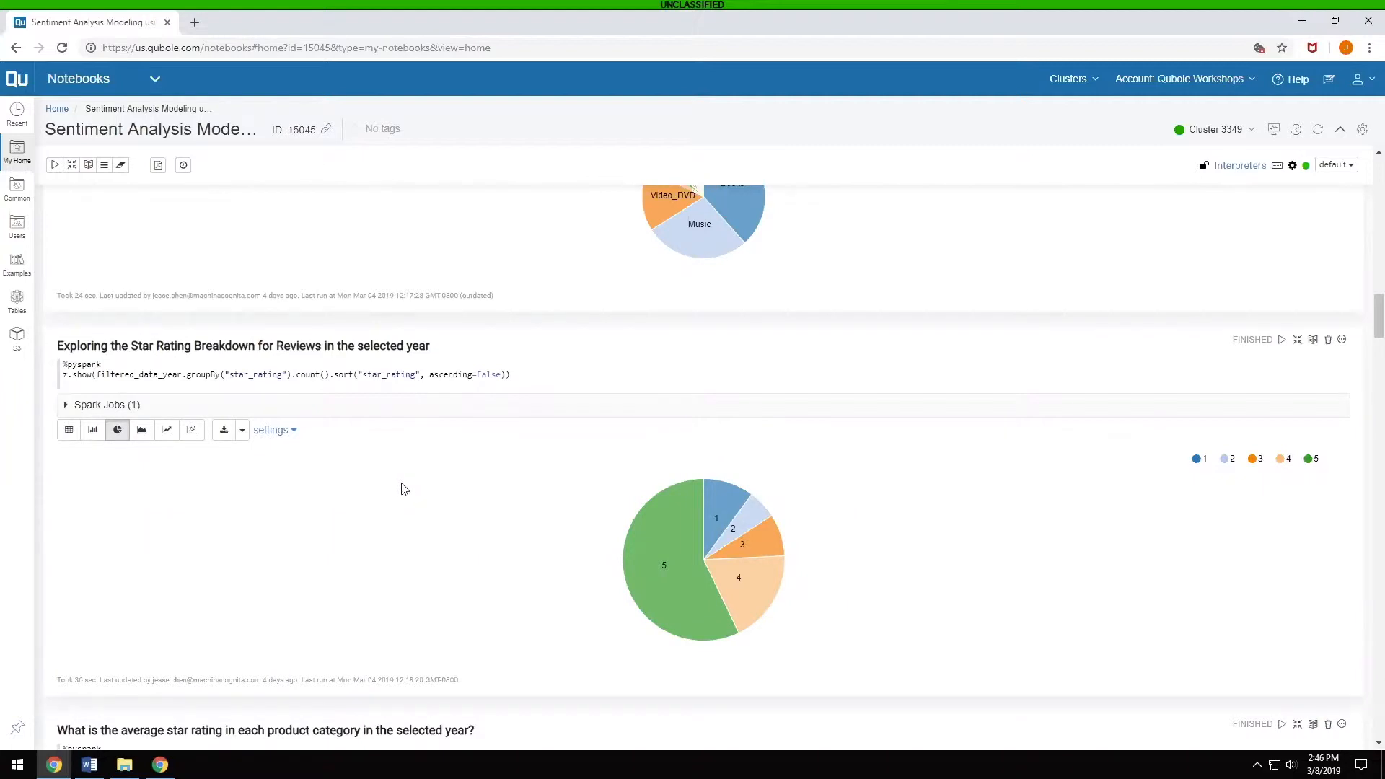
scroll("down", 3)
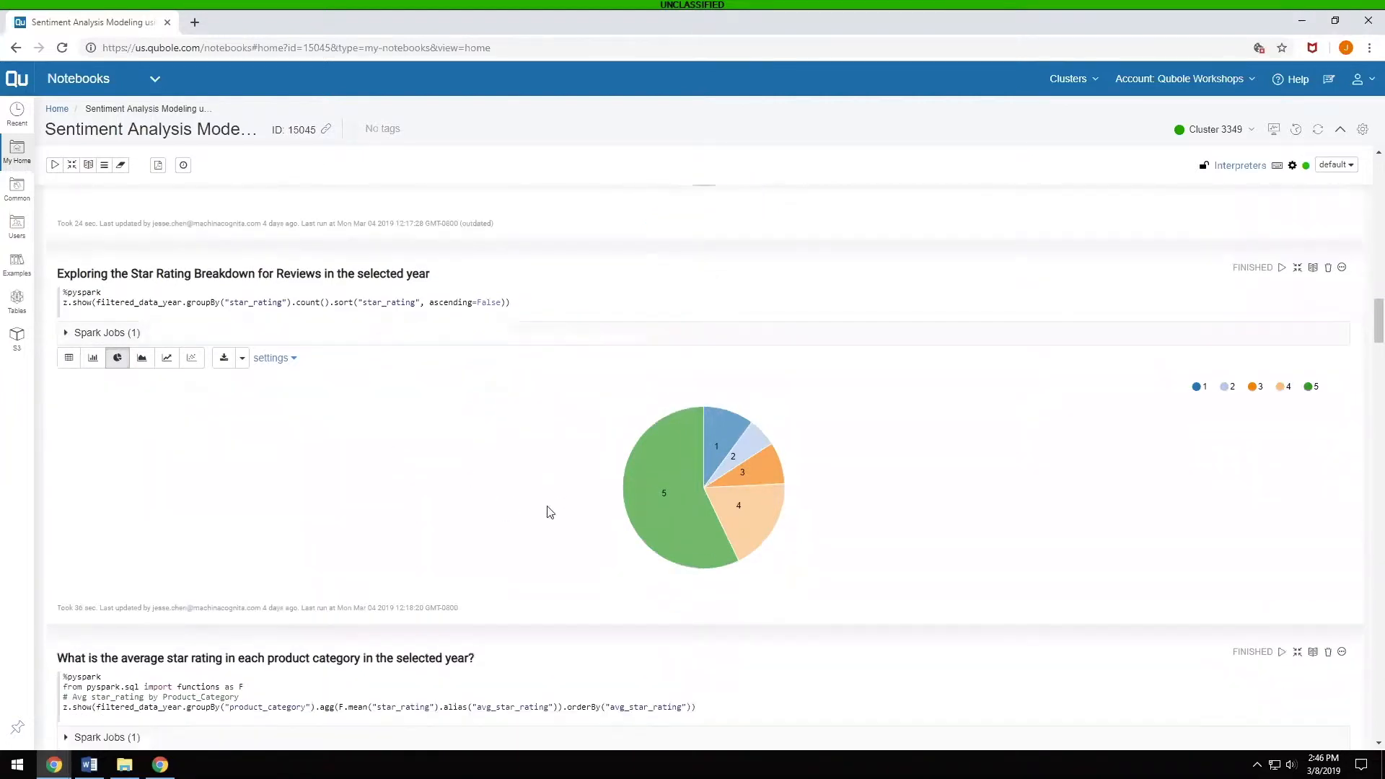
mouse_move(664, 528)
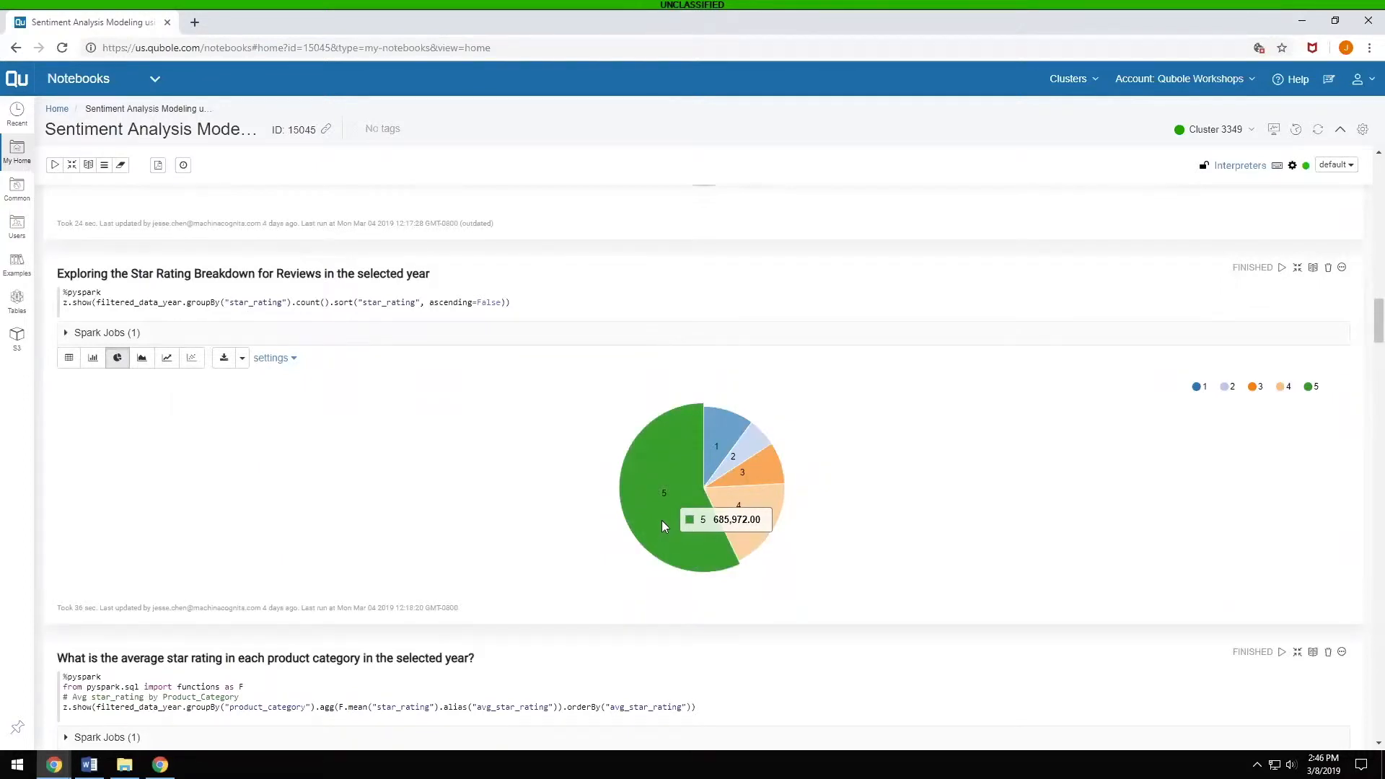
mouse_move(762, 527)
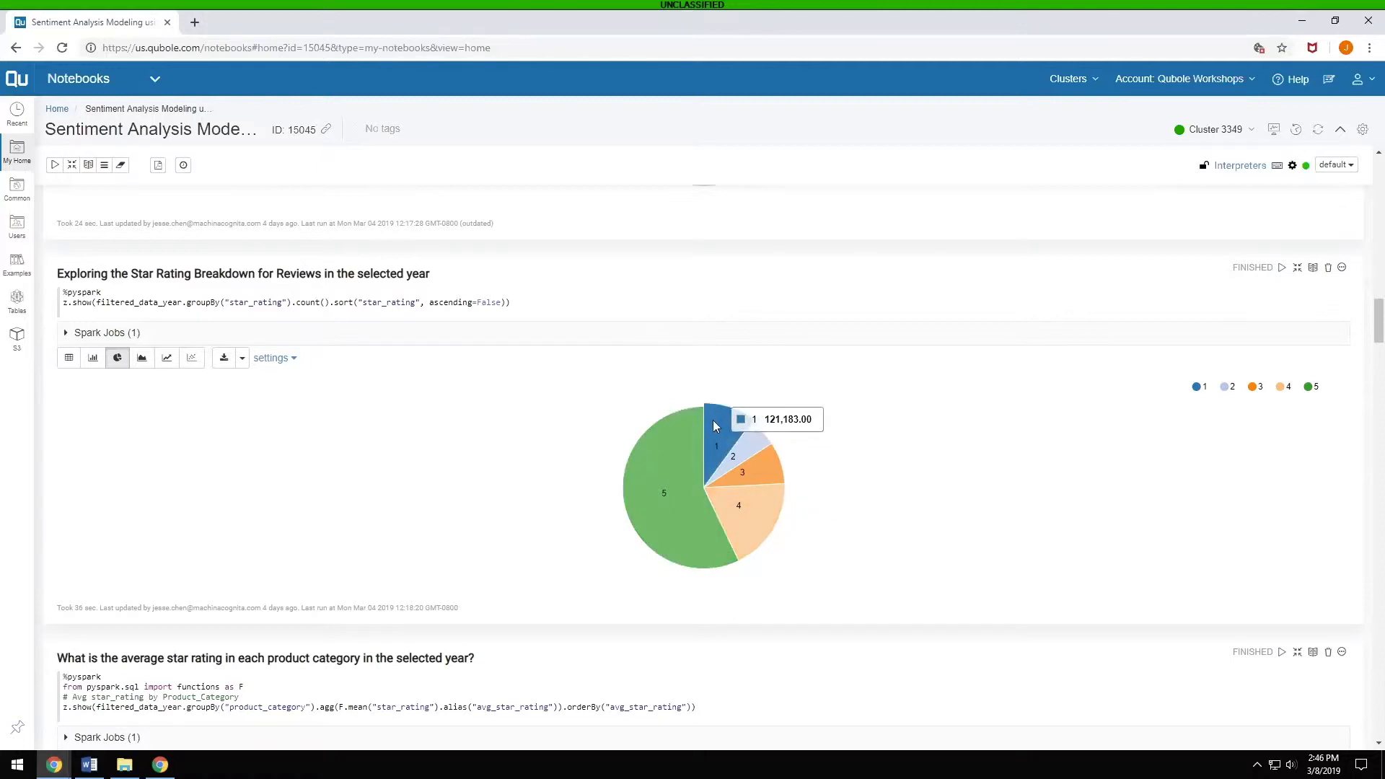
mouse_move(668, 473)
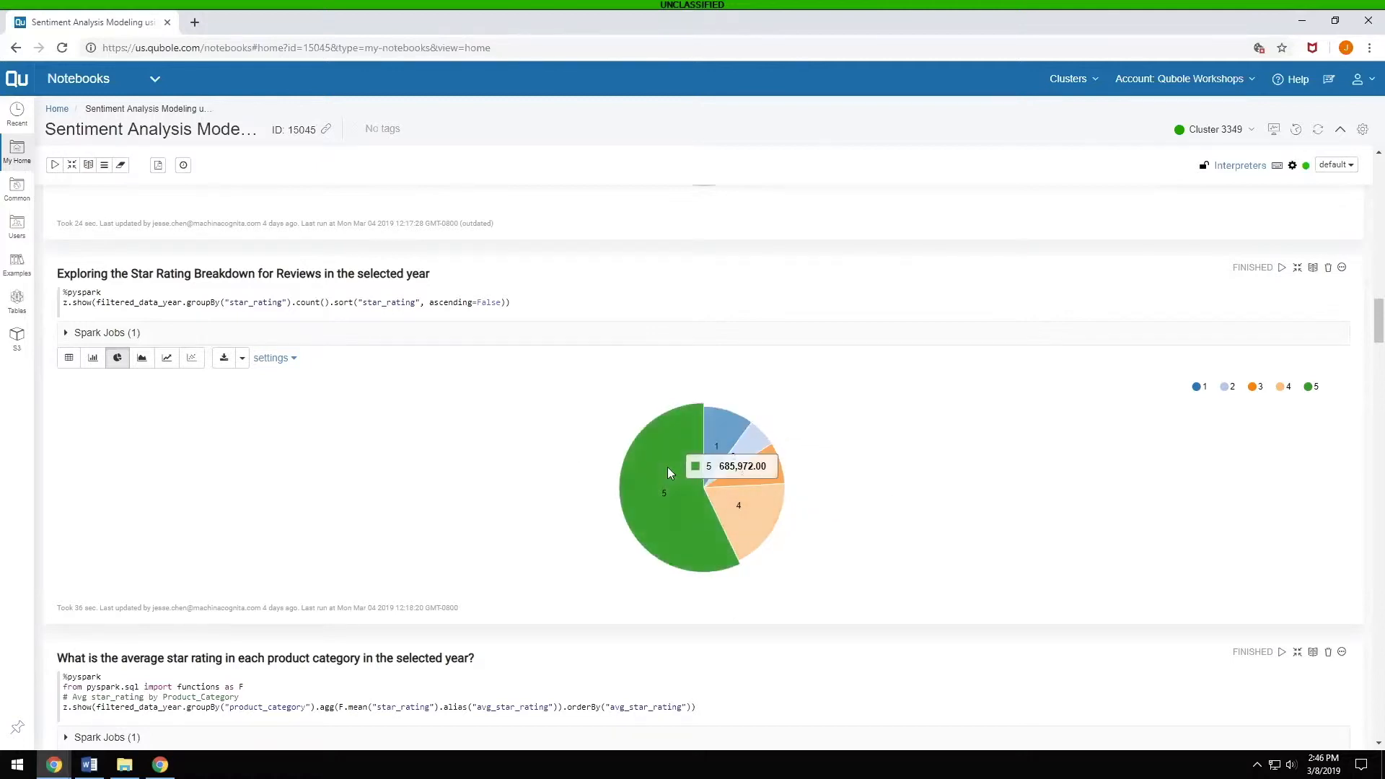
mouse_move(716, 431)
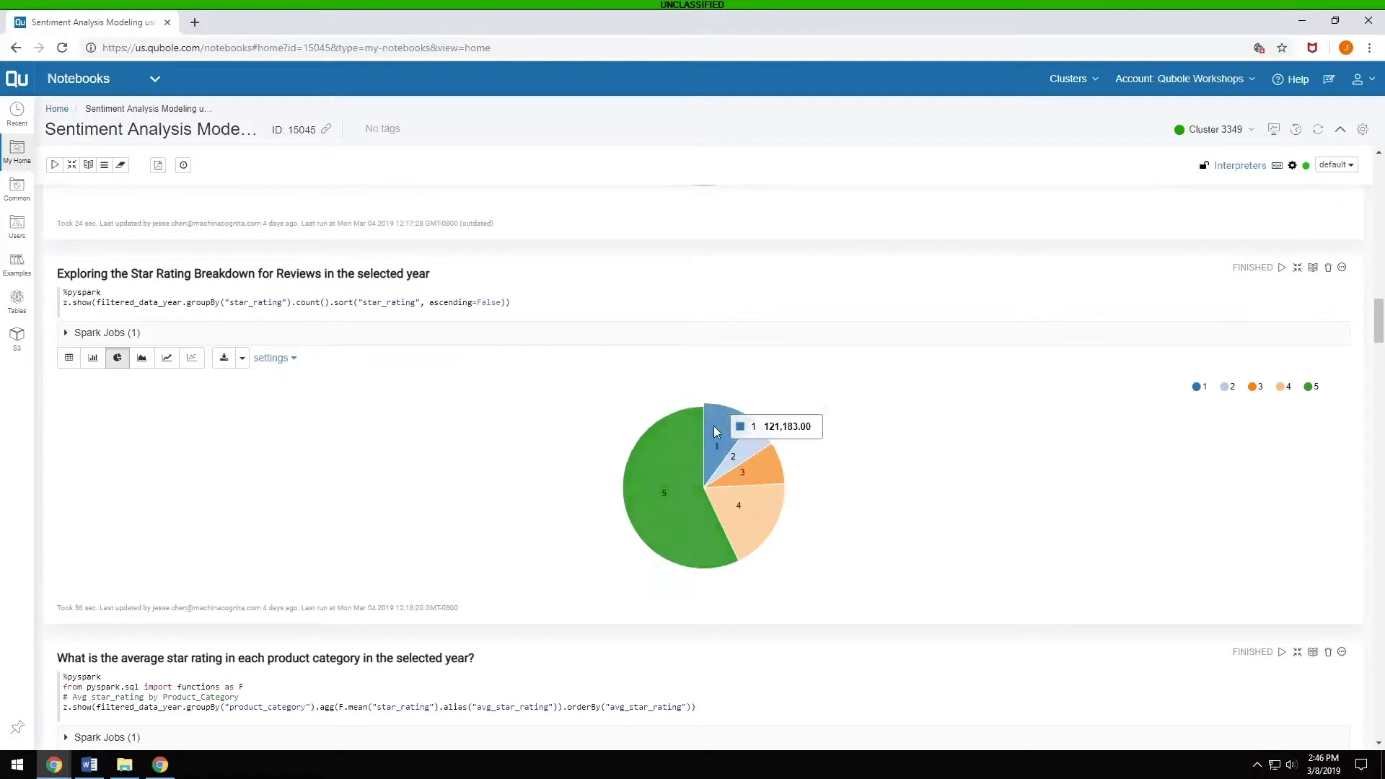
mouse_move(619, 479)
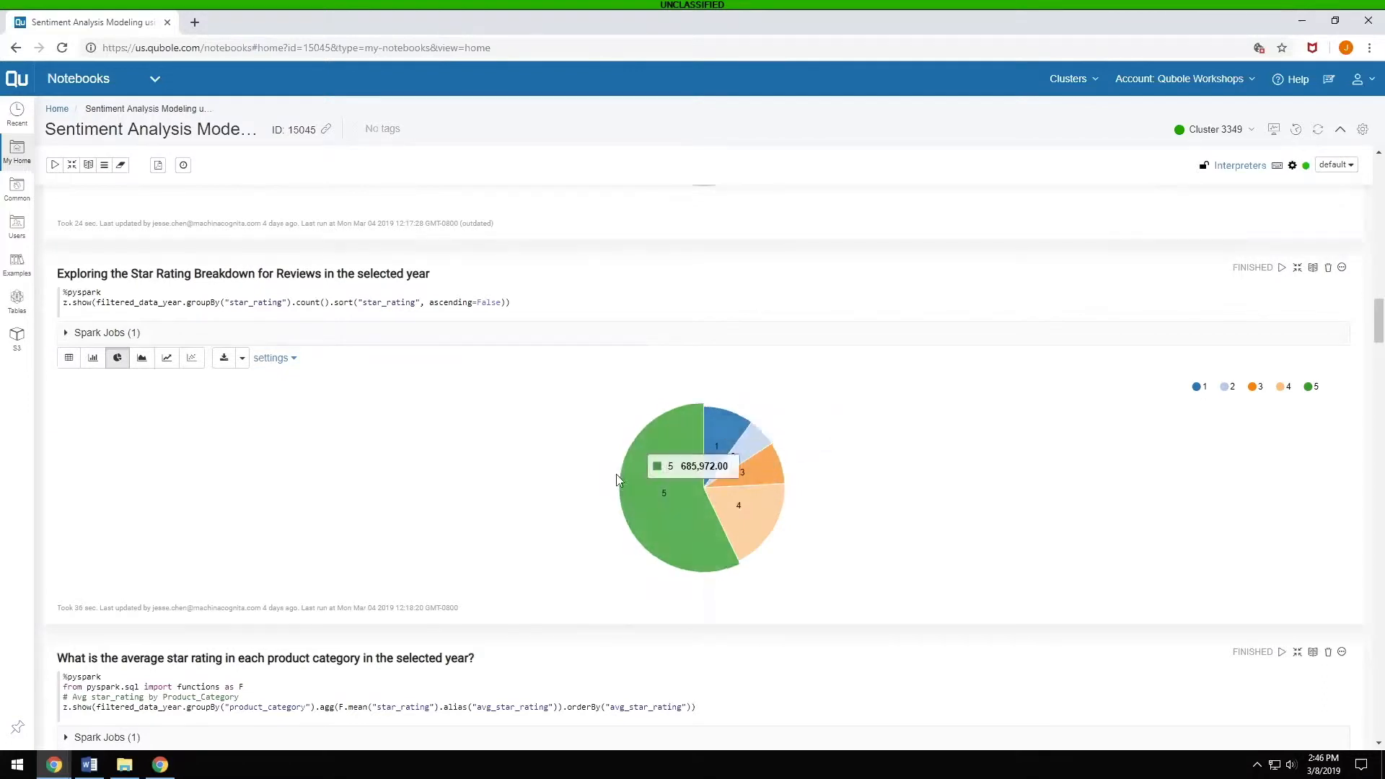
mouse_move(419, 475)
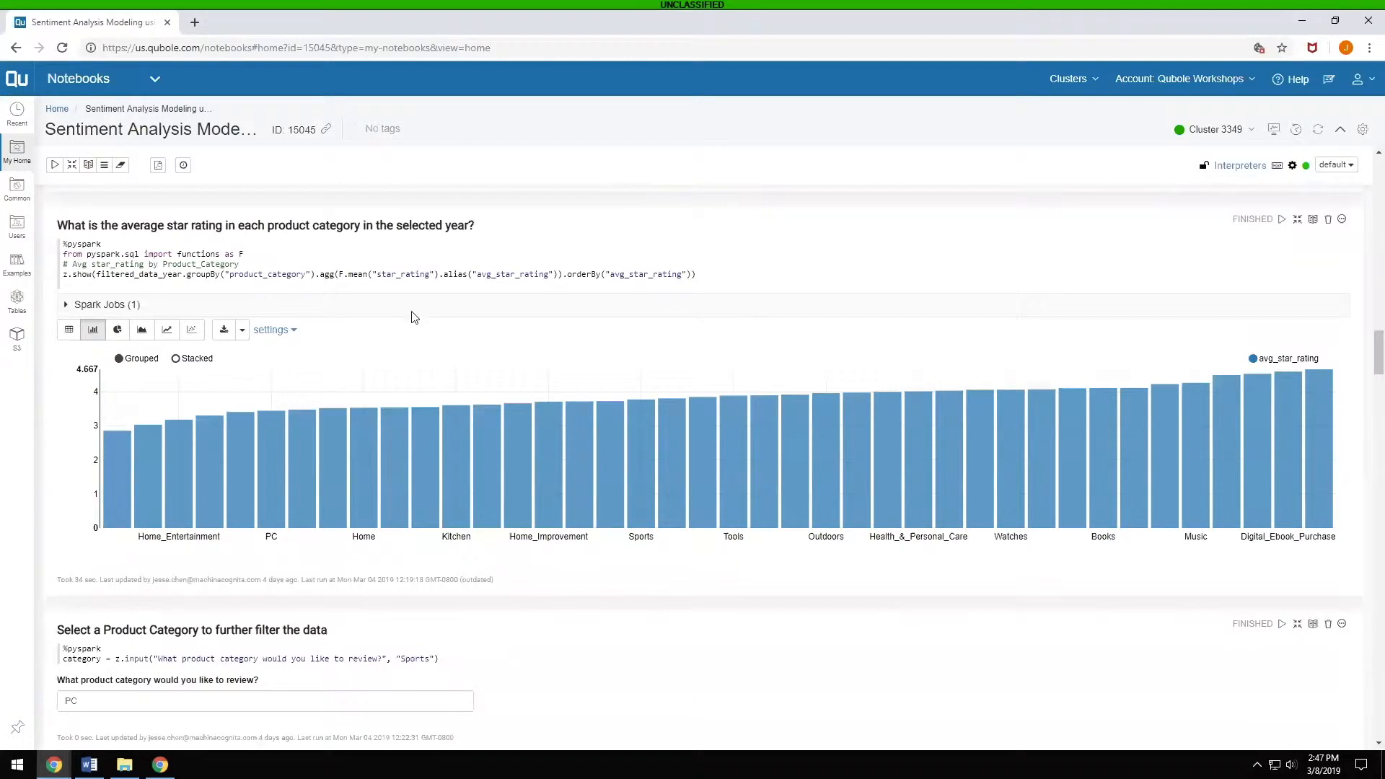
- Scroll down to the average star rating per category bar chart and category input
scroll("down", 3)
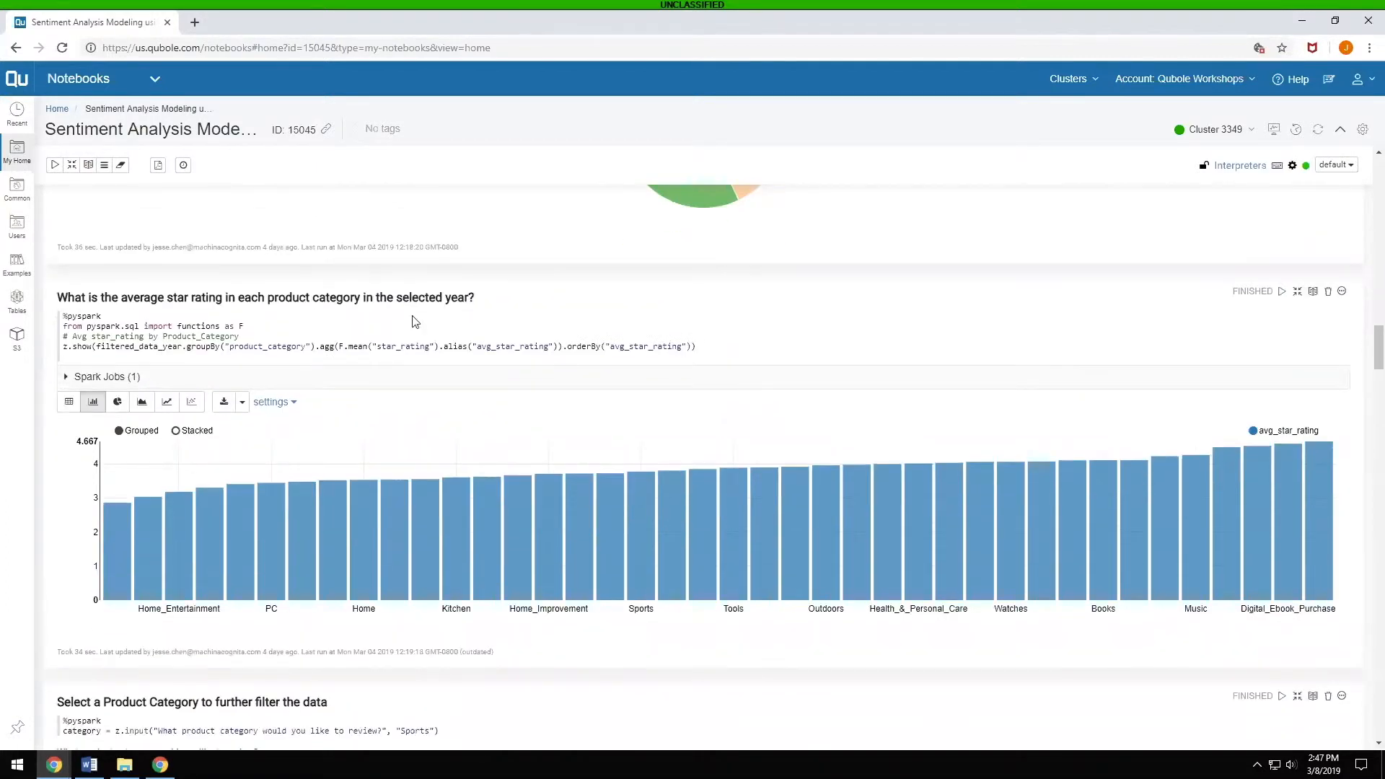
mouse_move(446, 320)
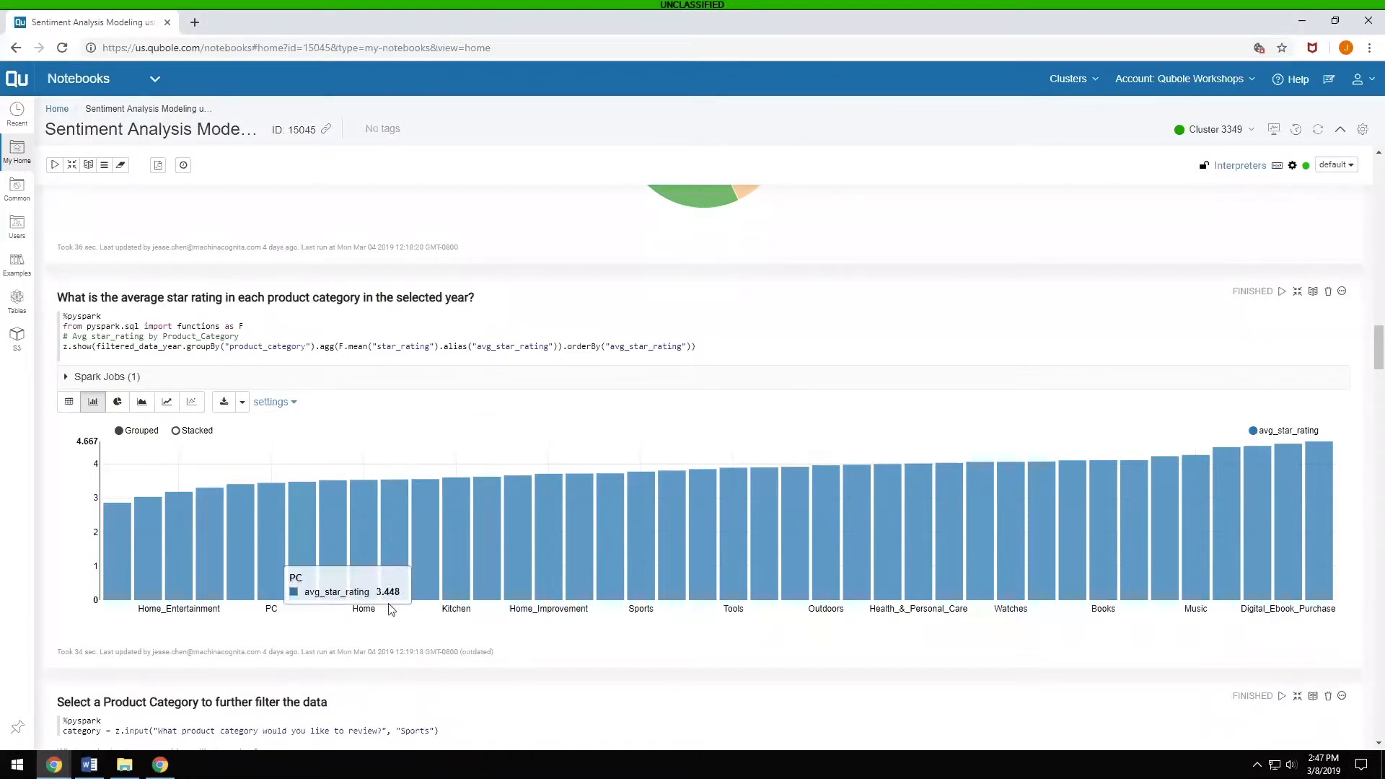
mouse_move(208, 436)
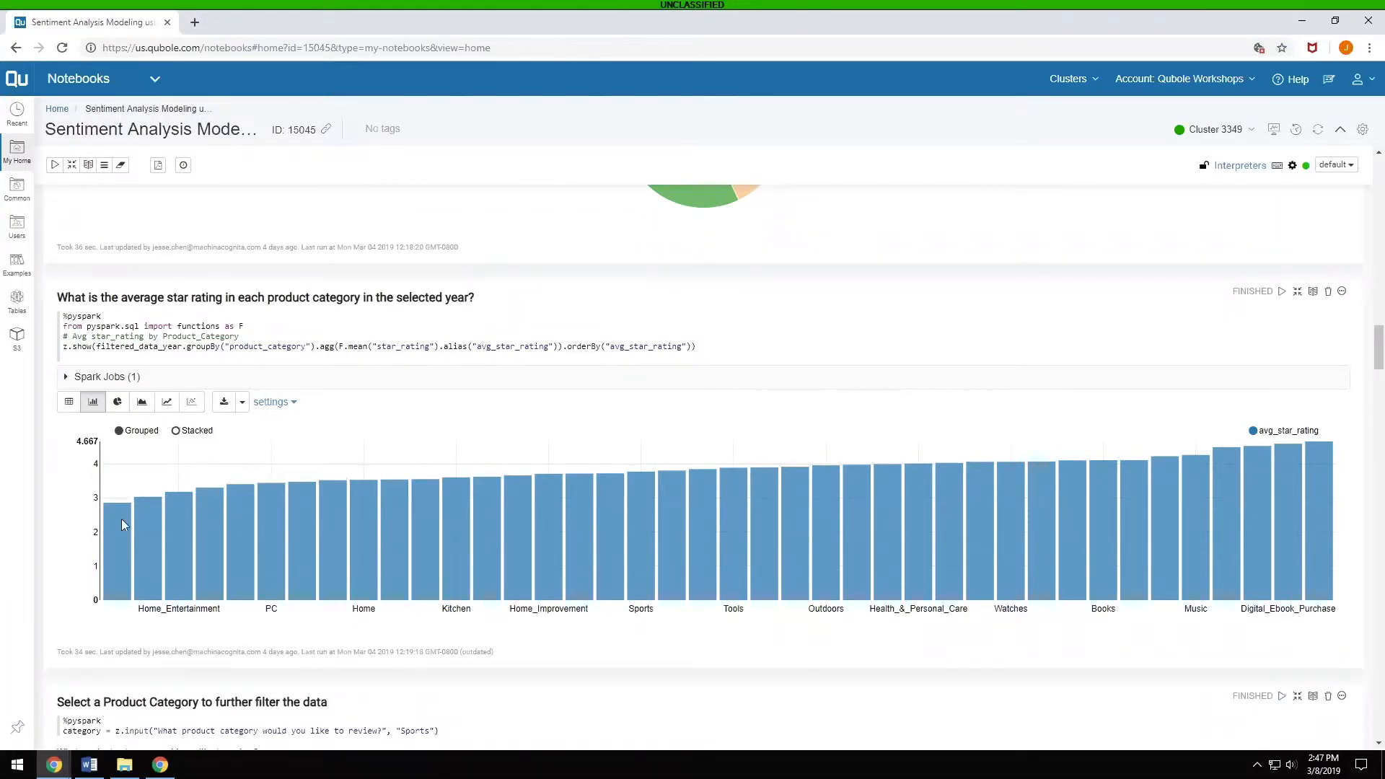
mouse_move(115, 525)
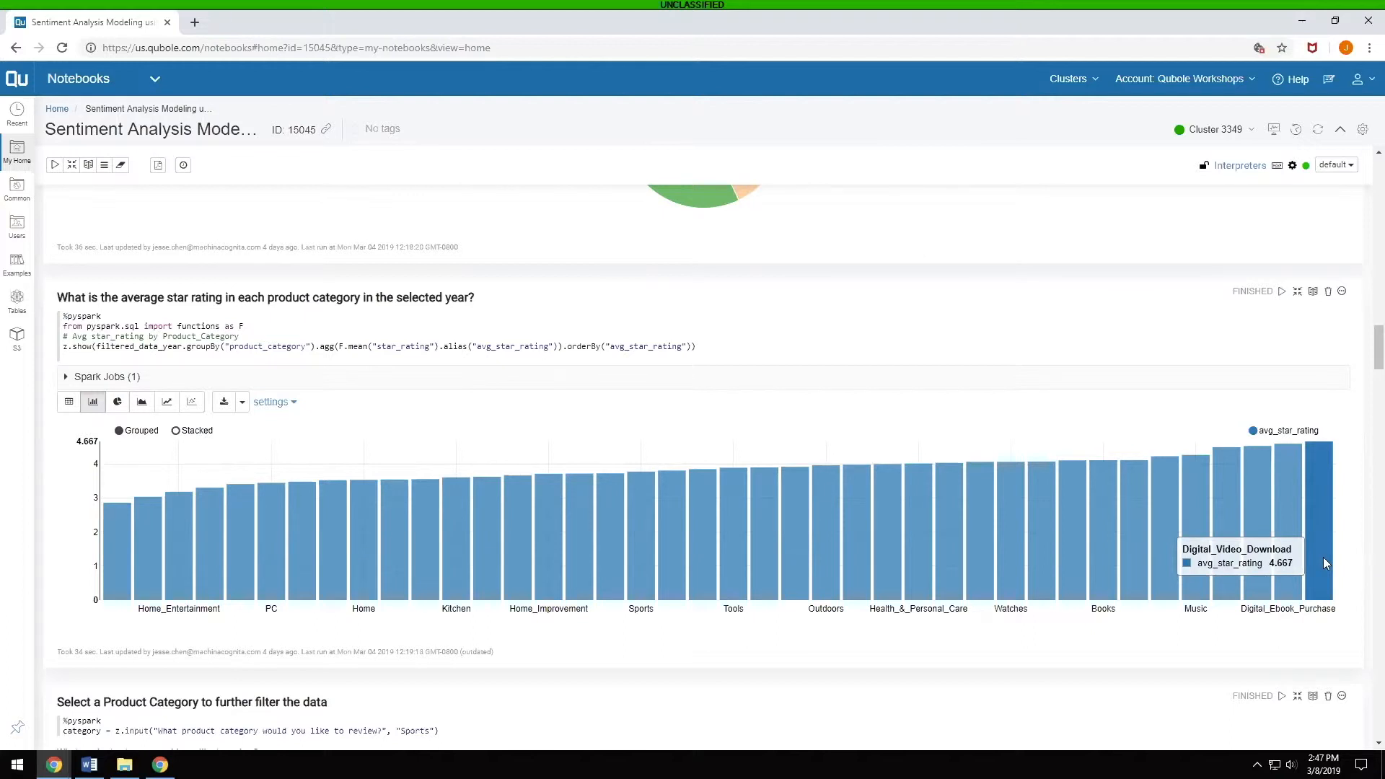
mouse_move(1195, 557)
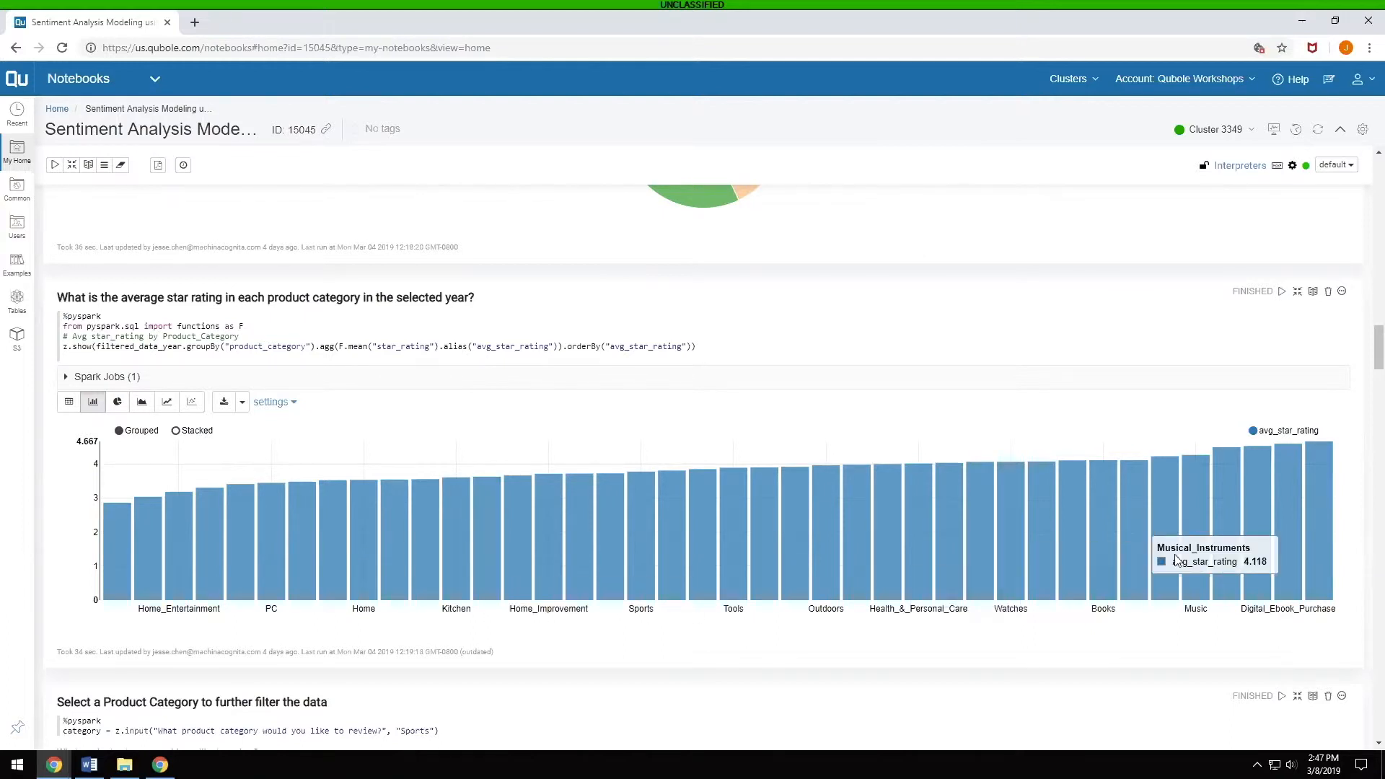
mouse_move(652, 655)
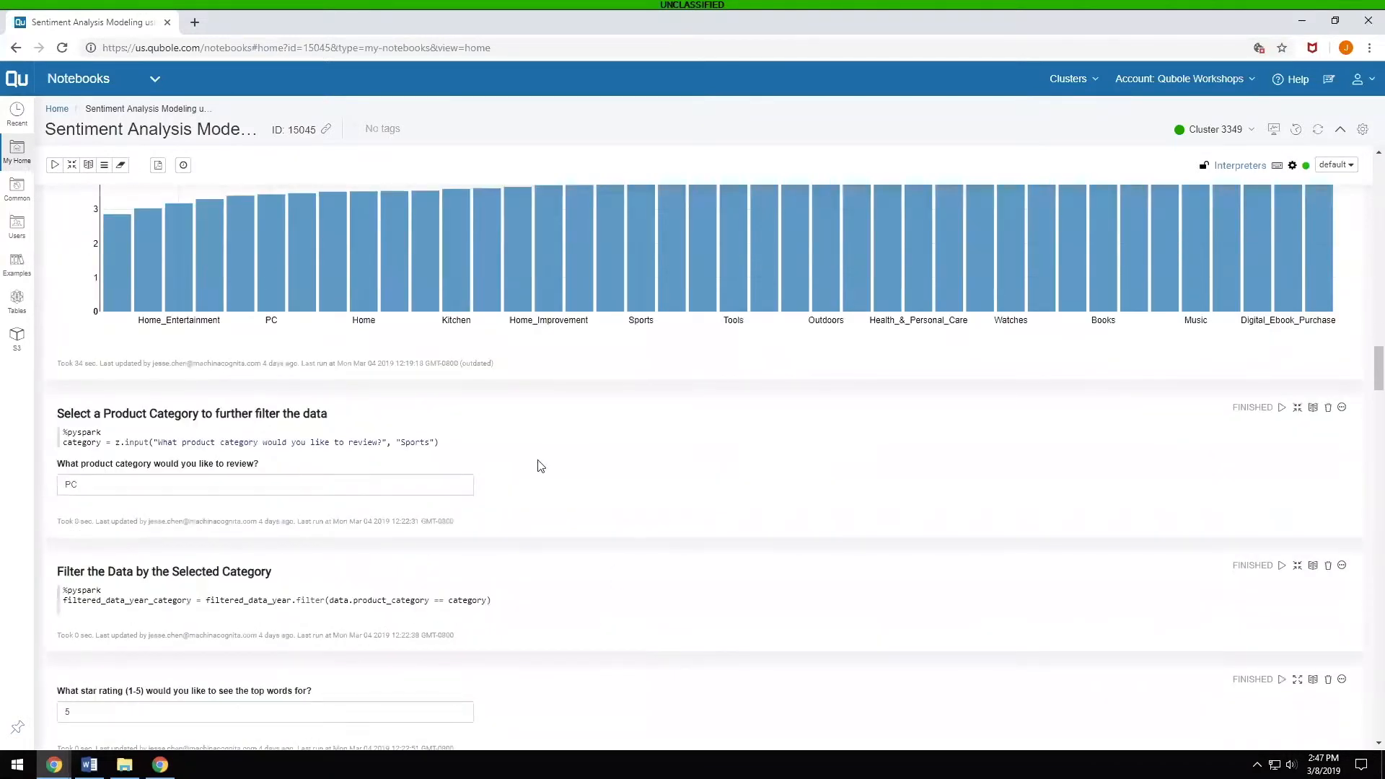
scroll("down", 3)
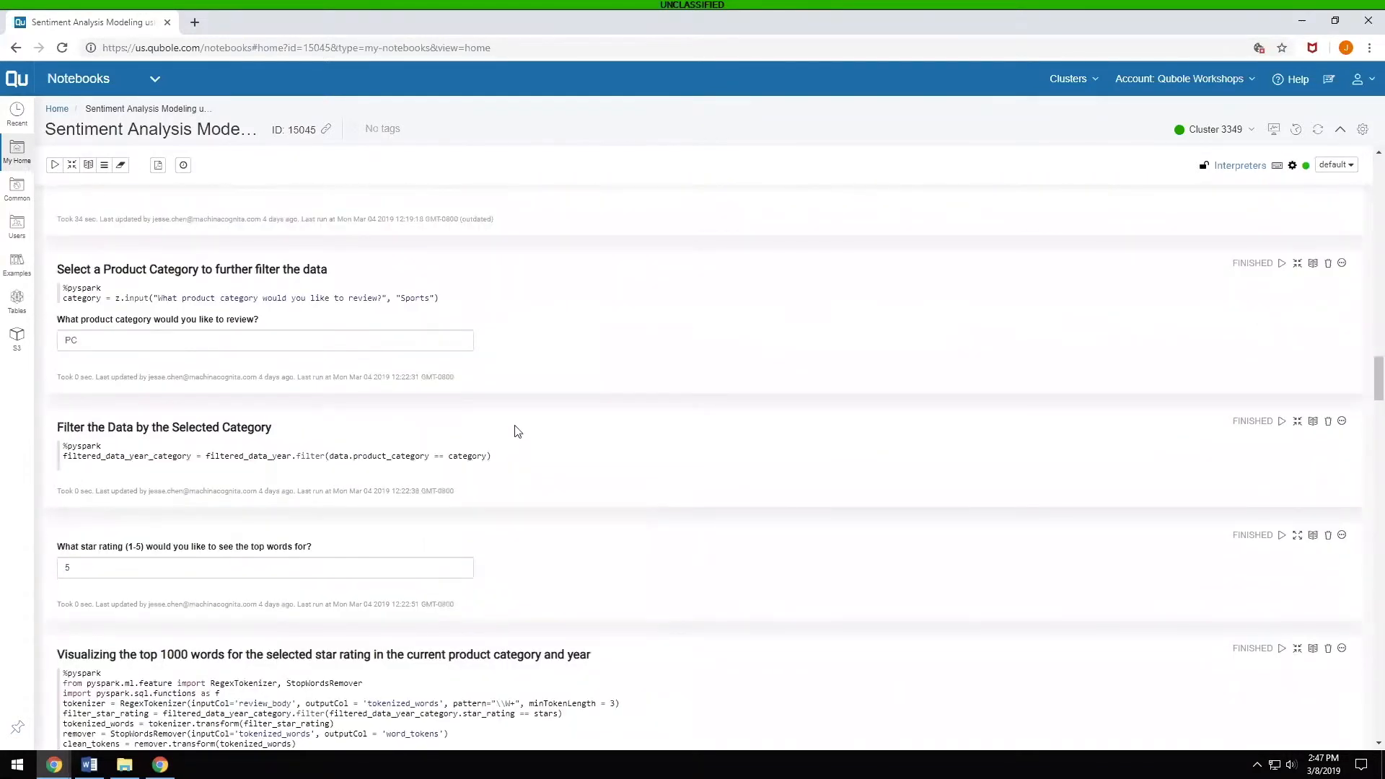
mouse_move(416, 322)
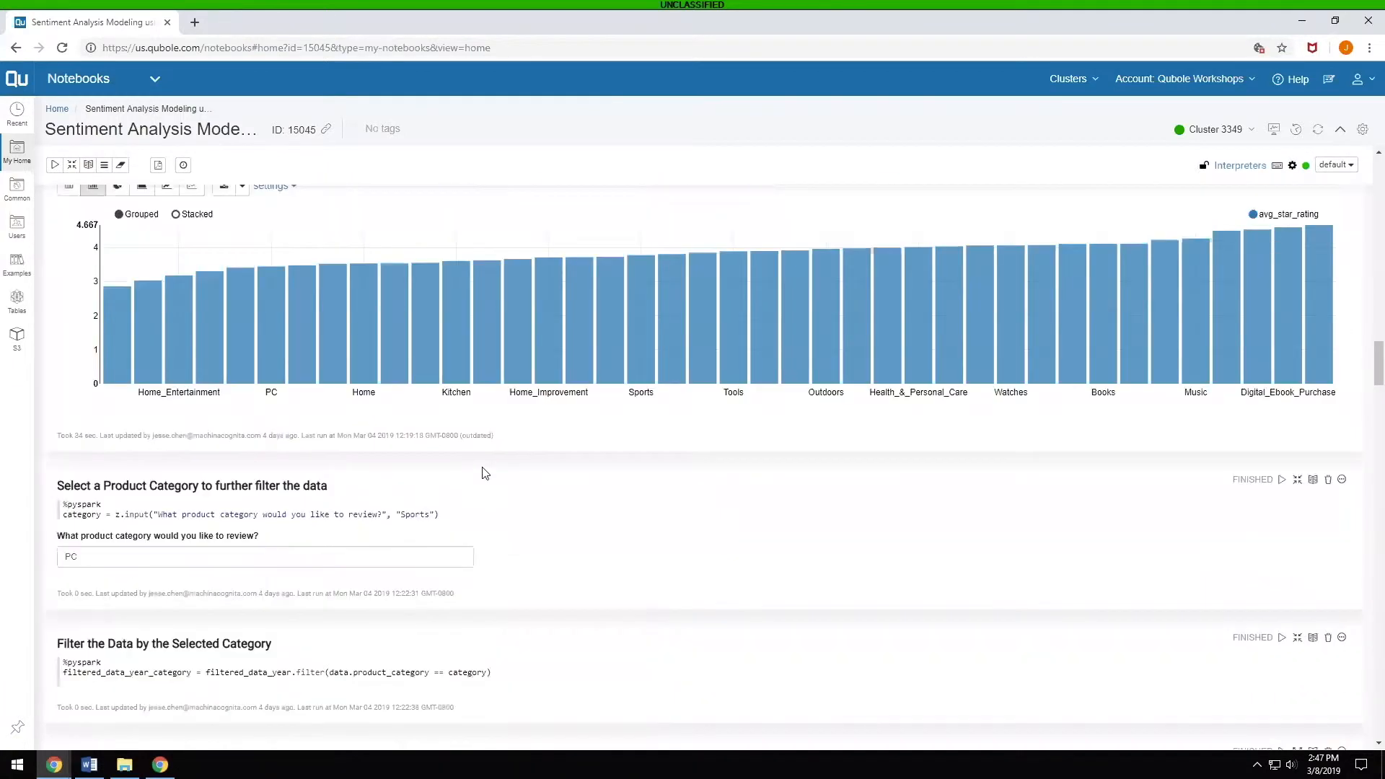
scroll("down", 3)
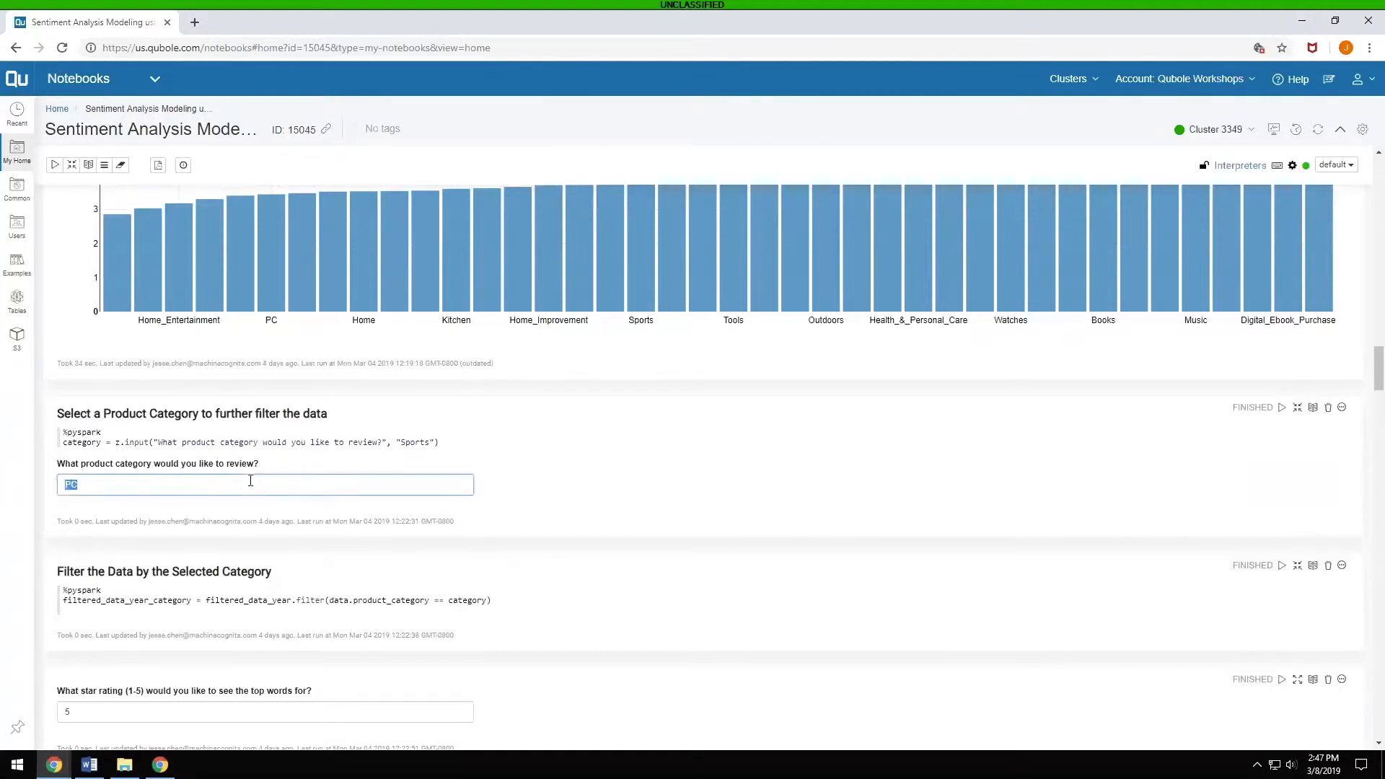
type("S")
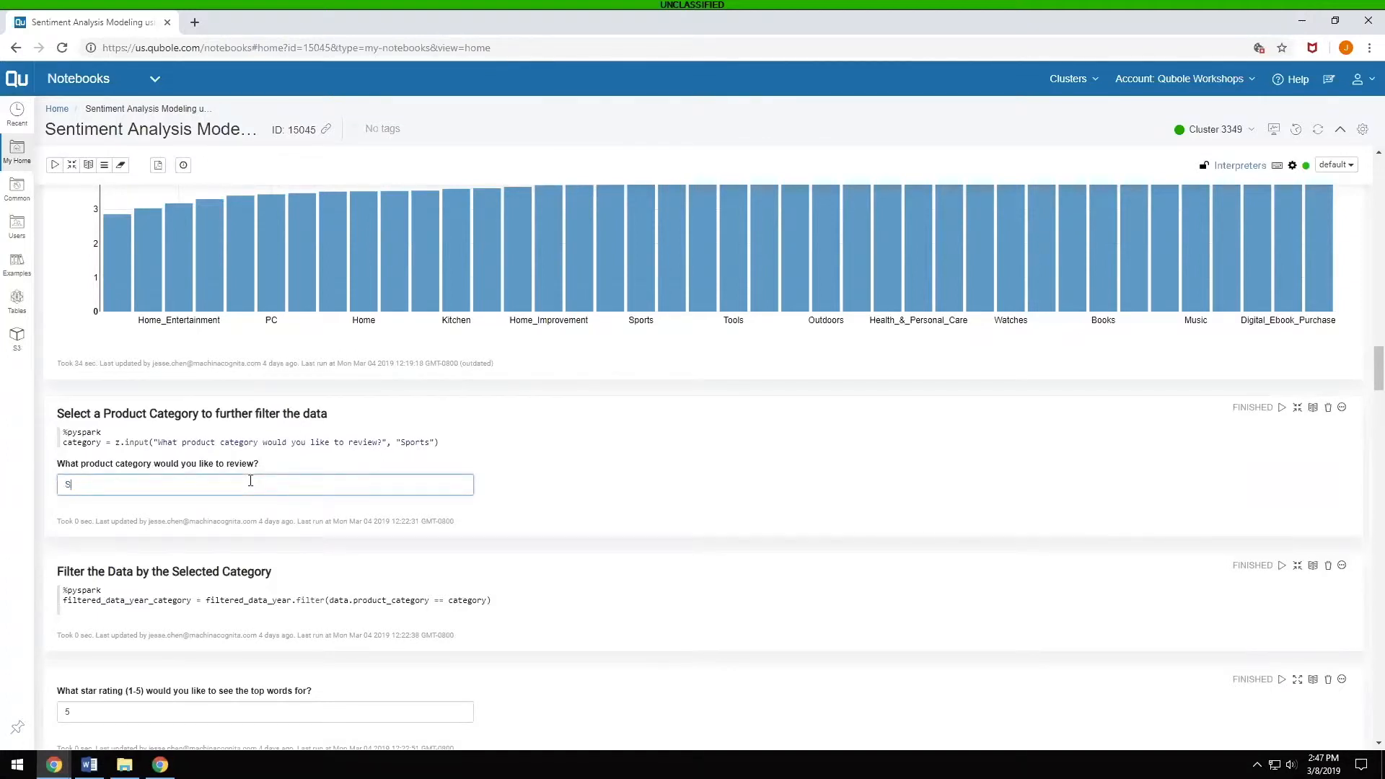
key("backspace")
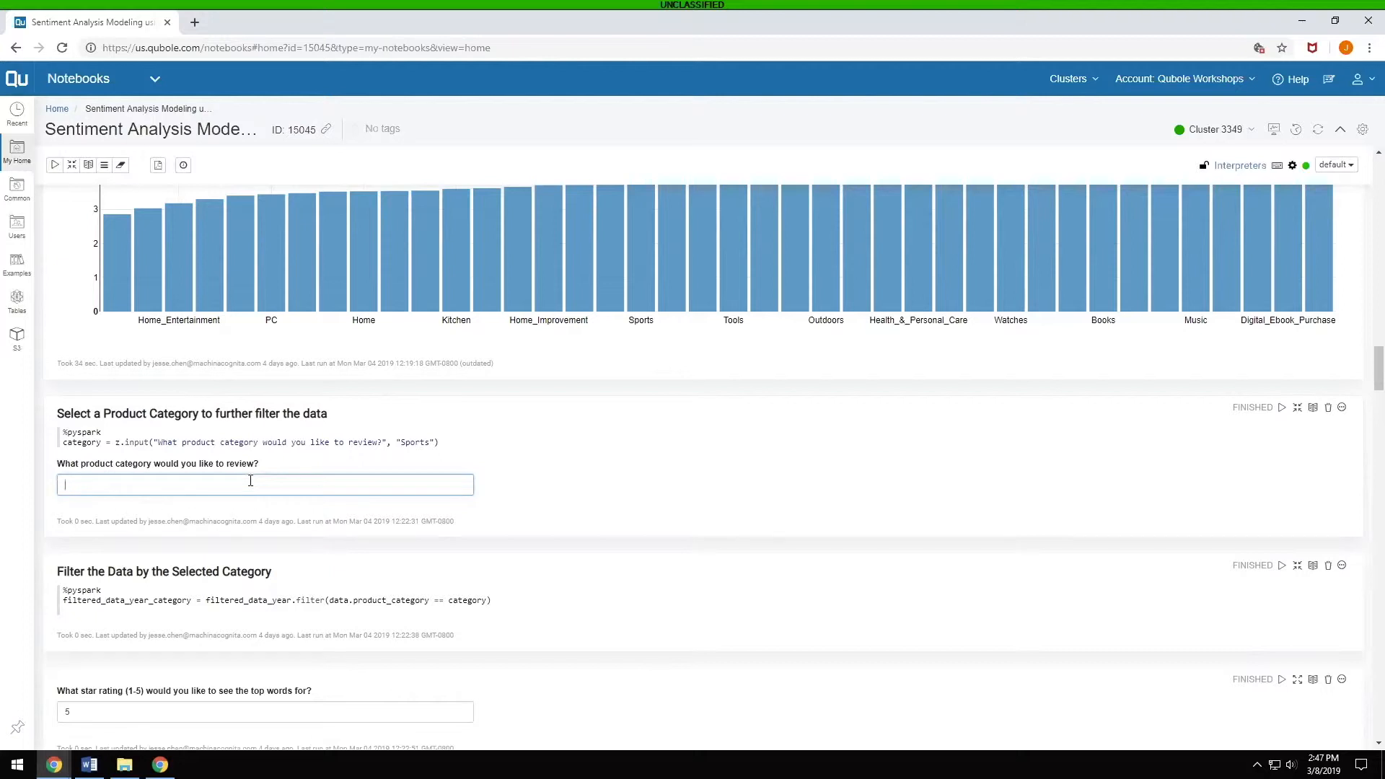
type("PC")
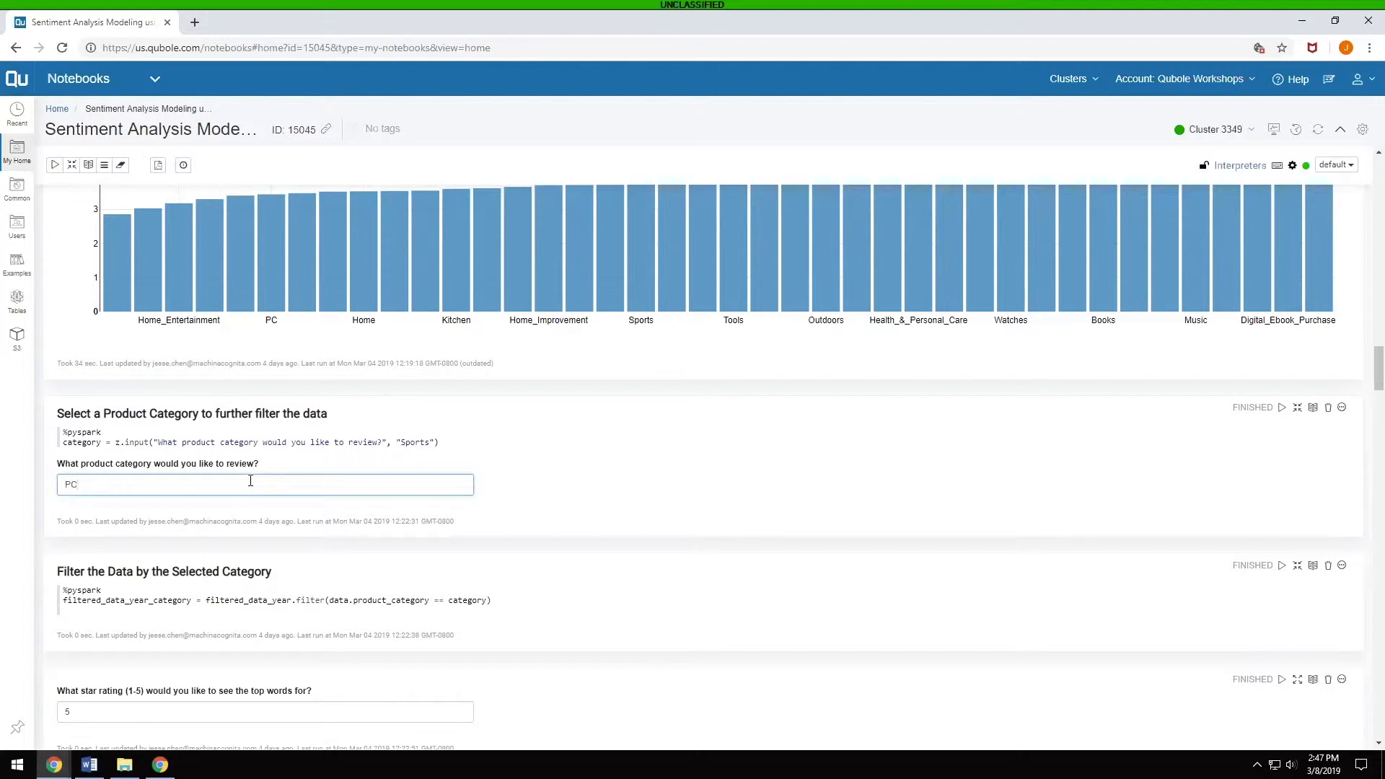
scroll("down", 3)
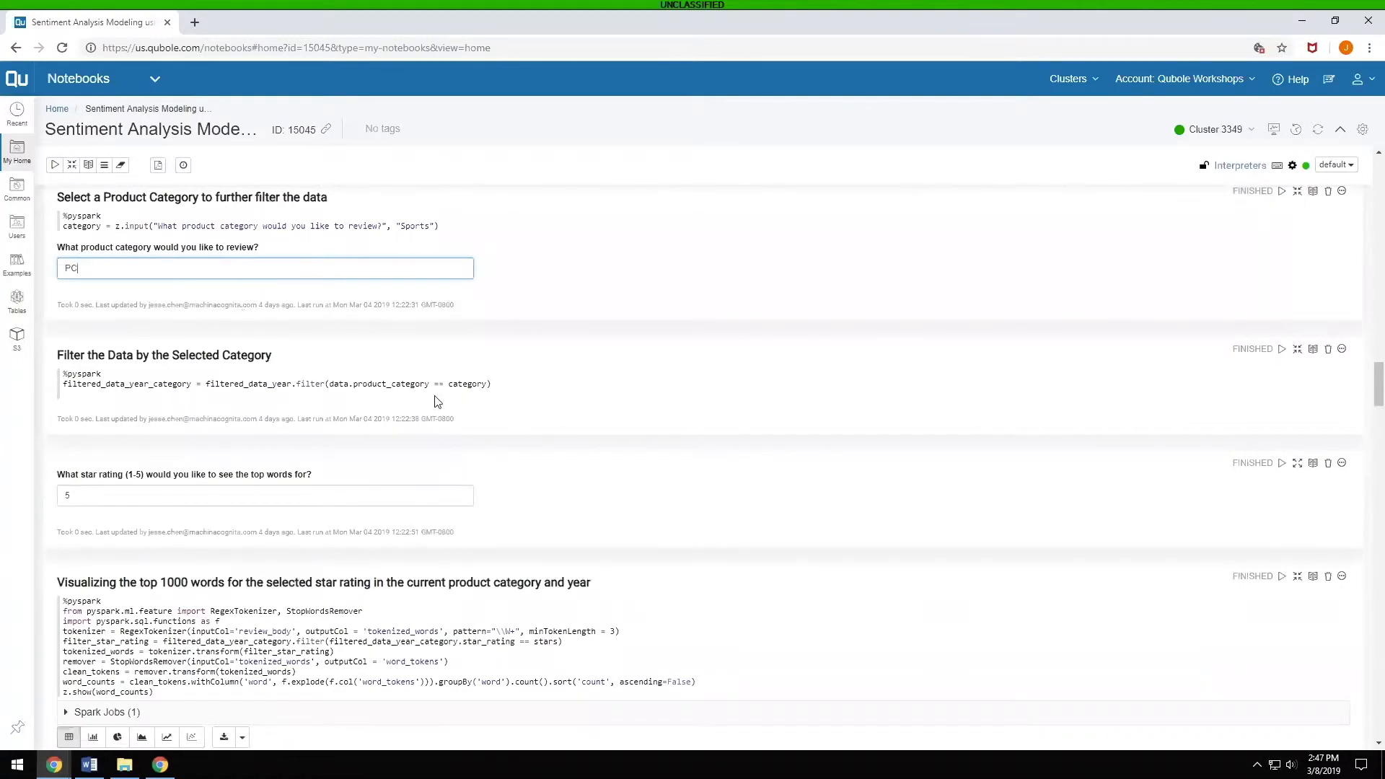
- Scroll down to the top-words table for PC reviews led by one, card and use
scroll("down", 3)
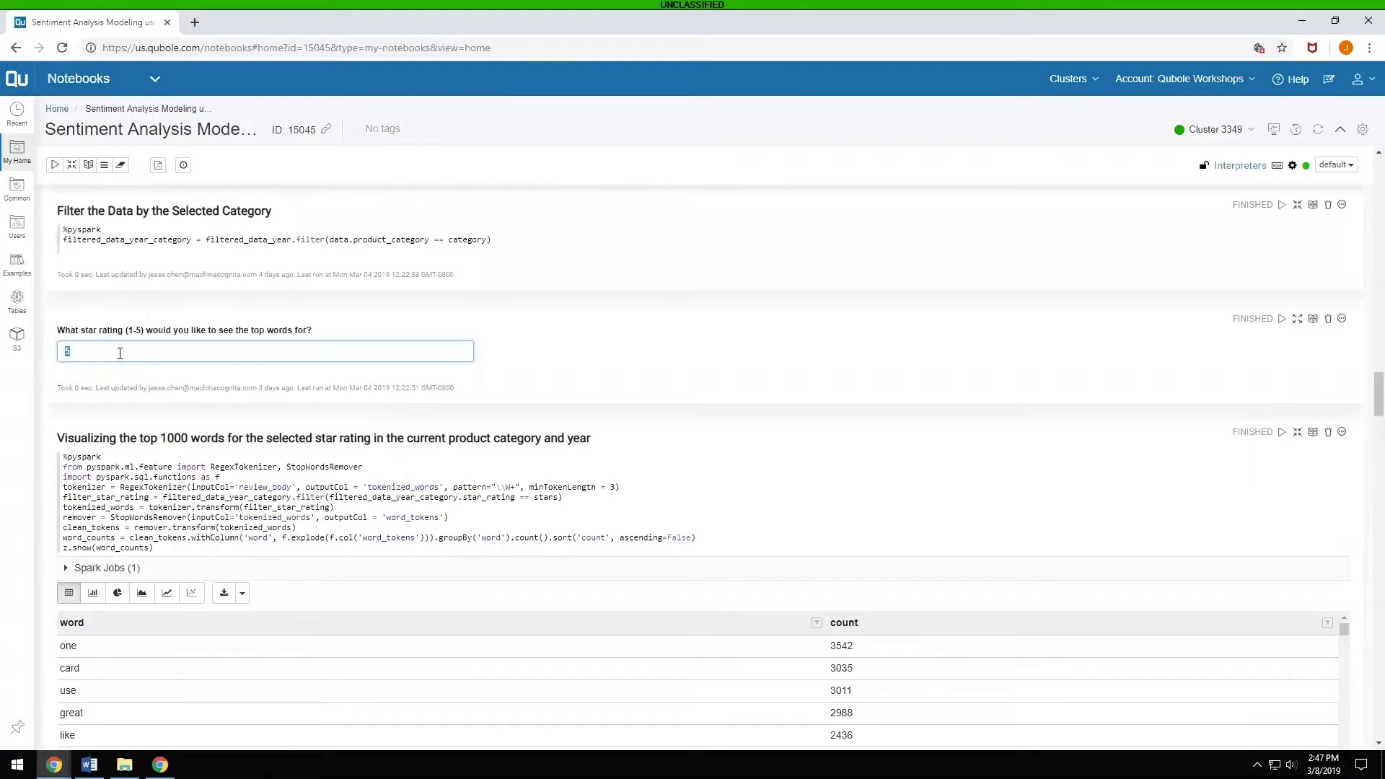
scroll("down", 3)
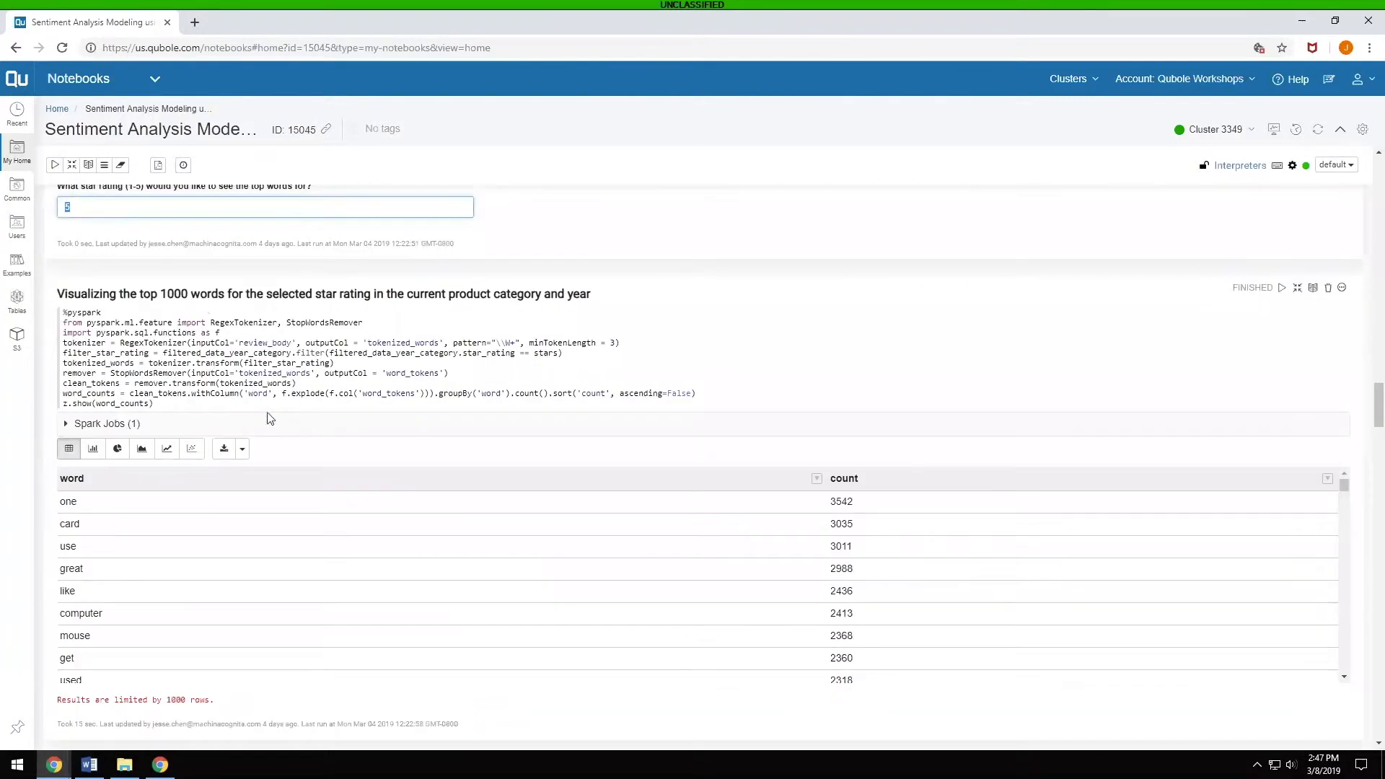
scroll("down", 3)
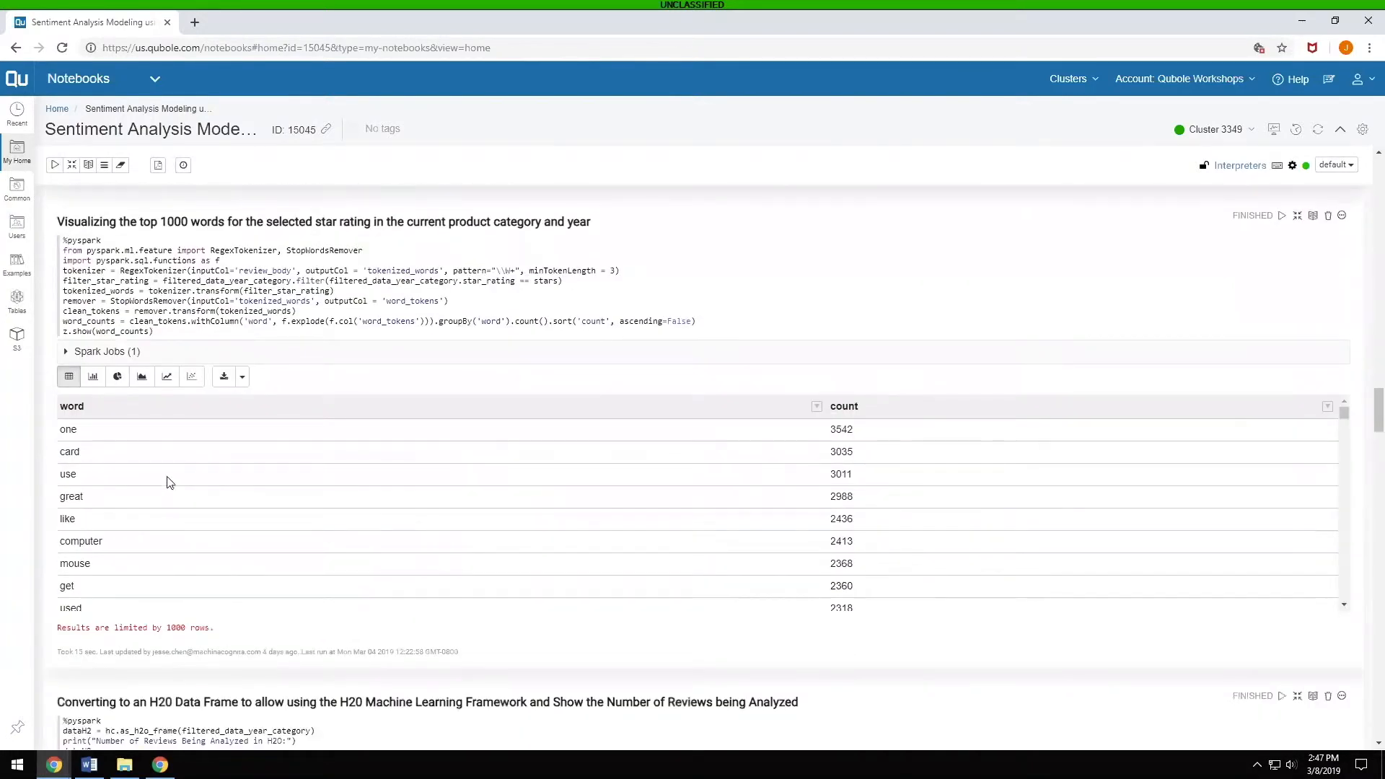
mouse_move(78, 532)
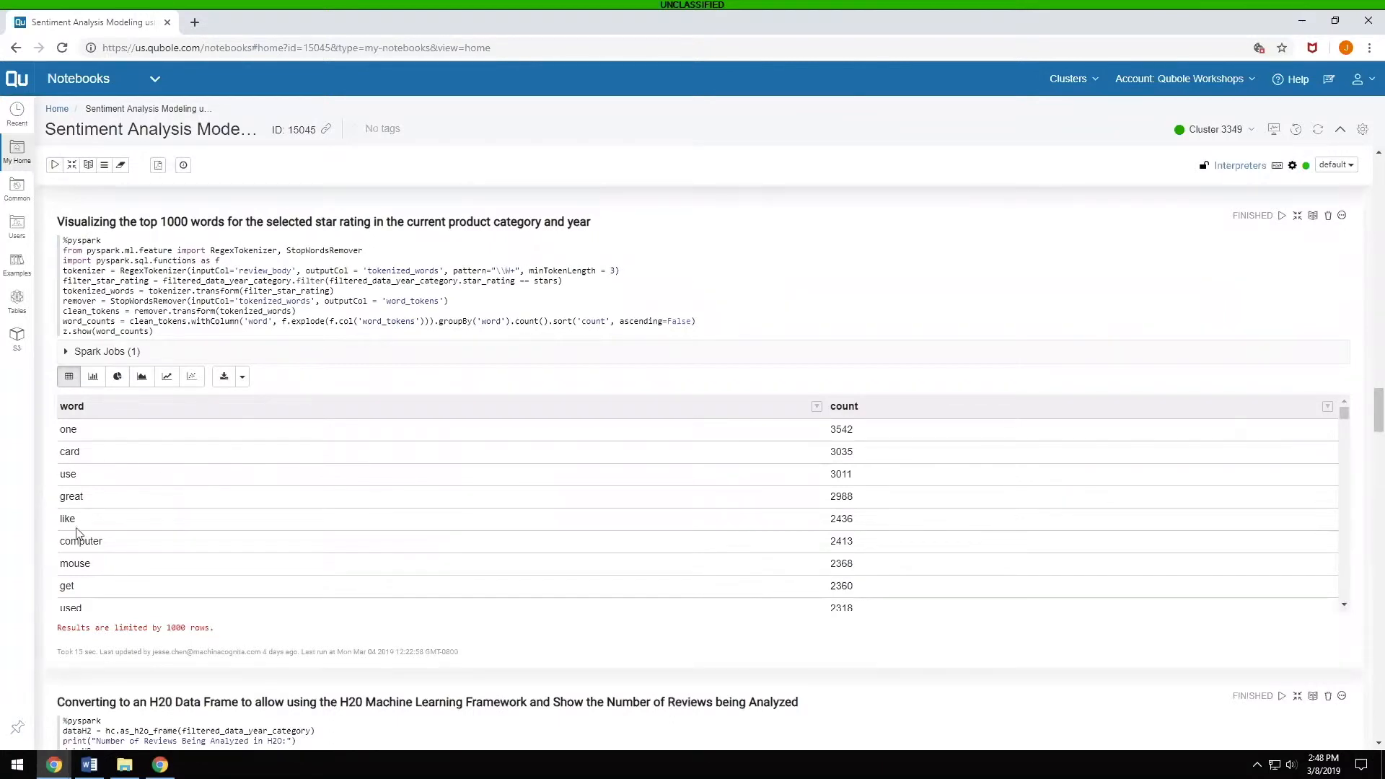
mouse_move(75, 538)
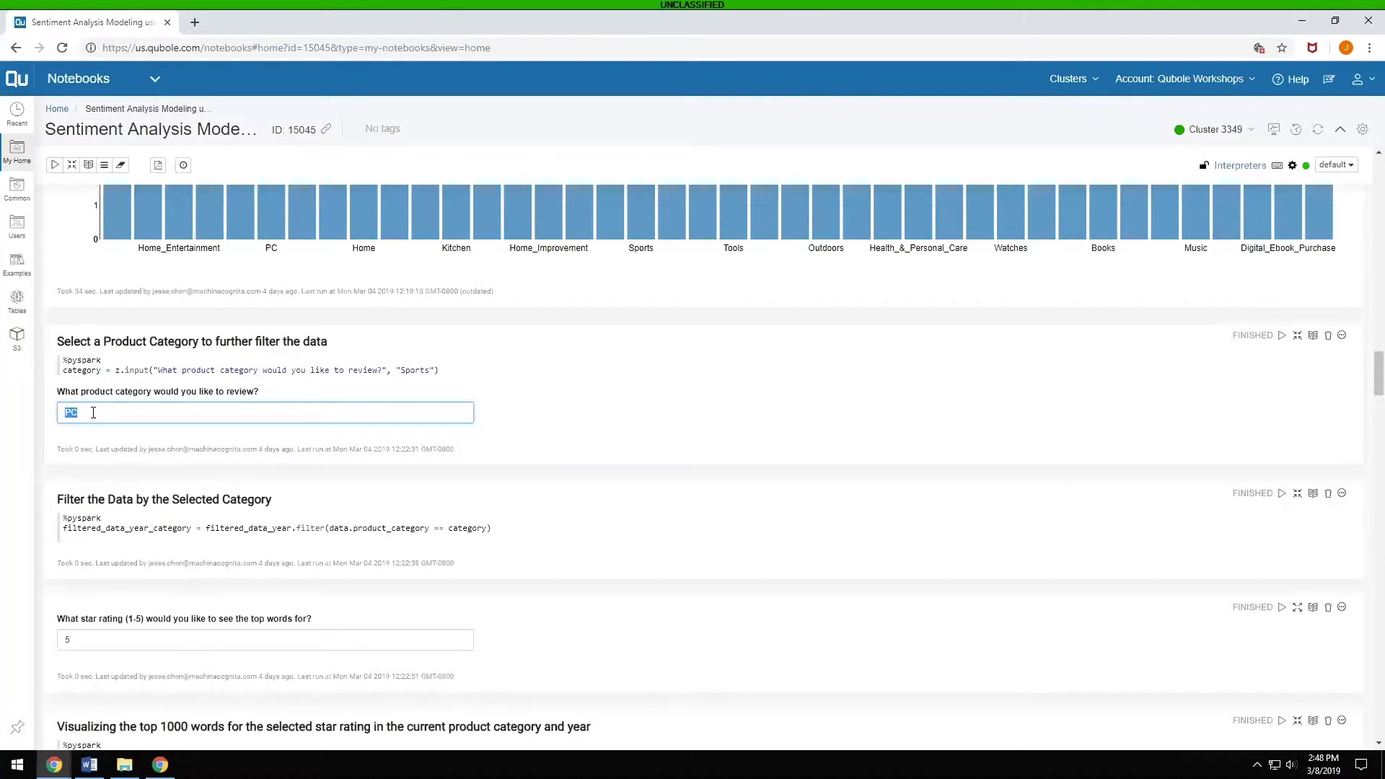
type("Sp")
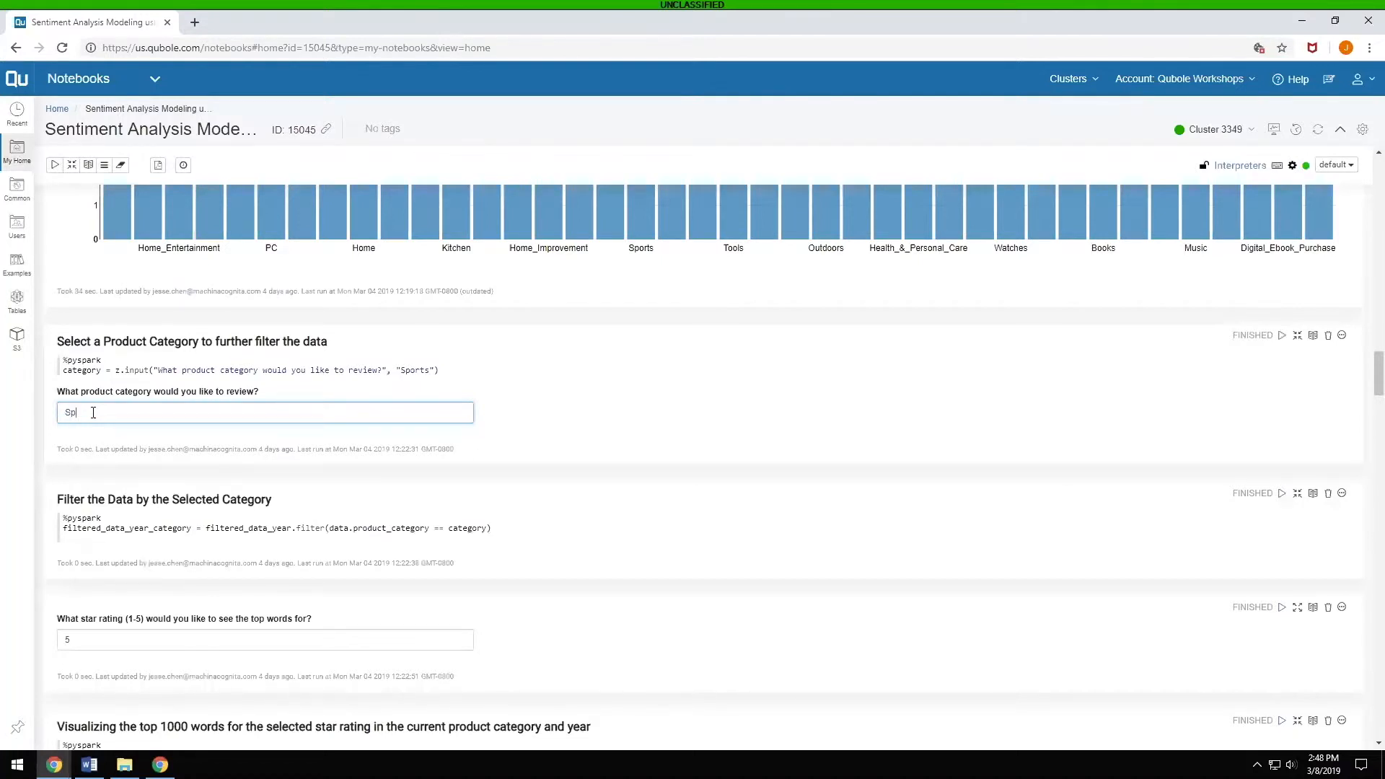
type("Sports")
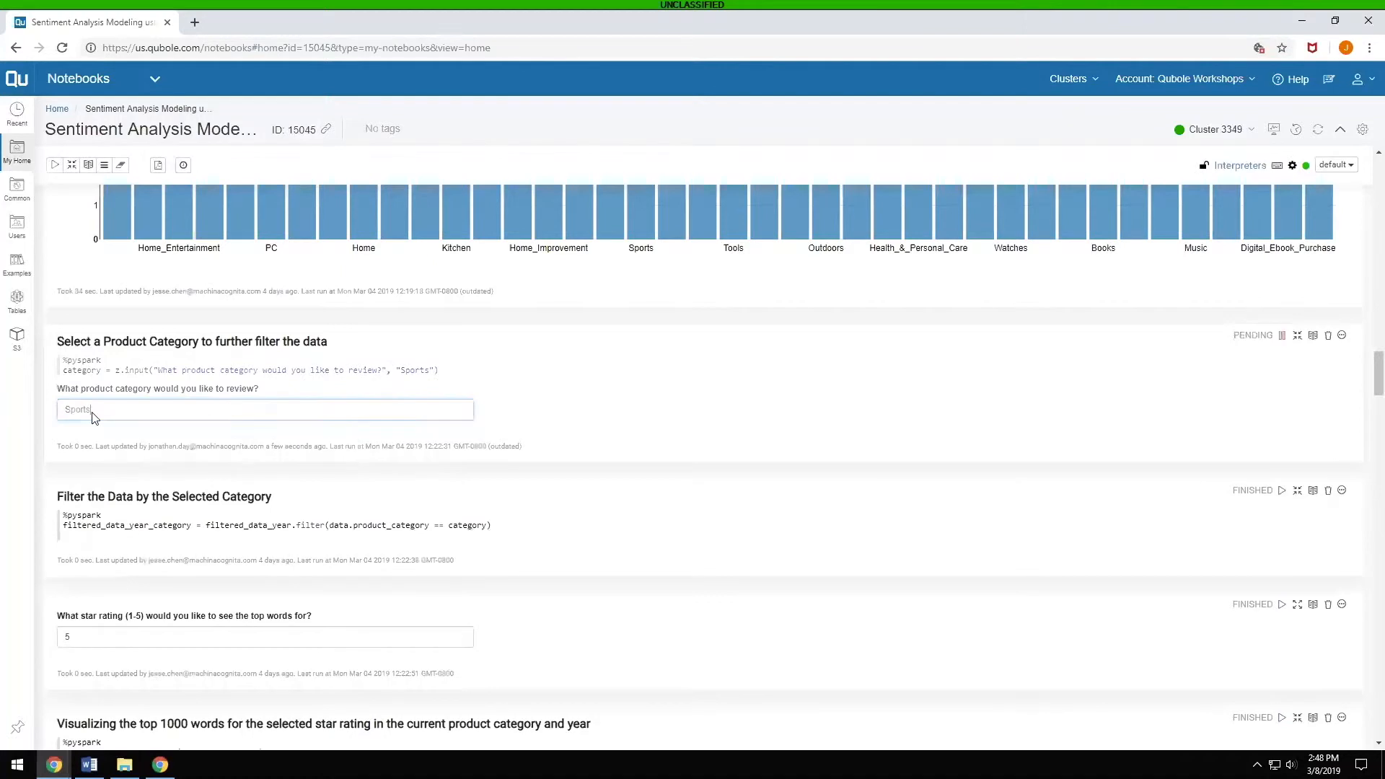
mouse_move(1282, 491)
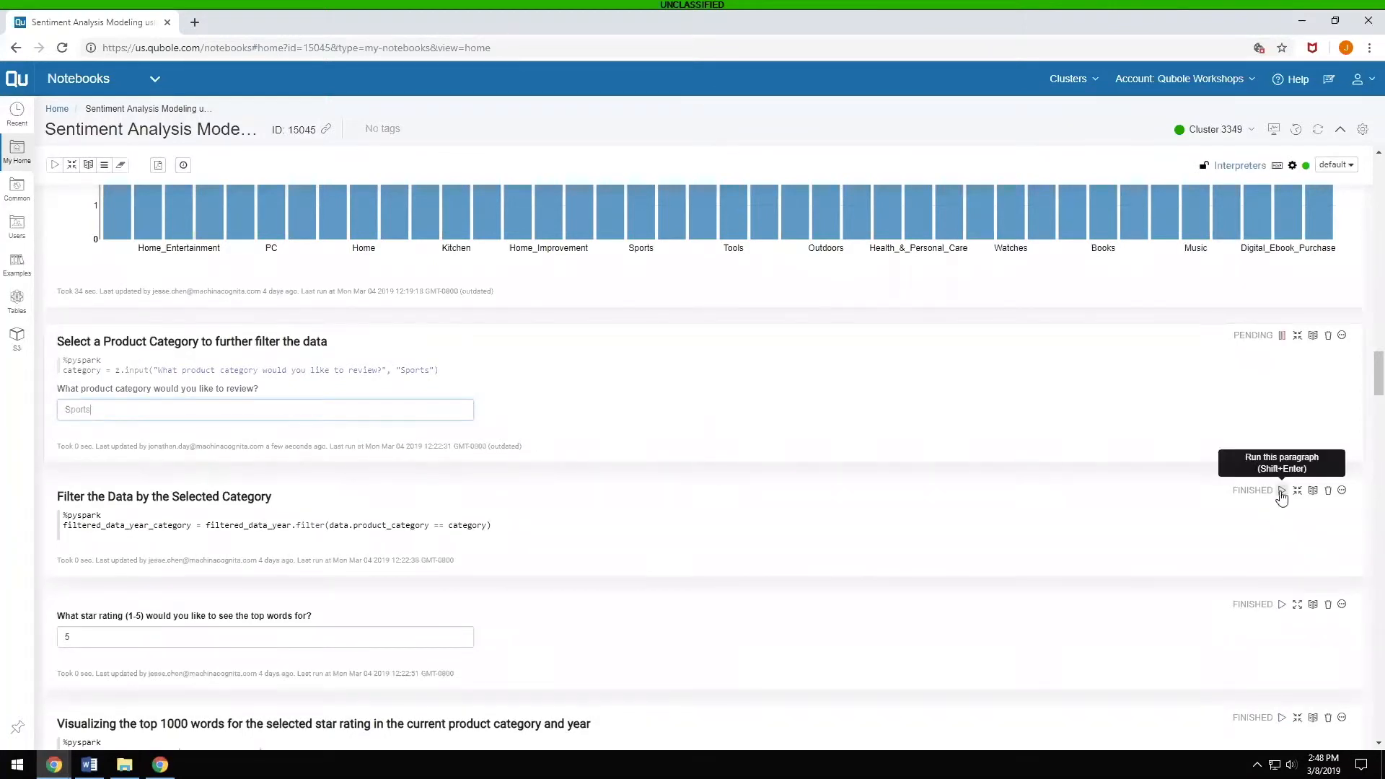
left_click(1281, 491)
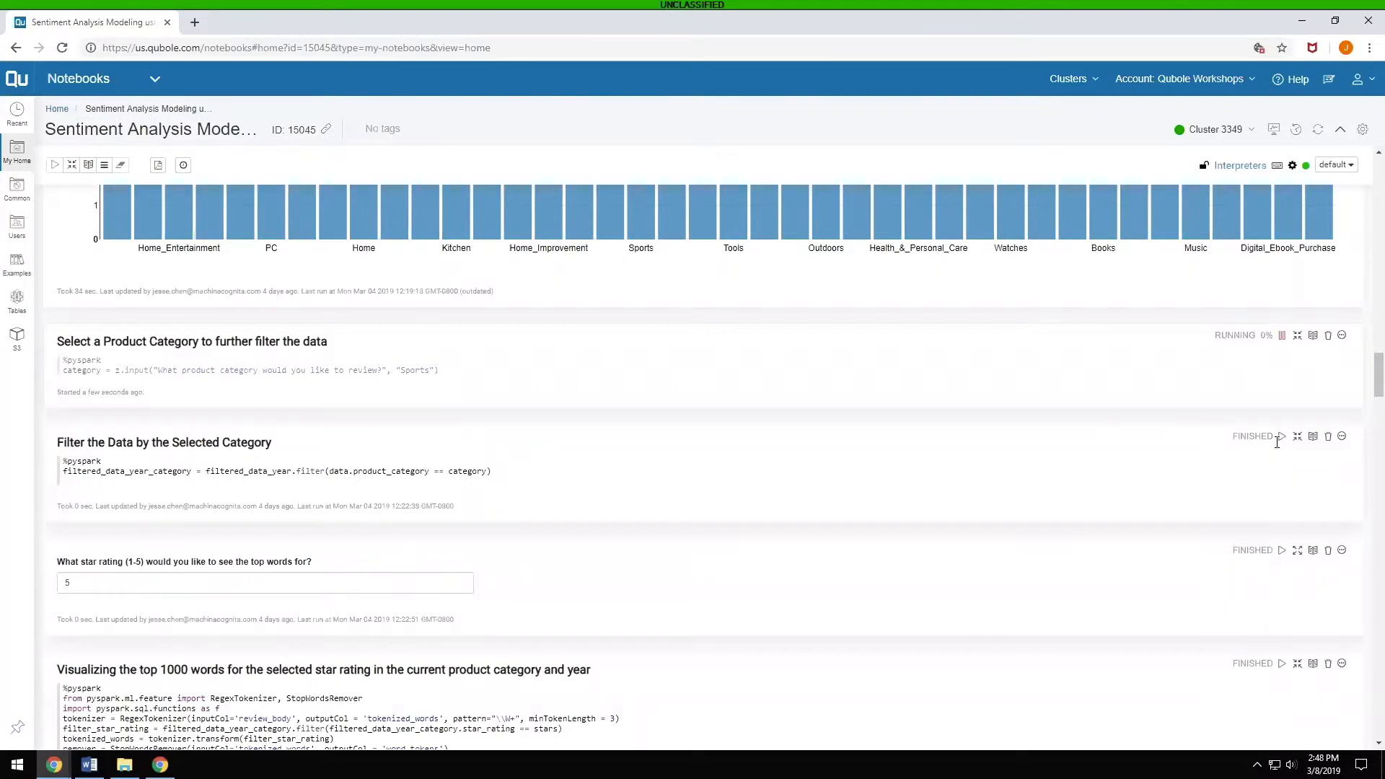
mouse_move(1282, 436)
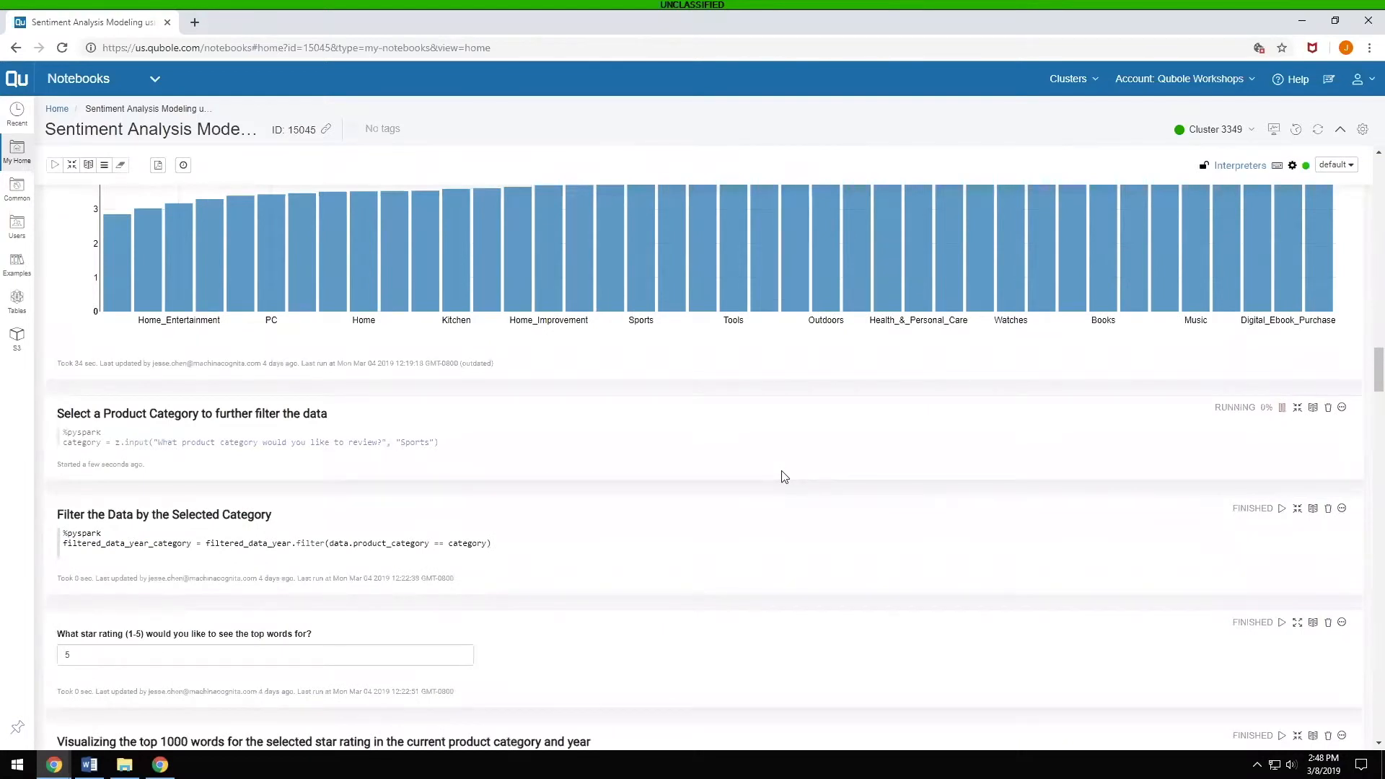
scroll("down", 3)
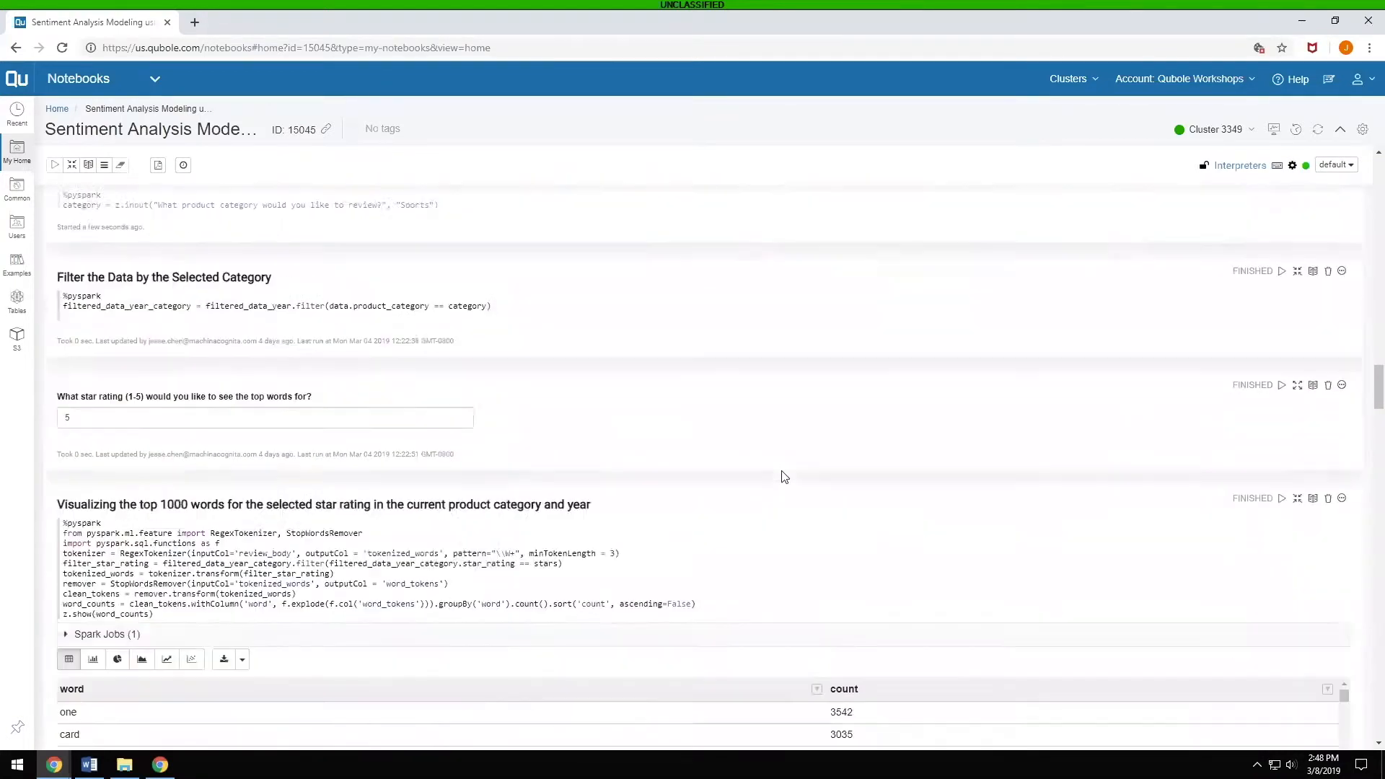
scroll("down", 3)
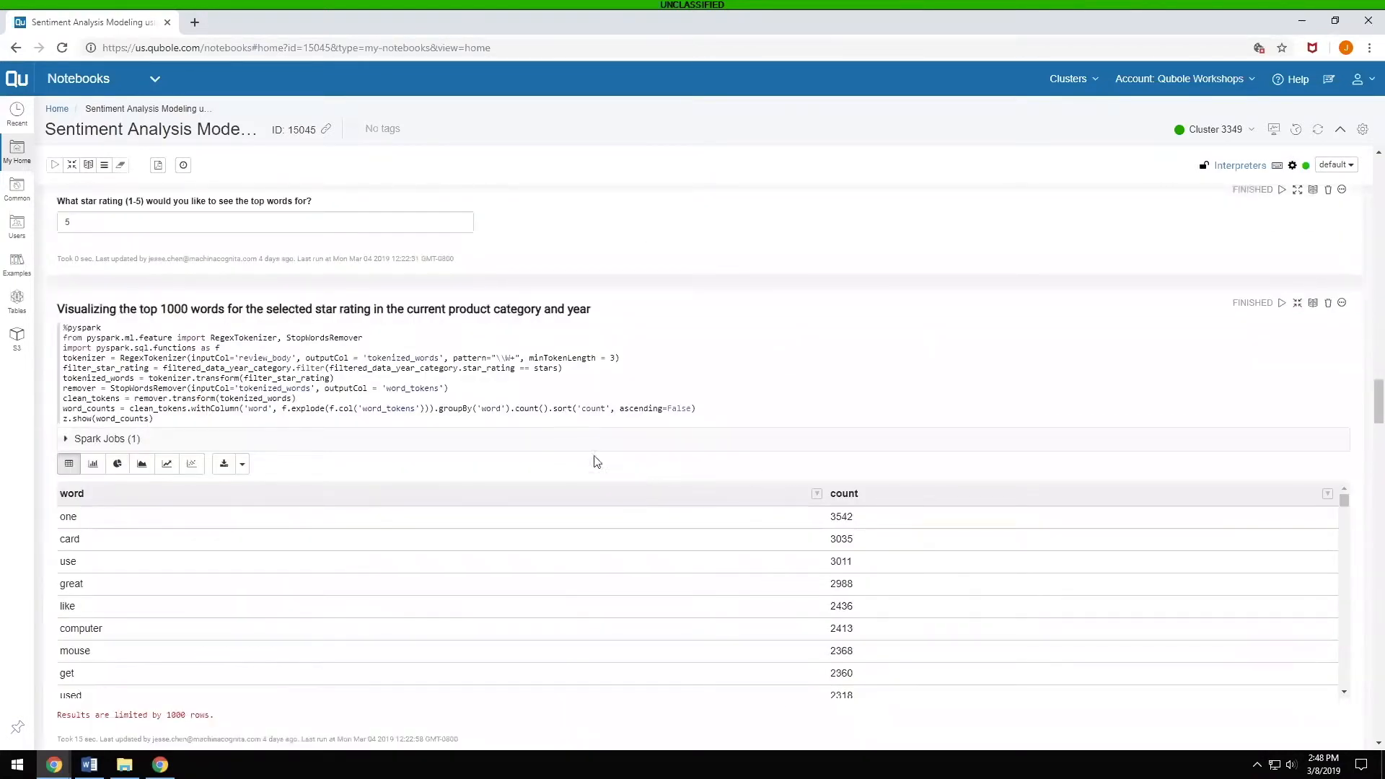
scroll("down", 3)
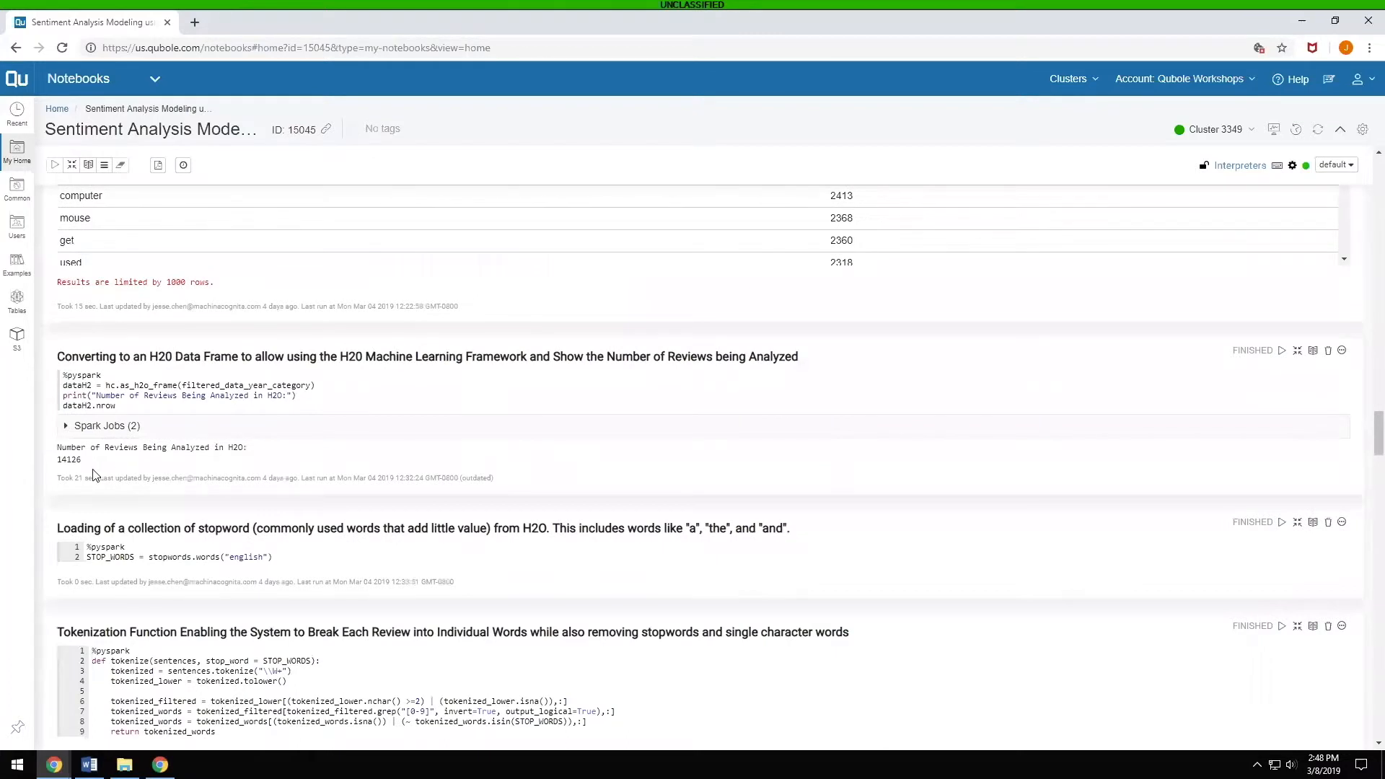
scroll("down", 3)
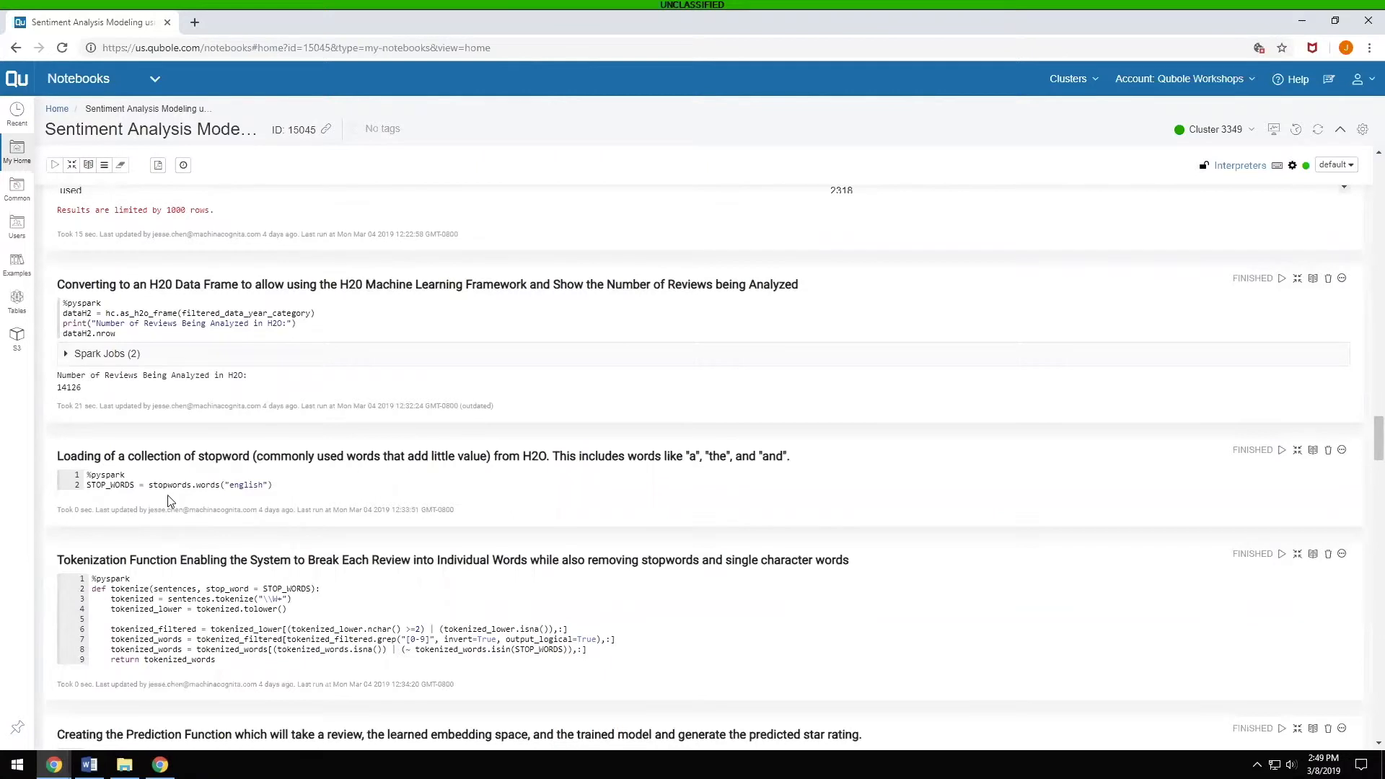
mouse_move(309, 493)
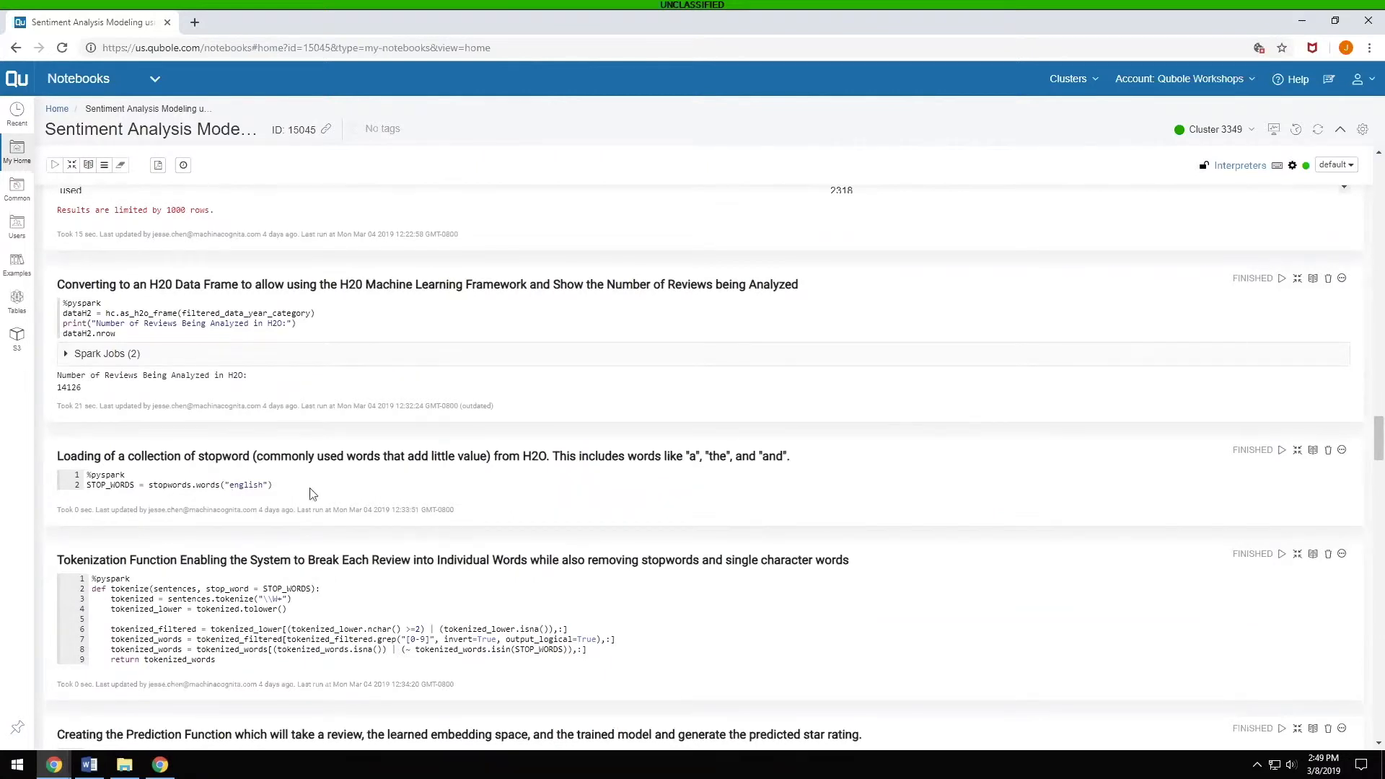
scroll("down", 3)
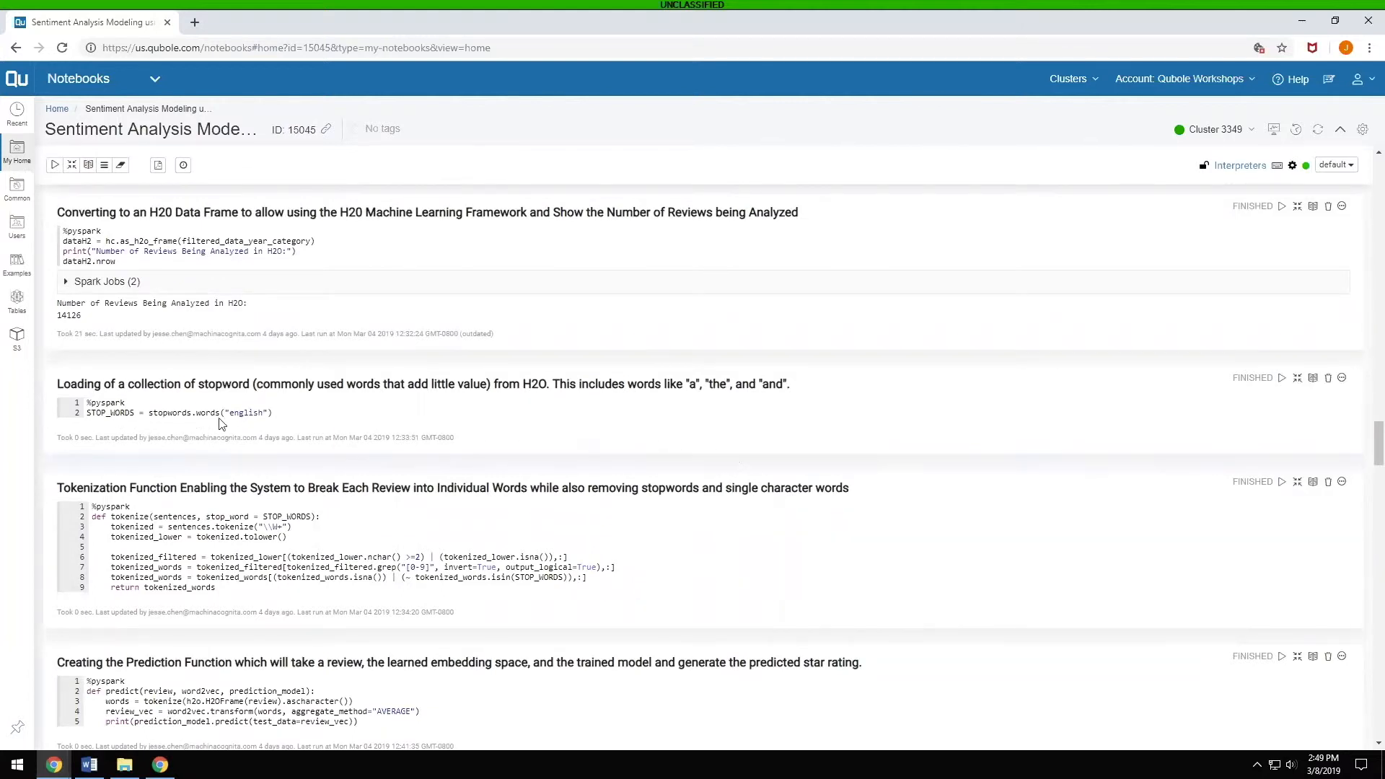
scroll("down", 3)
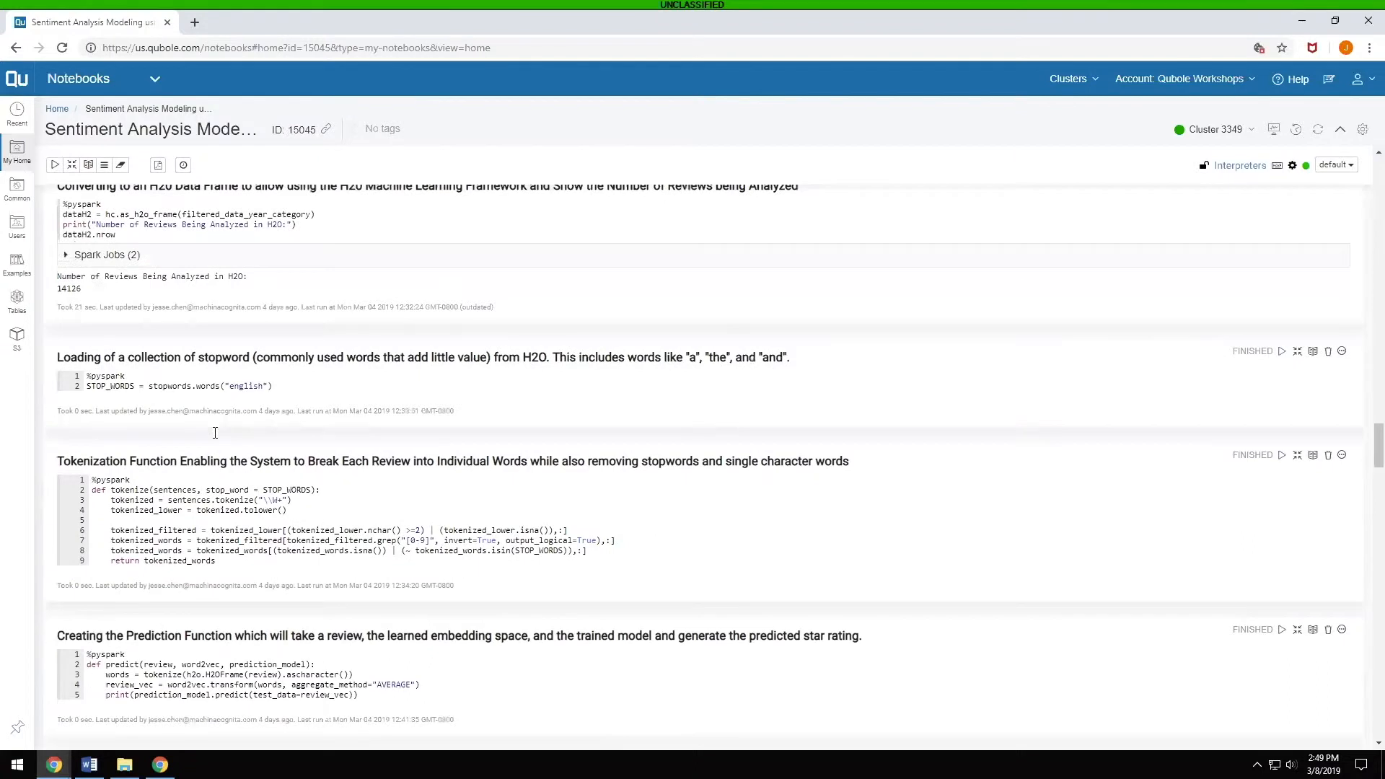
scroll("down", 3)
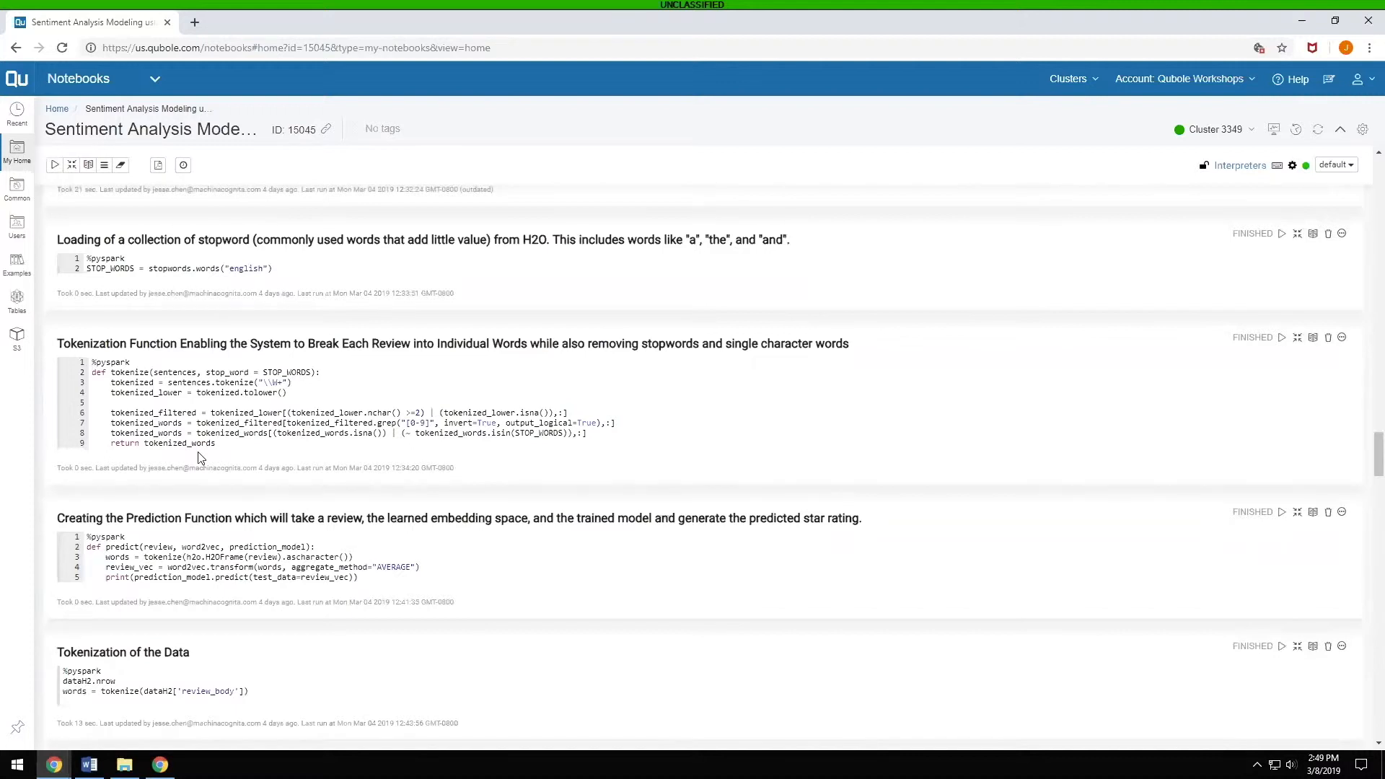
mouse_move(312, 453)
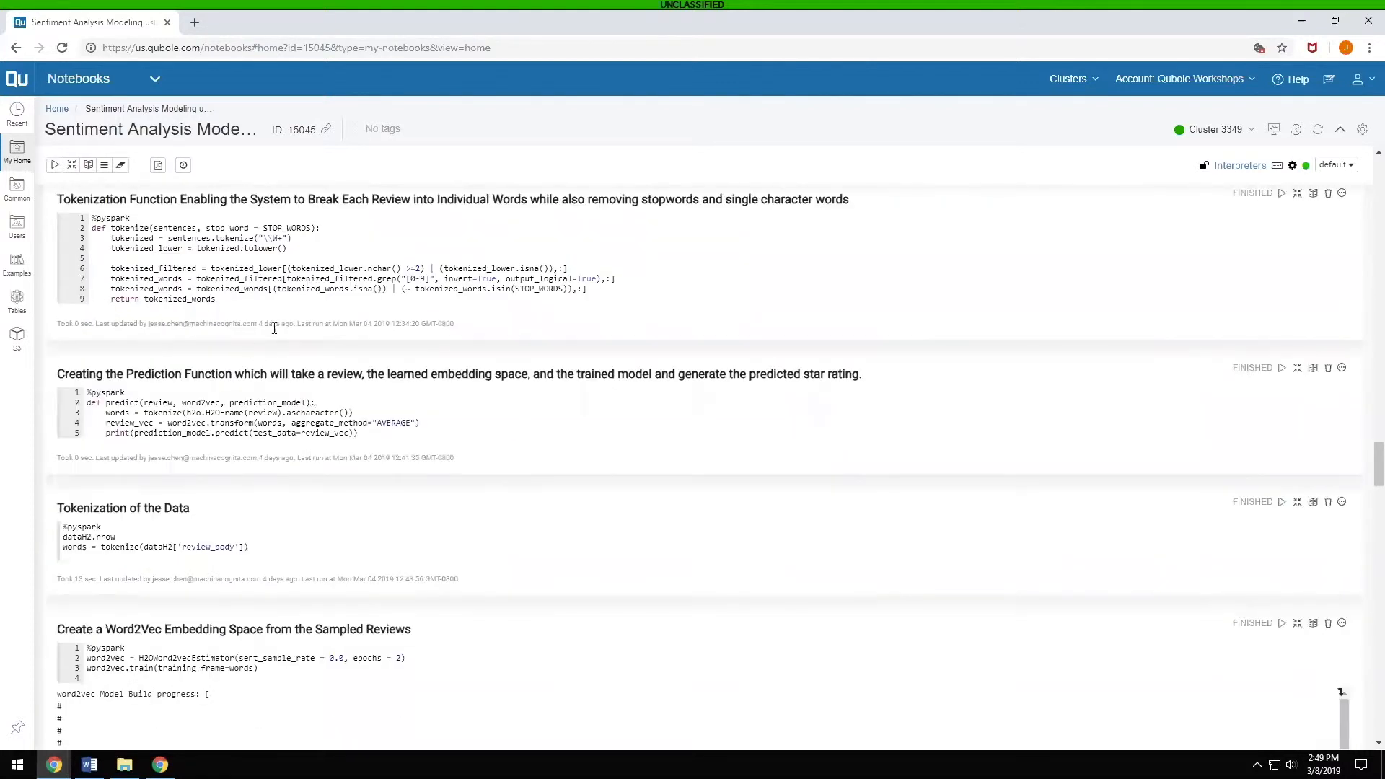
scroll("down", 3)
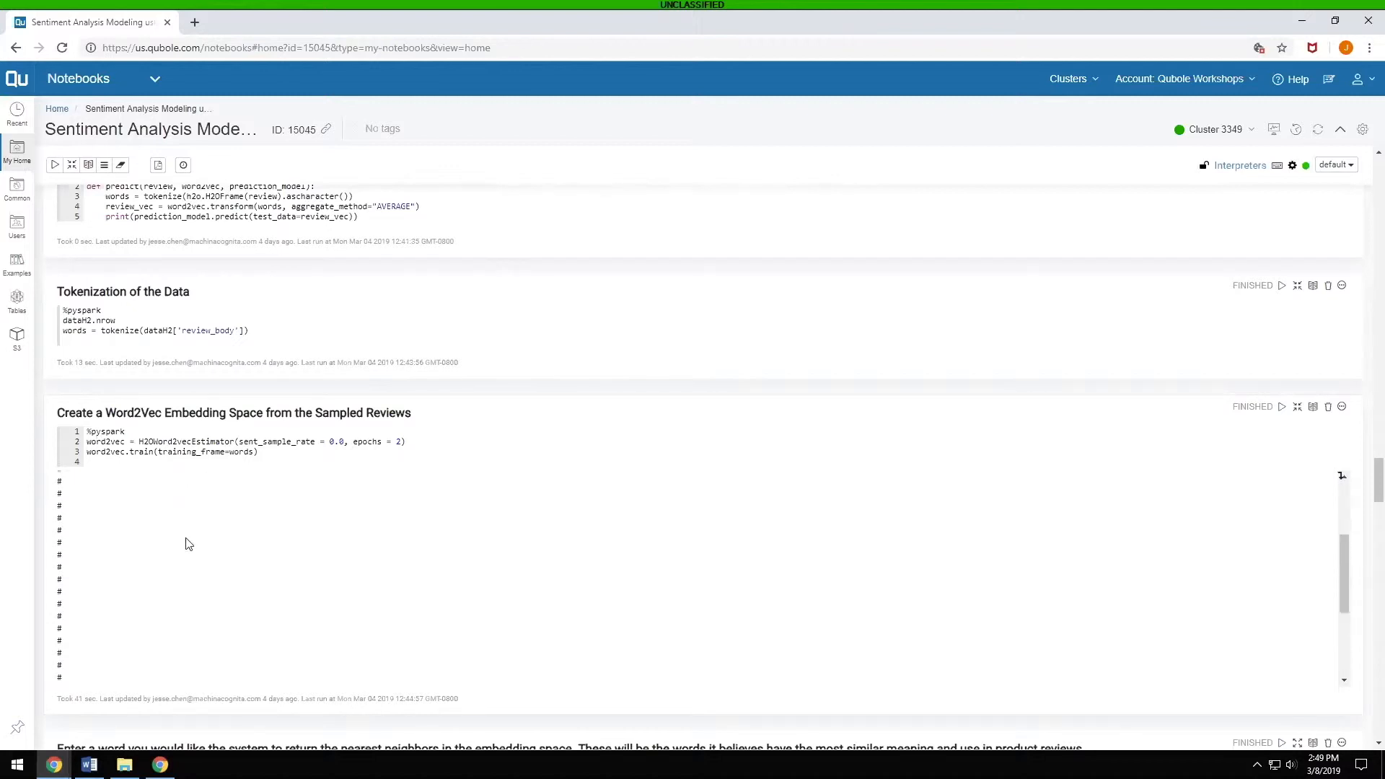
scroll("down", 3)
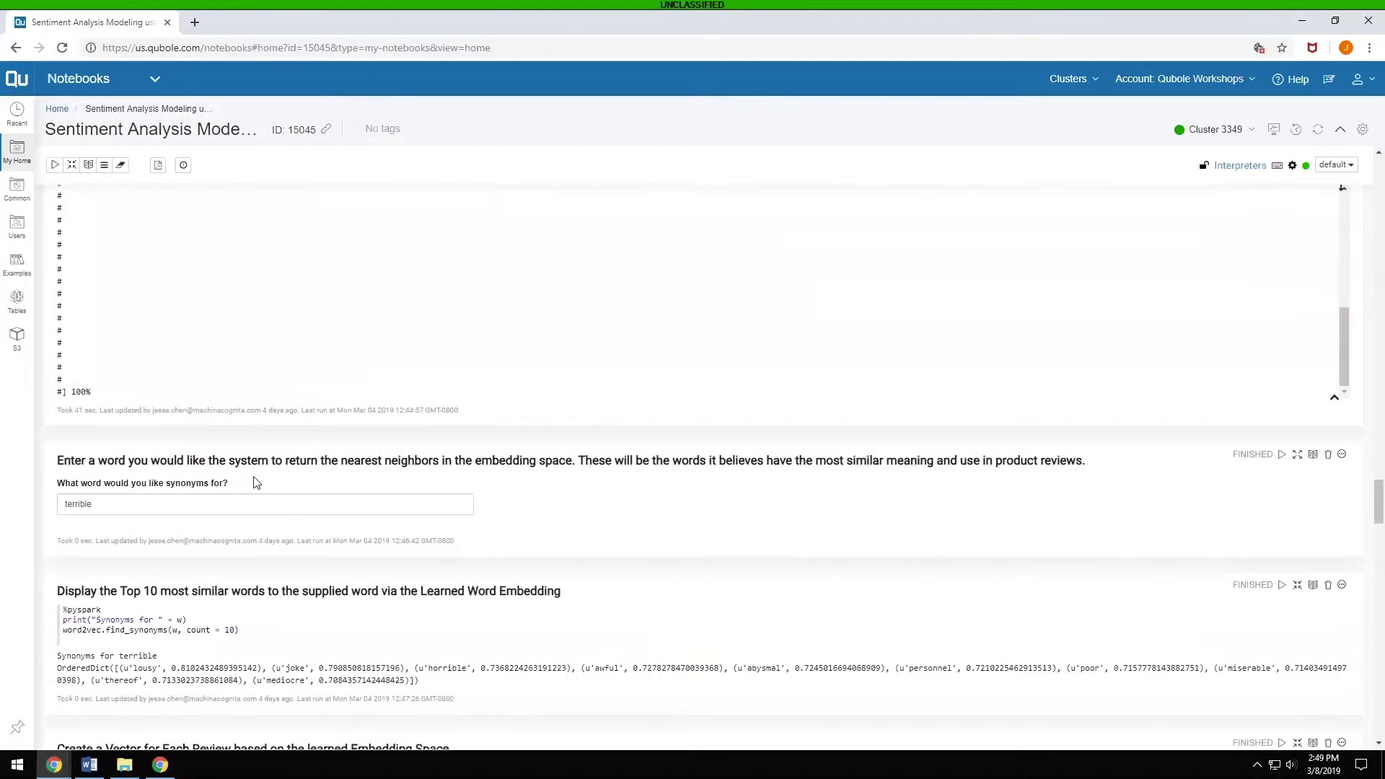
scroll("down", 3)
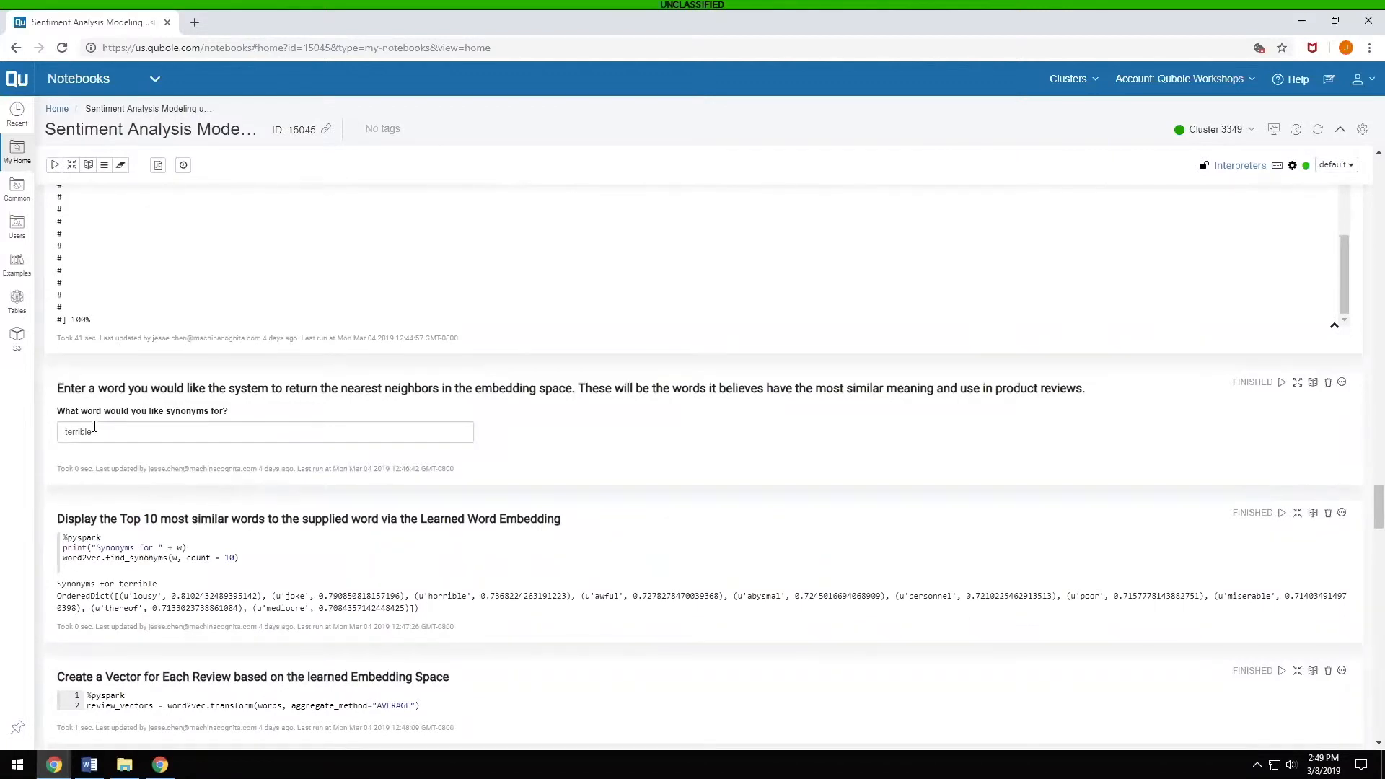
double_click(78, 431)
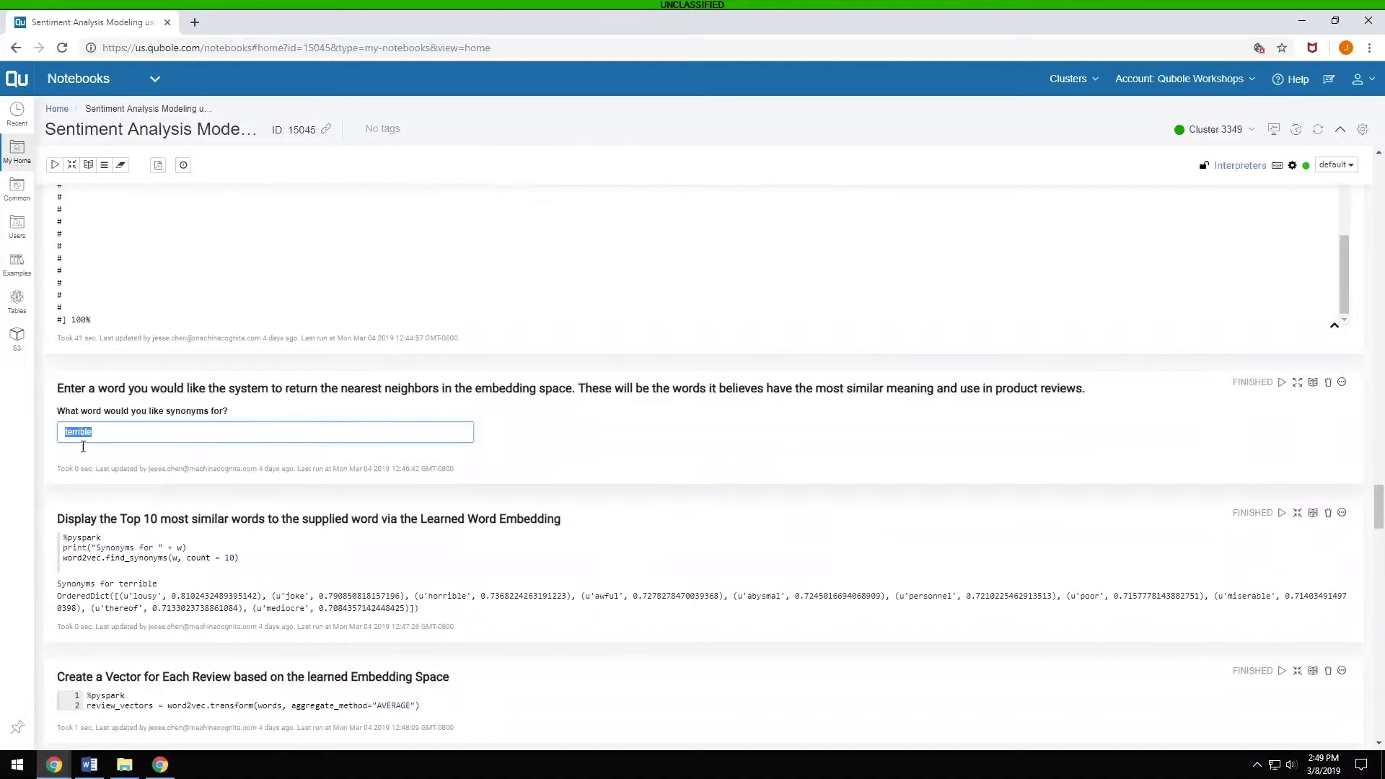
scroll("down", 3)
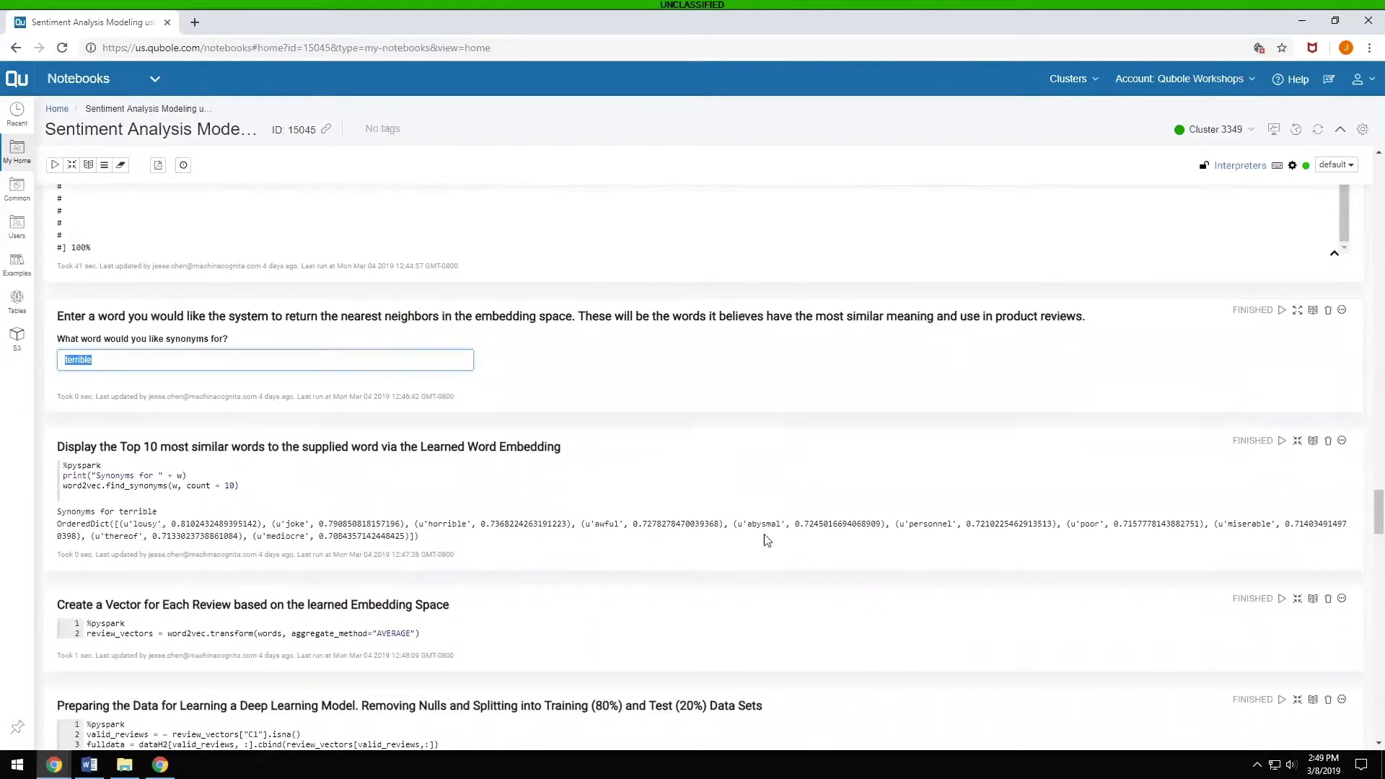
mouse_move(1197, 561)
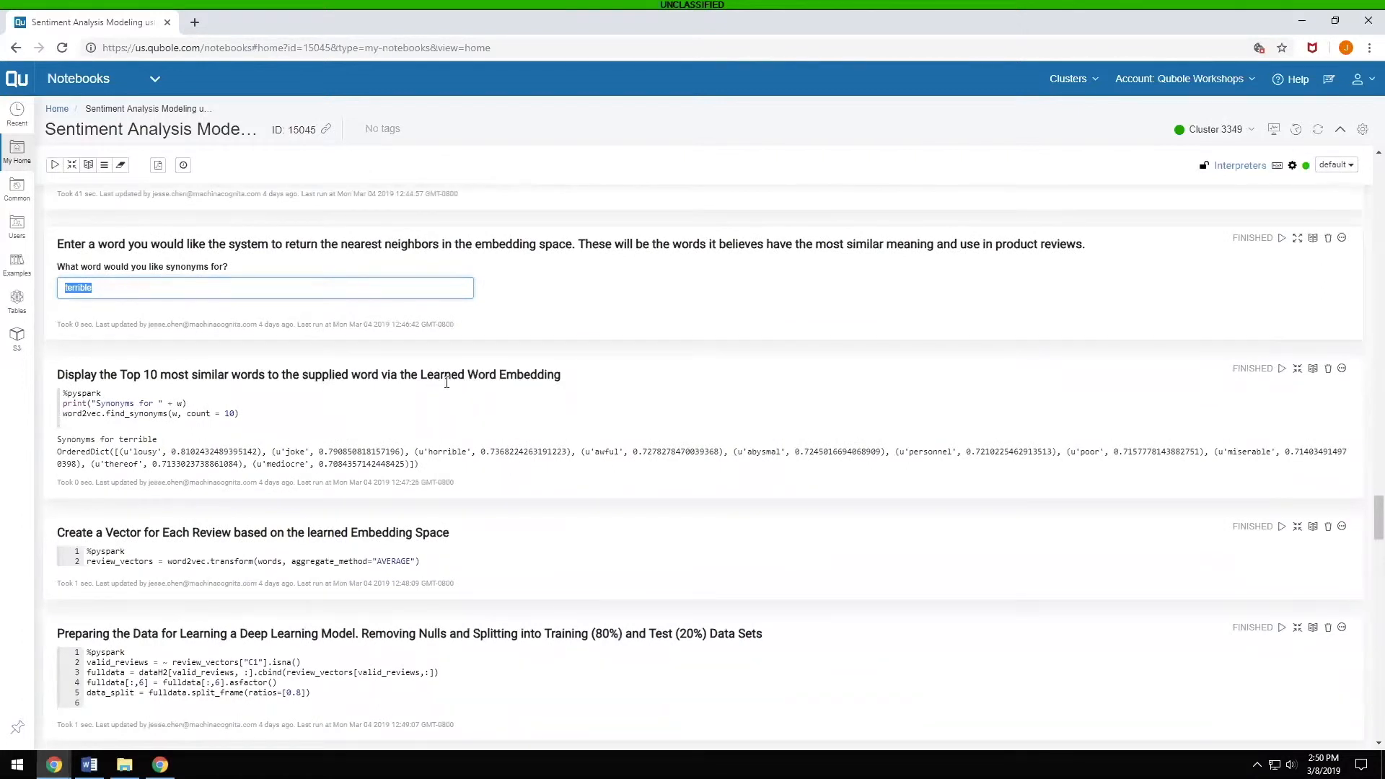
scroll("down", 3)
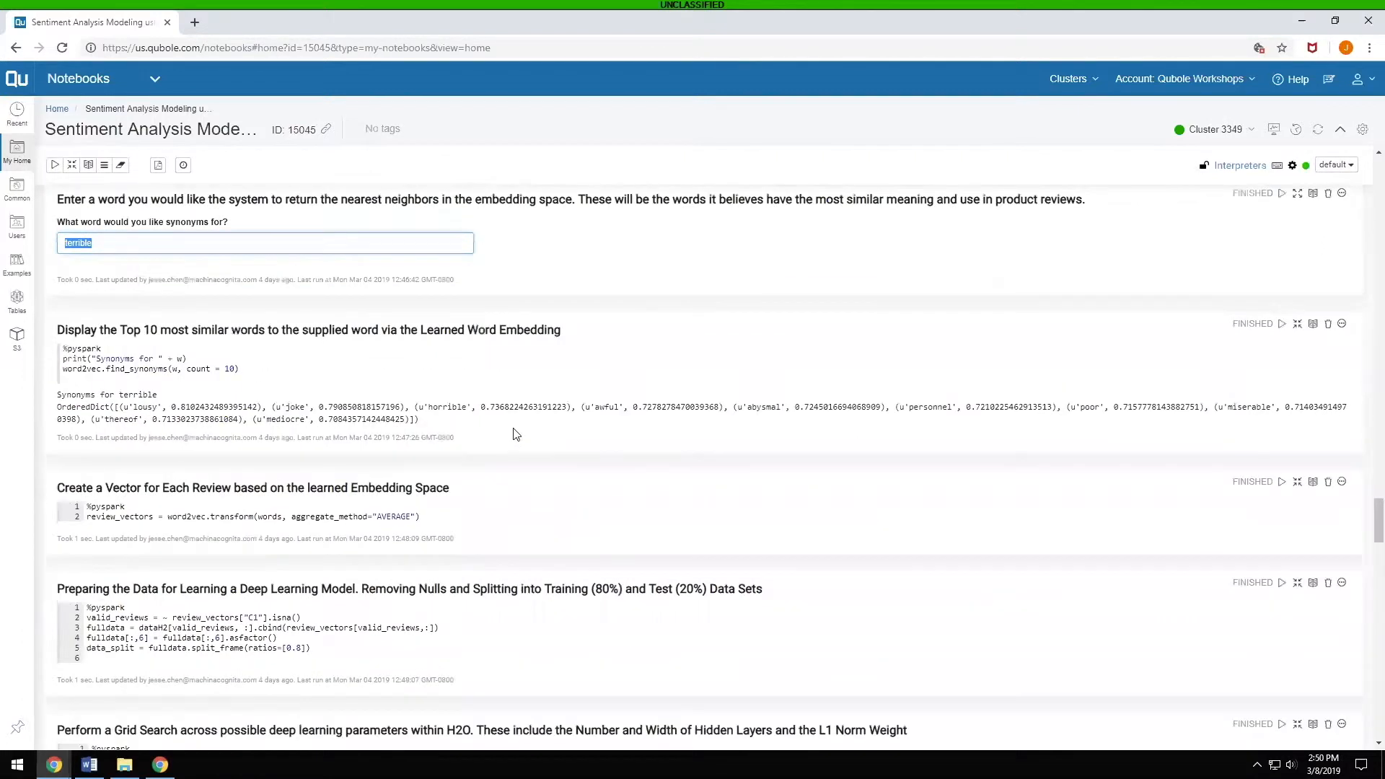
scroll("down", 3)
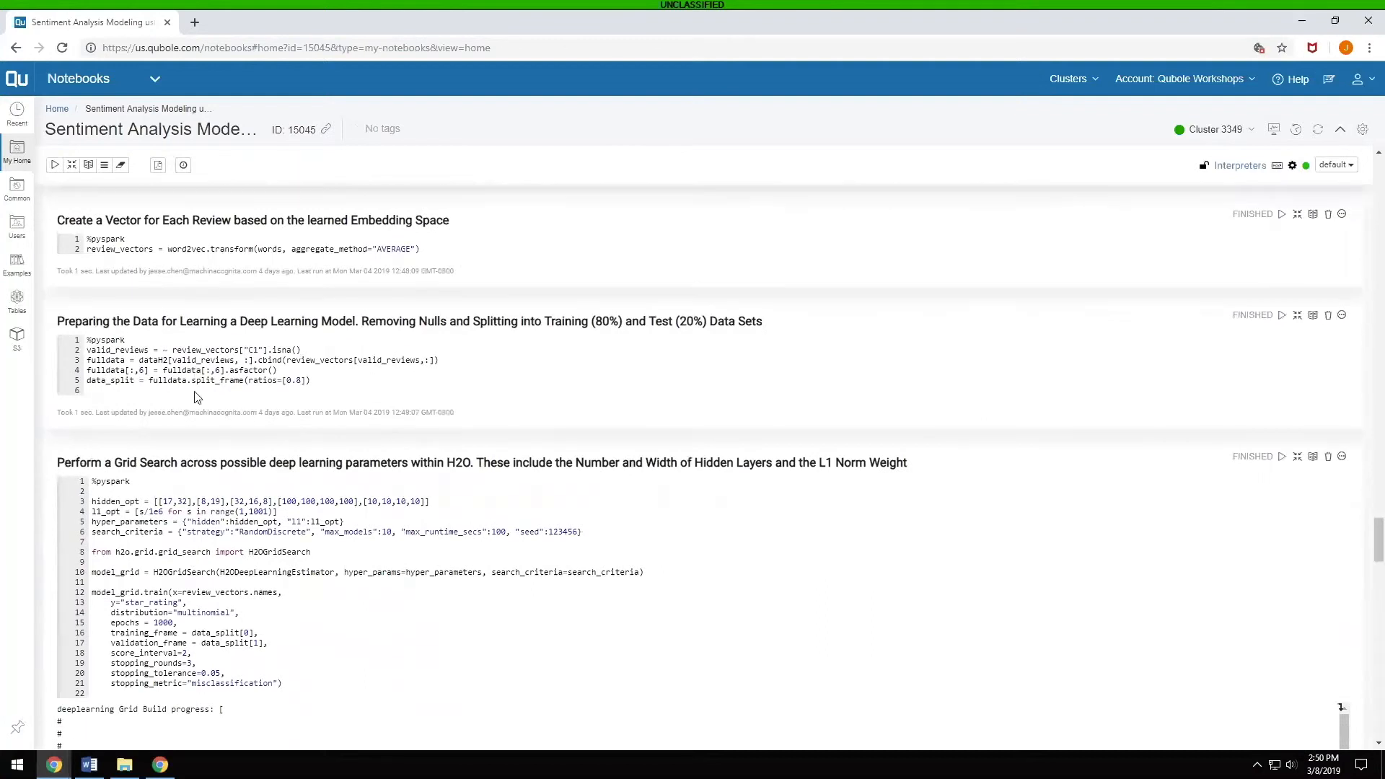
scroll("down", 3)
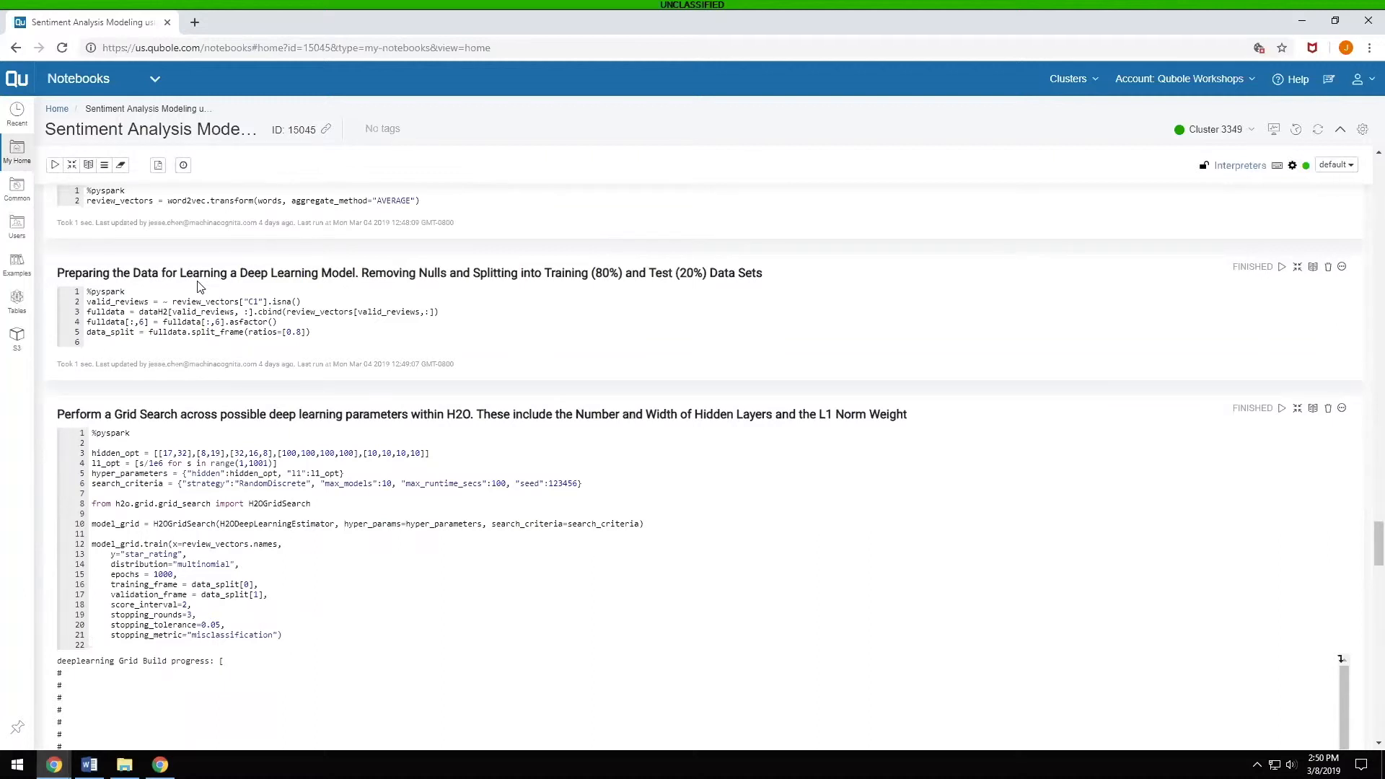
scroll("down", 3)
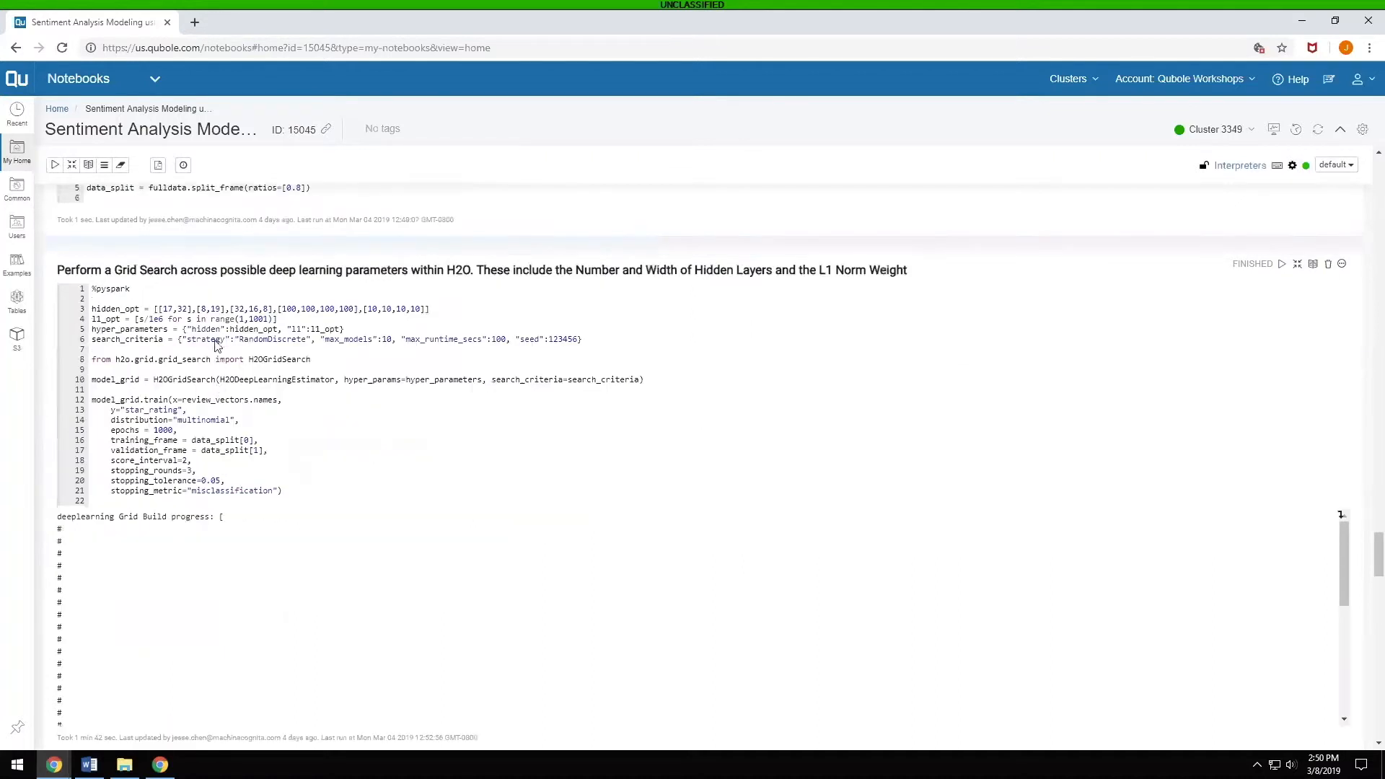
mouse_move(303, 433)
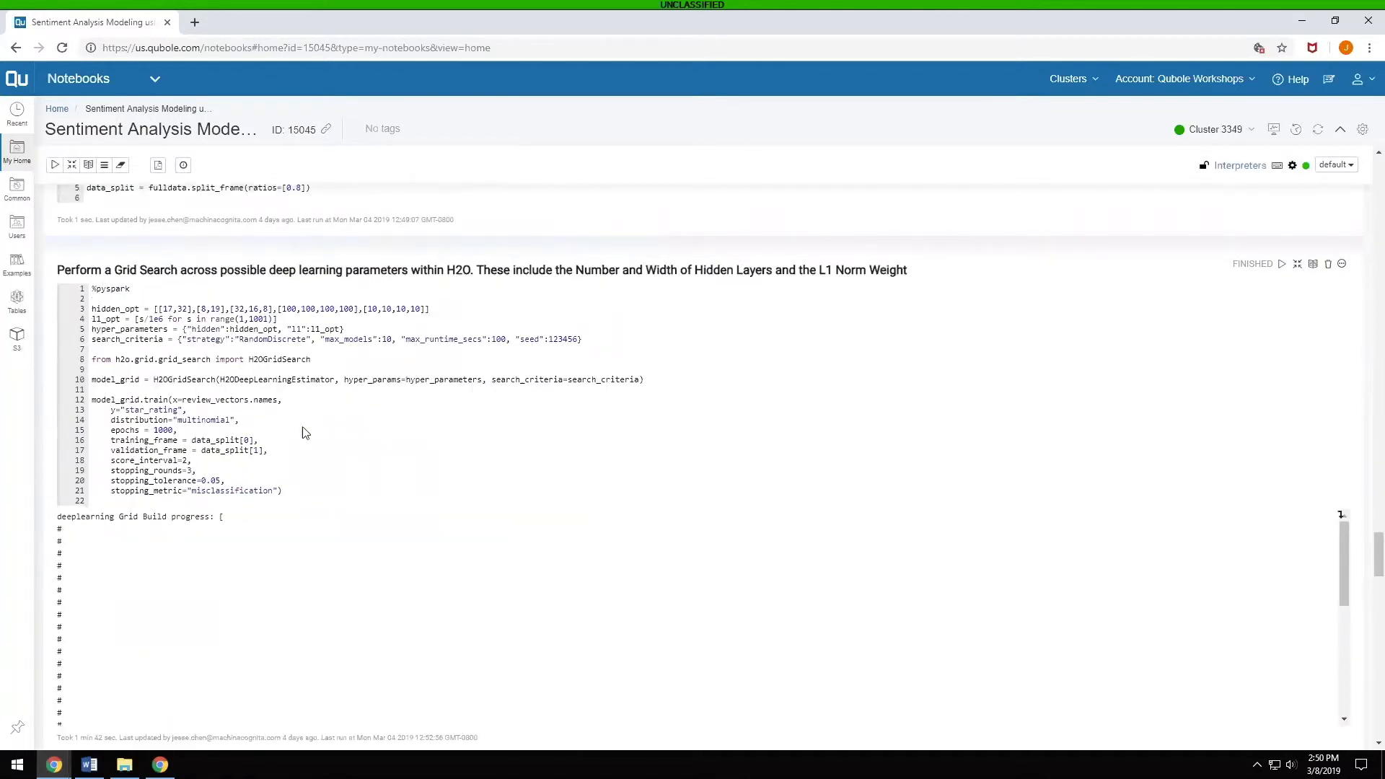
mouse_move(365, 430)
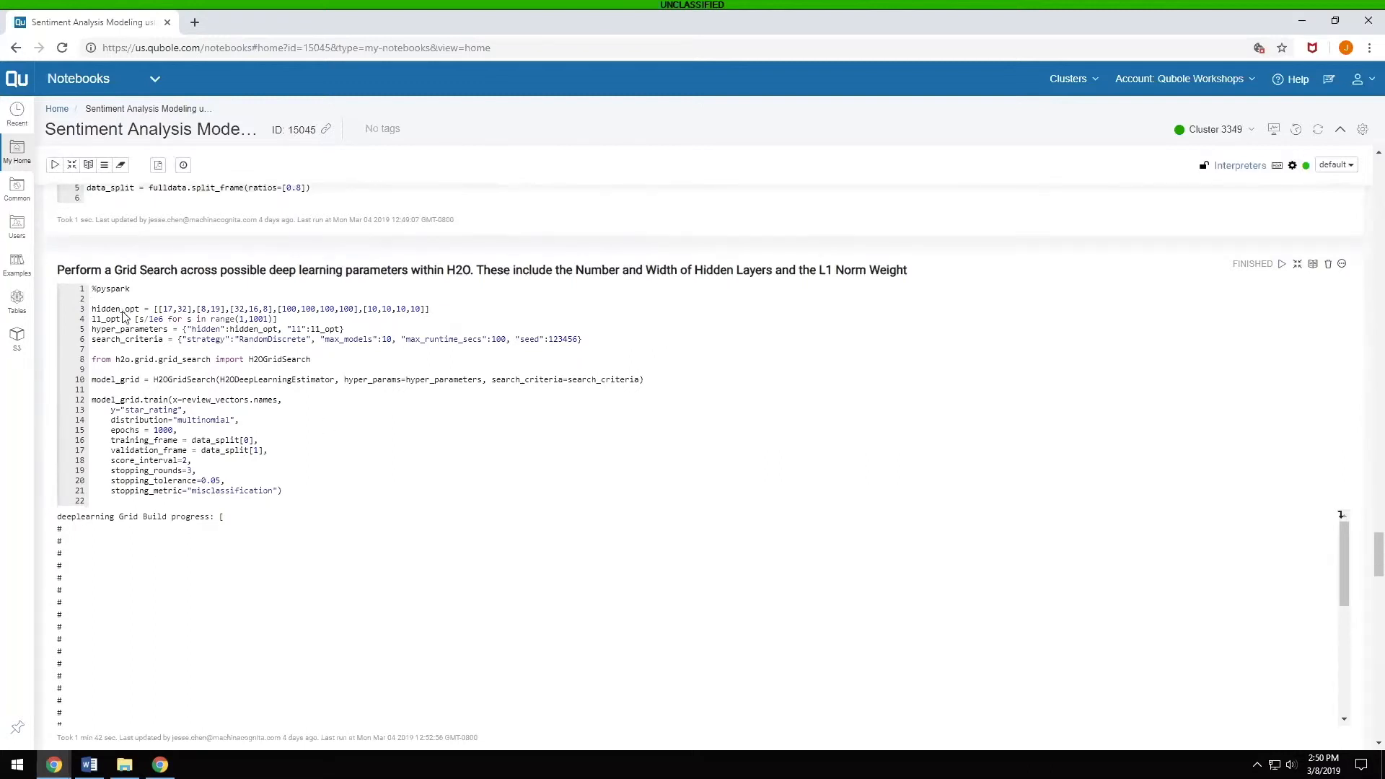
scroll("down", 3)
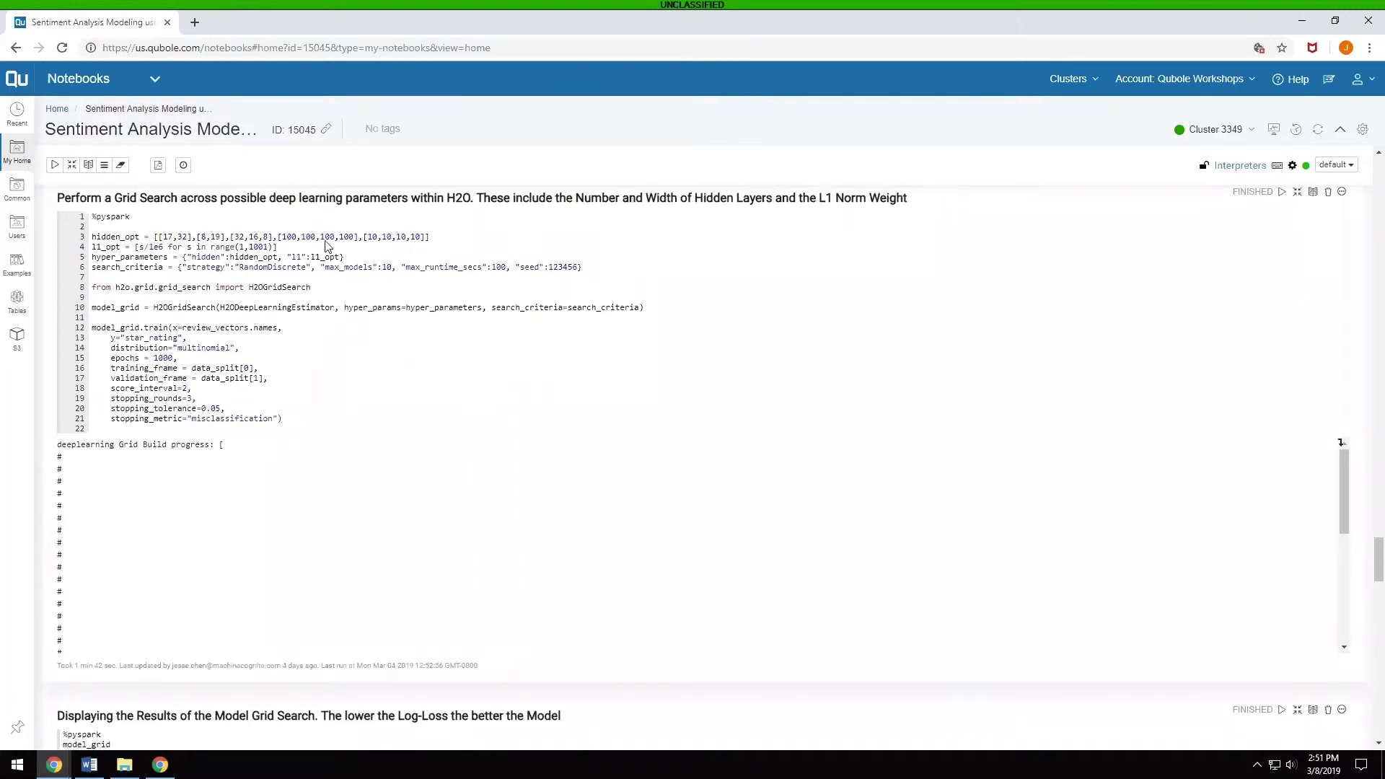
mouse_move(115, 257)
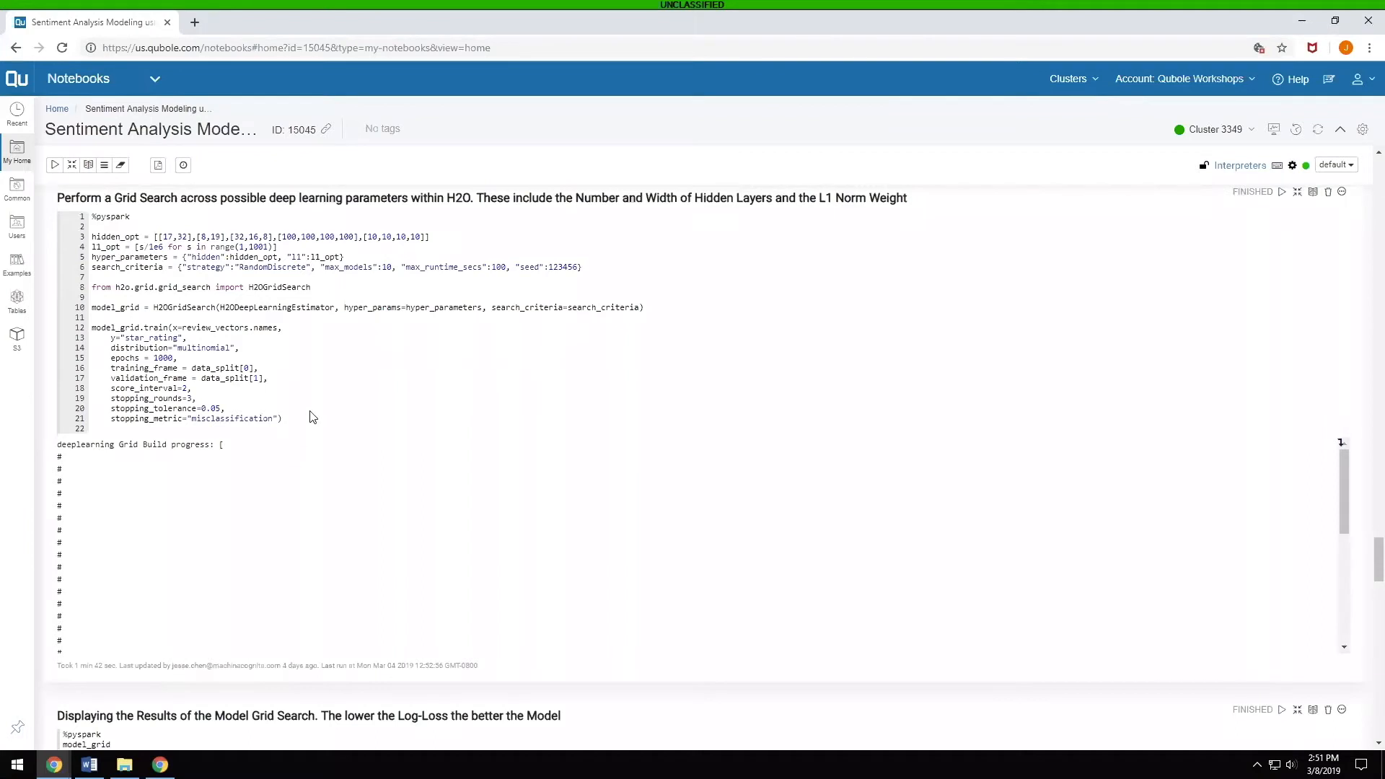
scroll("down", 3)
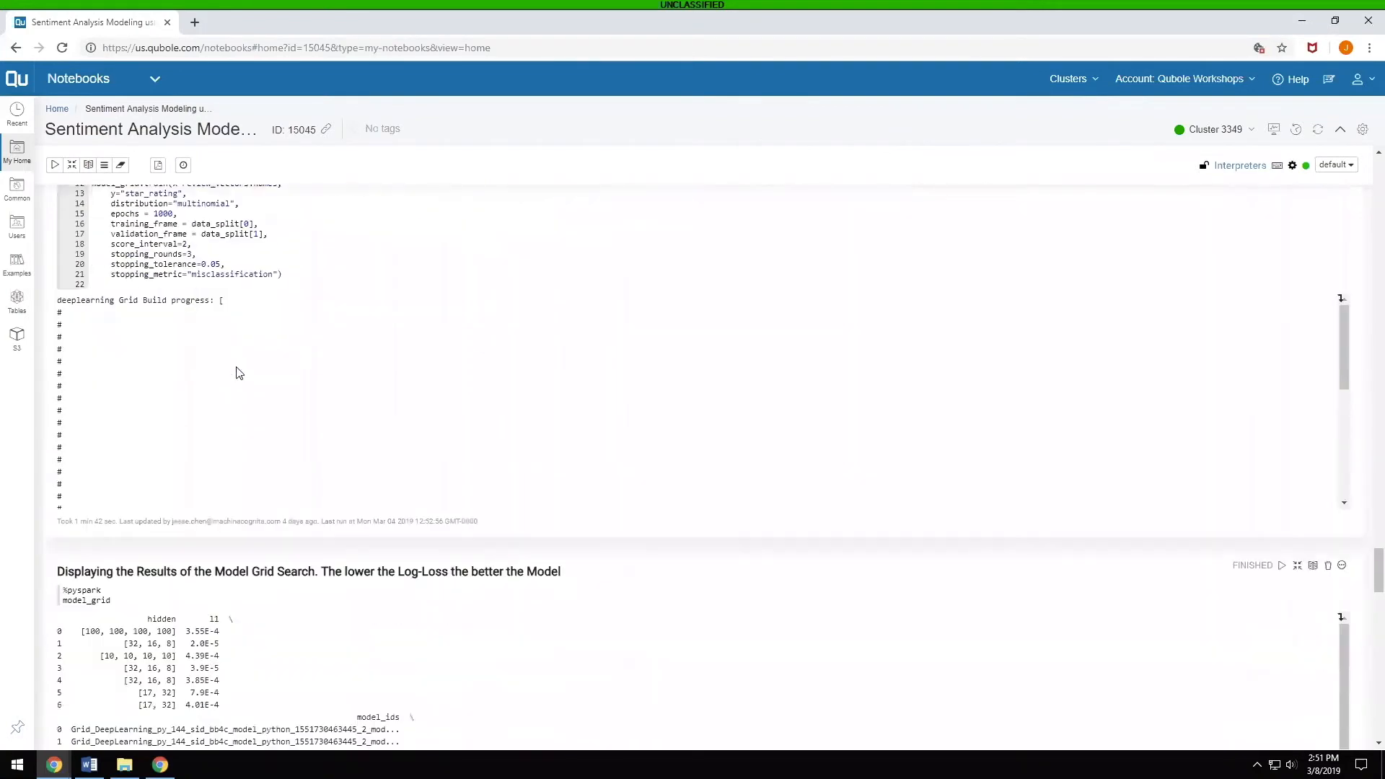
scroll("down", 3)
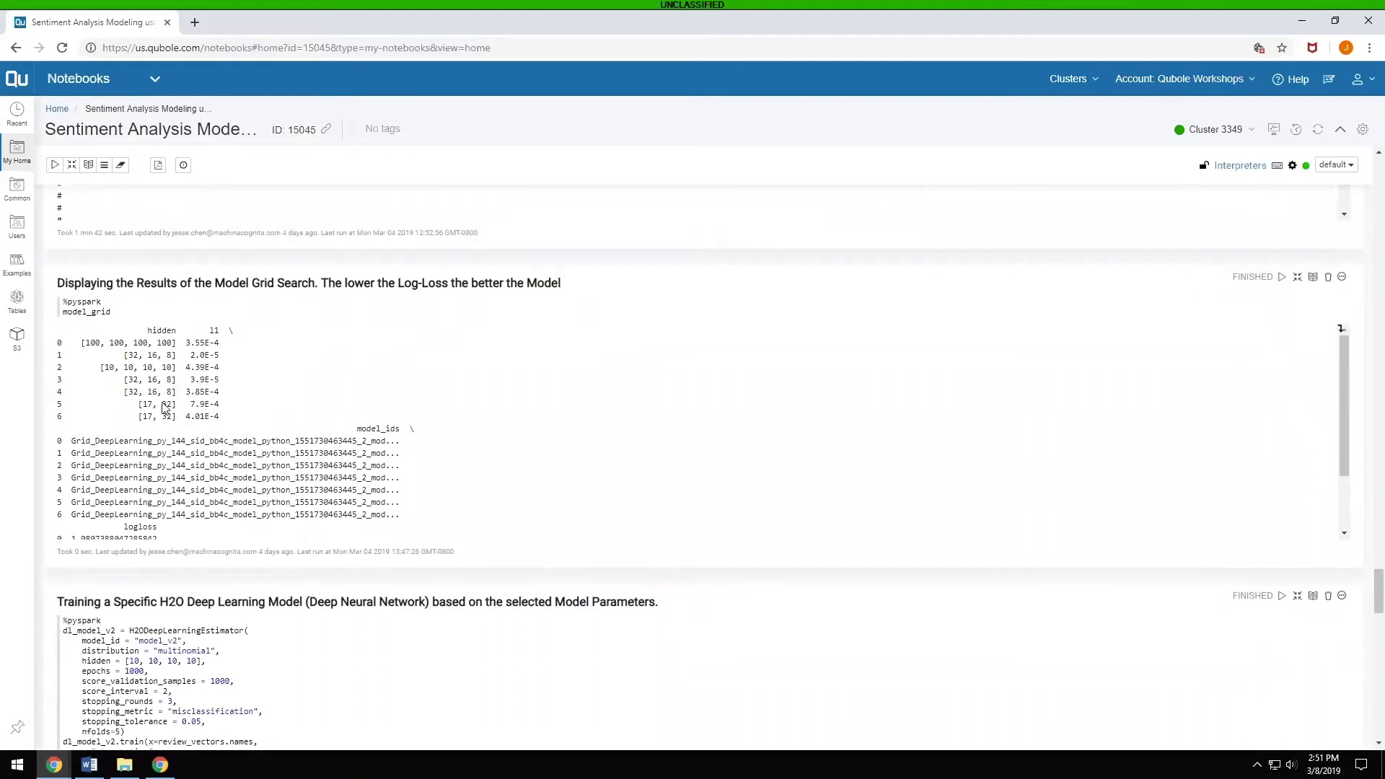
scroll("down", 3)
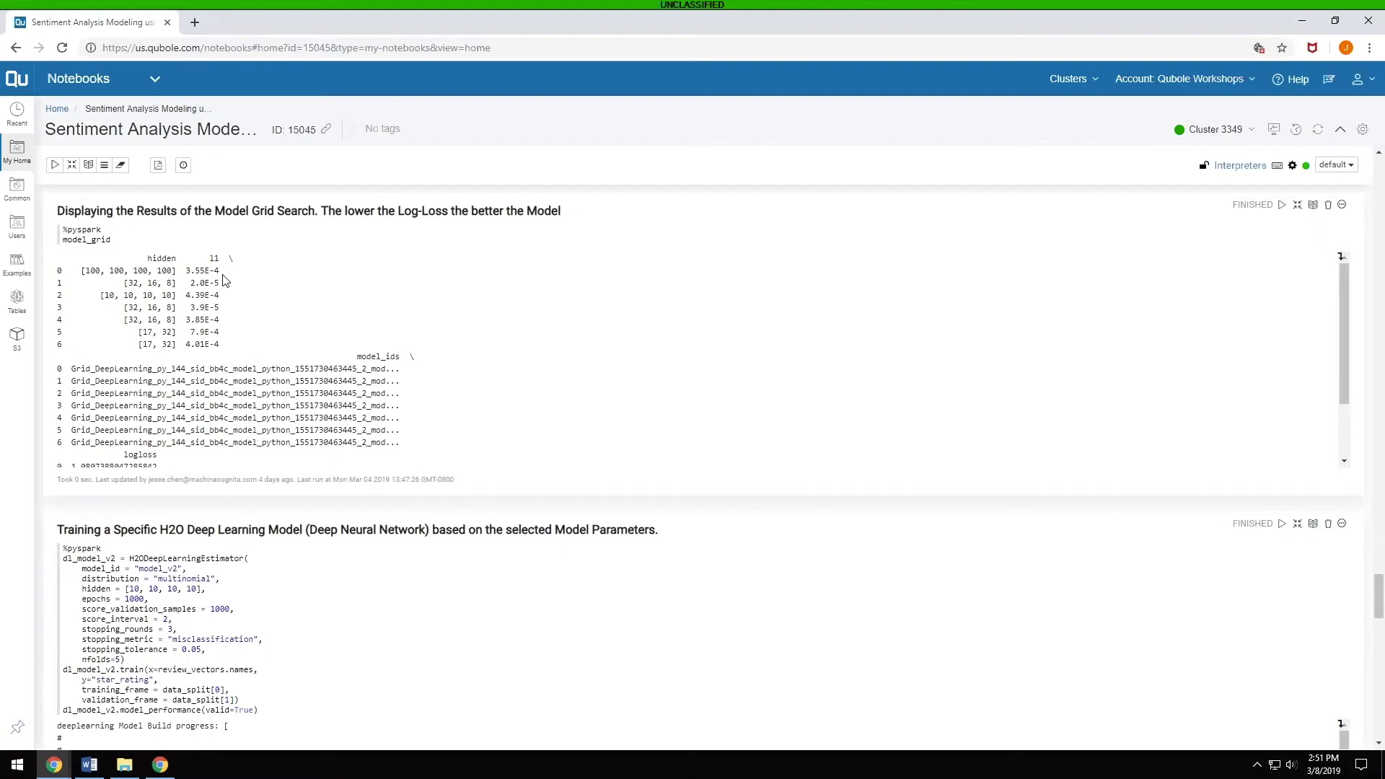
mouse_move(224, 291)
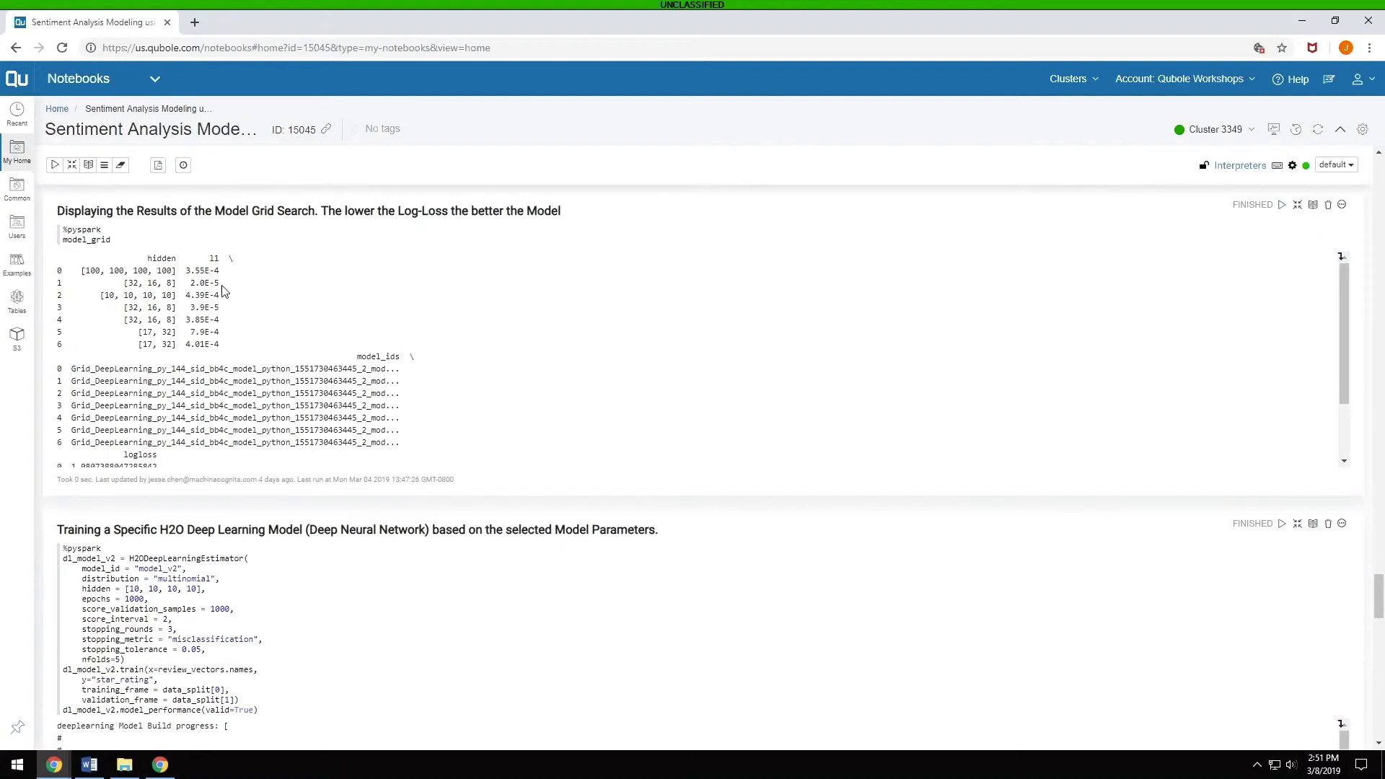
mouse_move(387, 391)
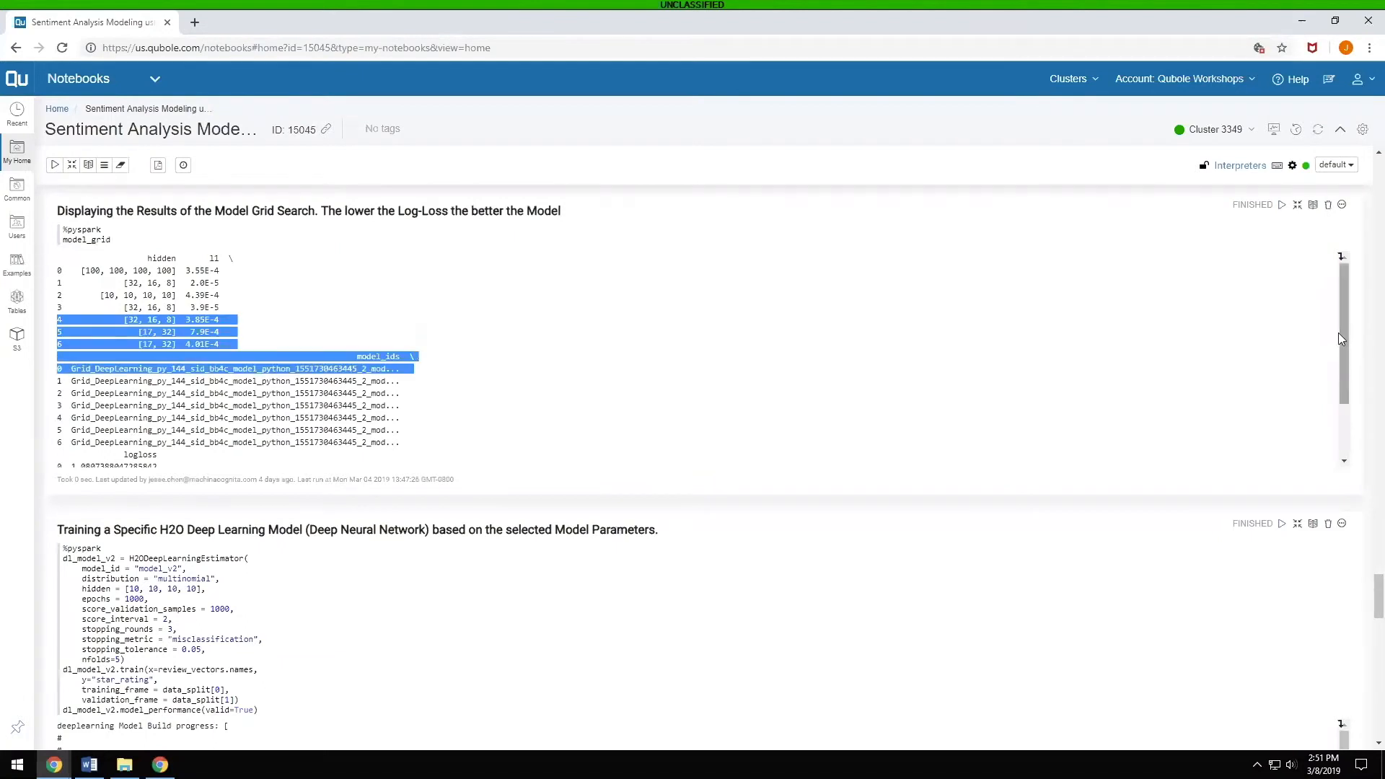
scroll("down", 3)
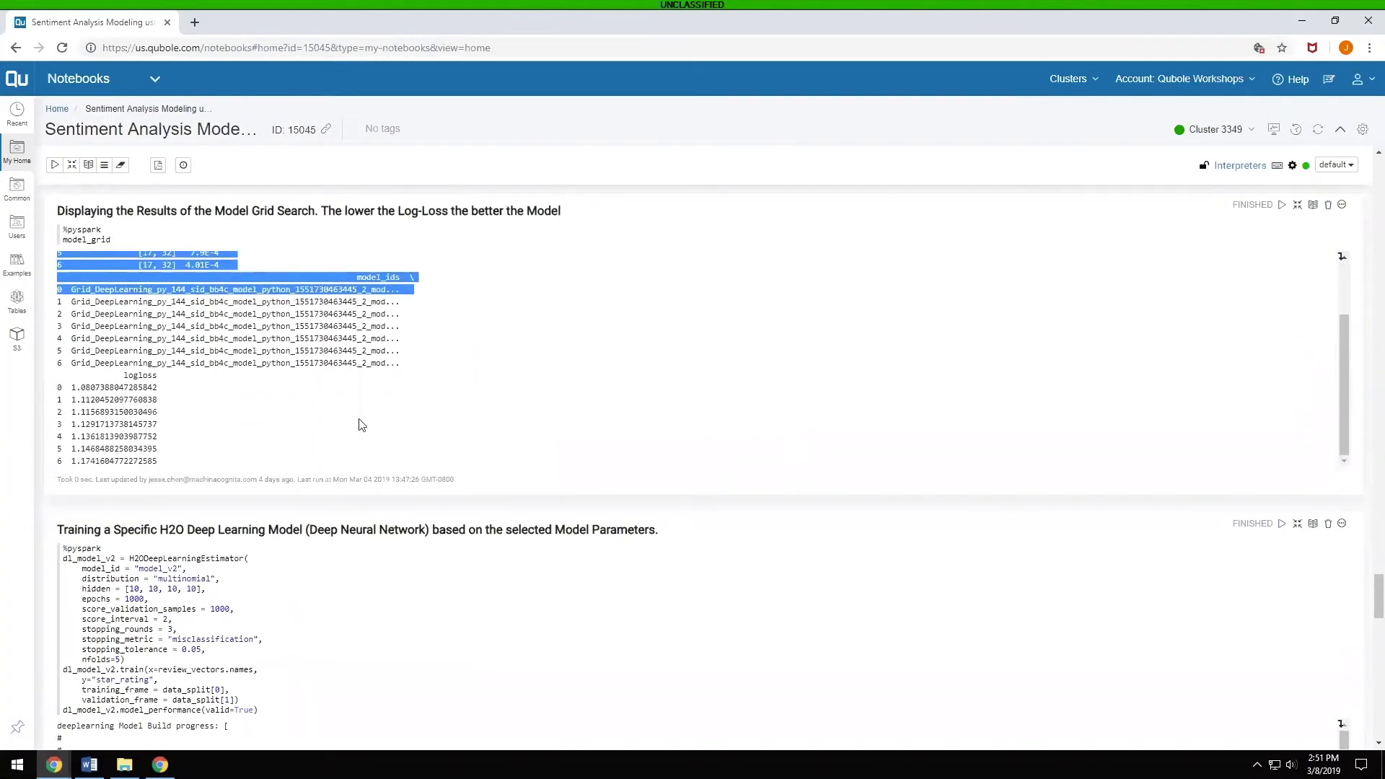
mouse_move(175, 395)
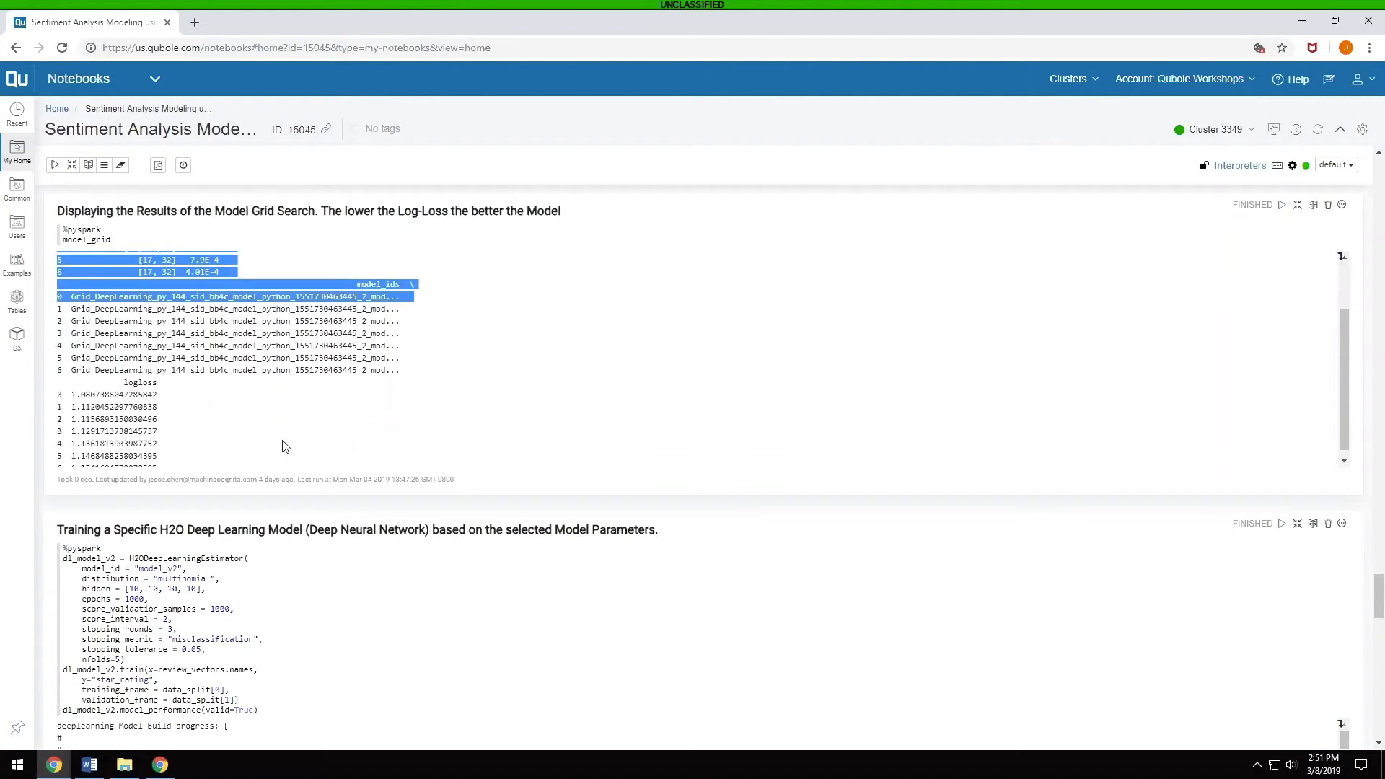
scroll("down", 3)
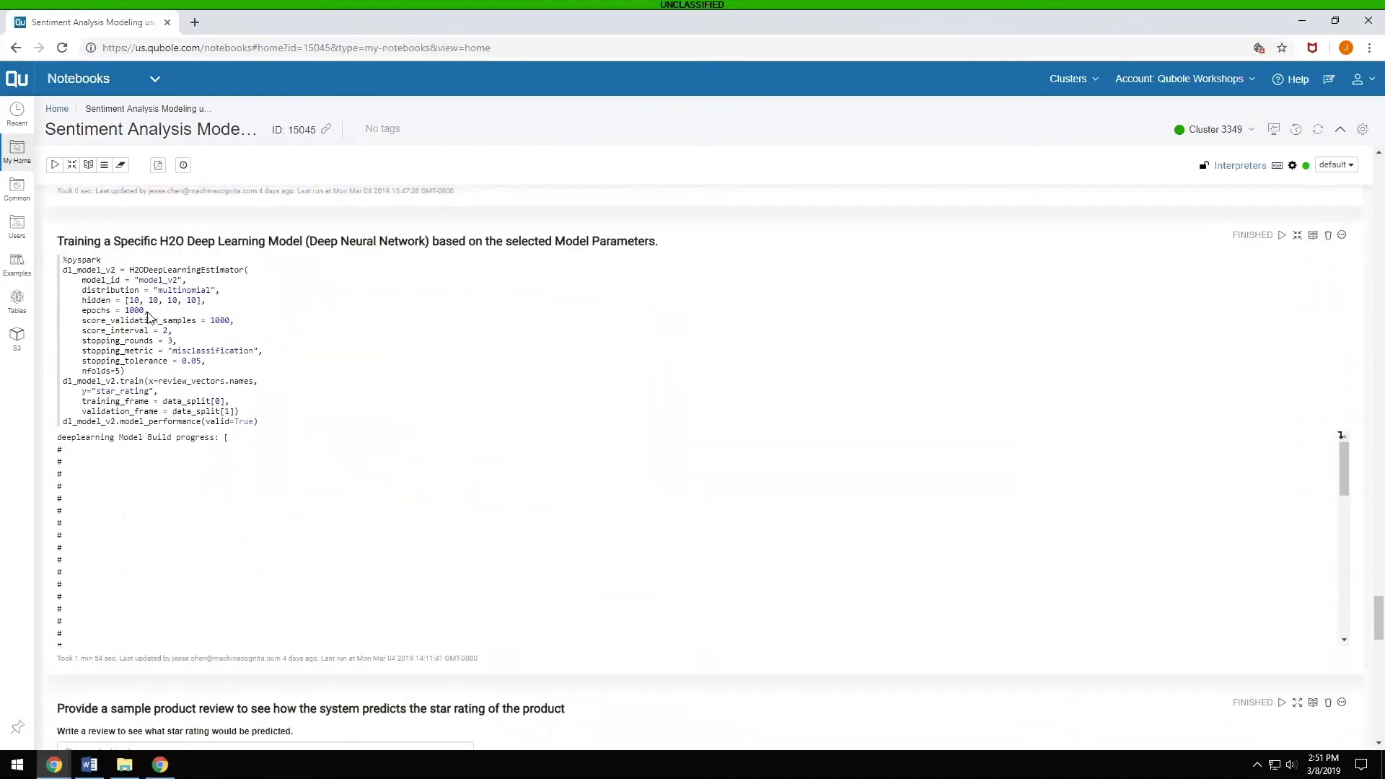
mouse_move(167, 306)
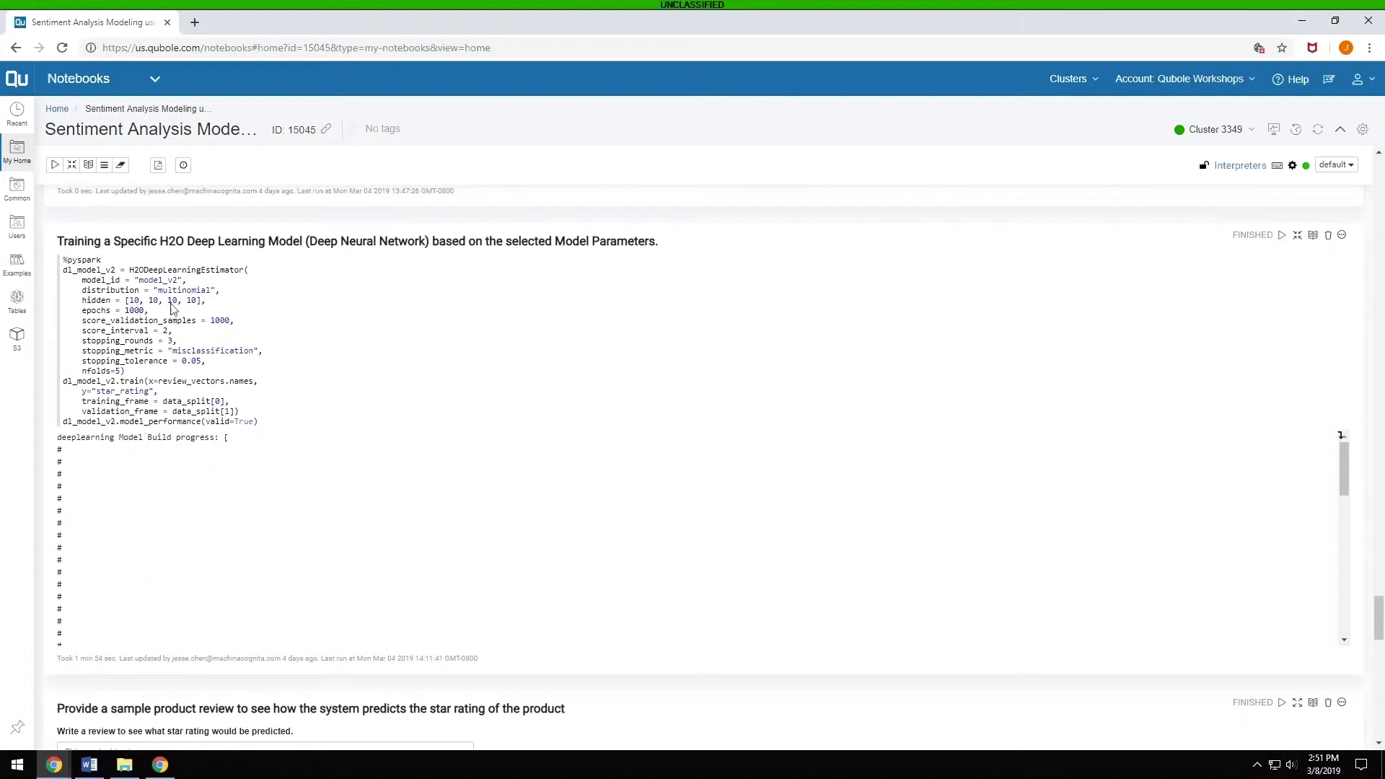
mouse_move(259, 347)
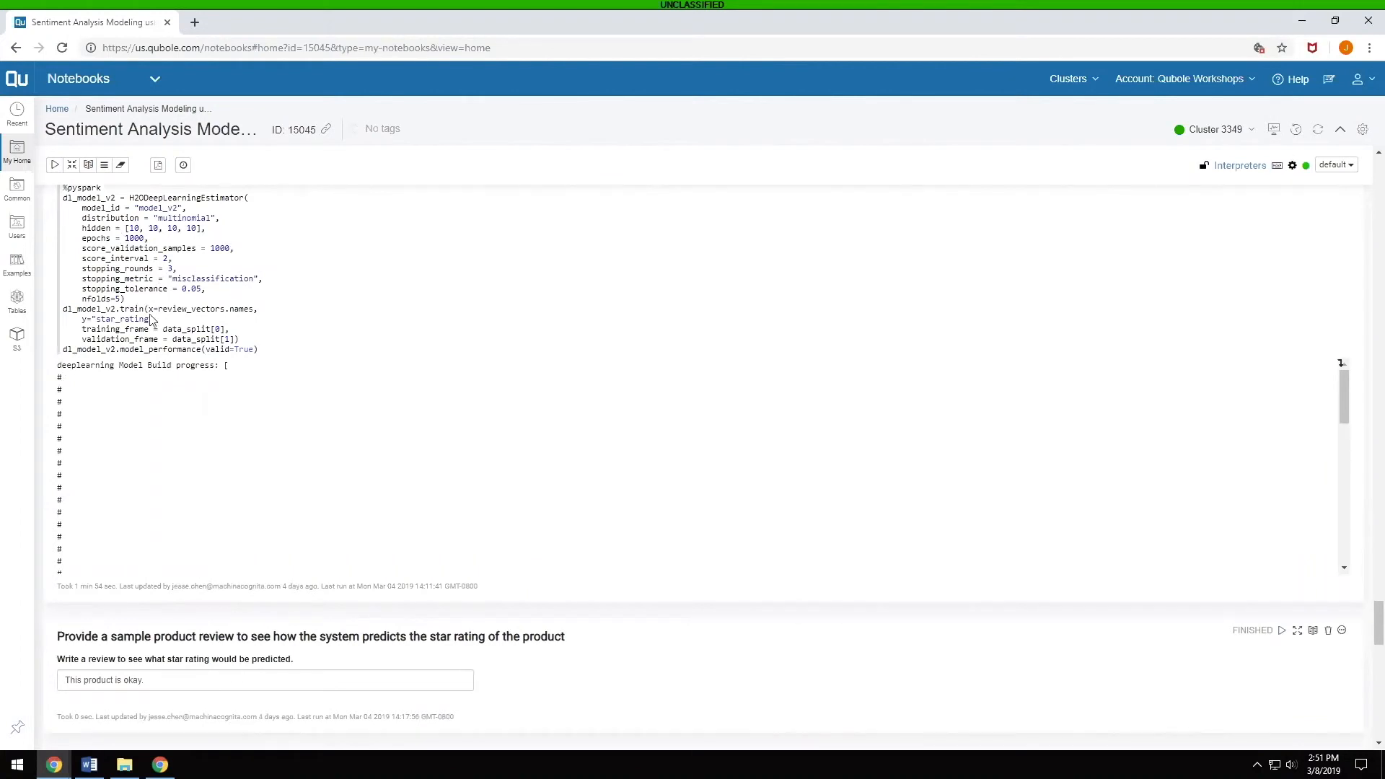
scroll("down", 3)
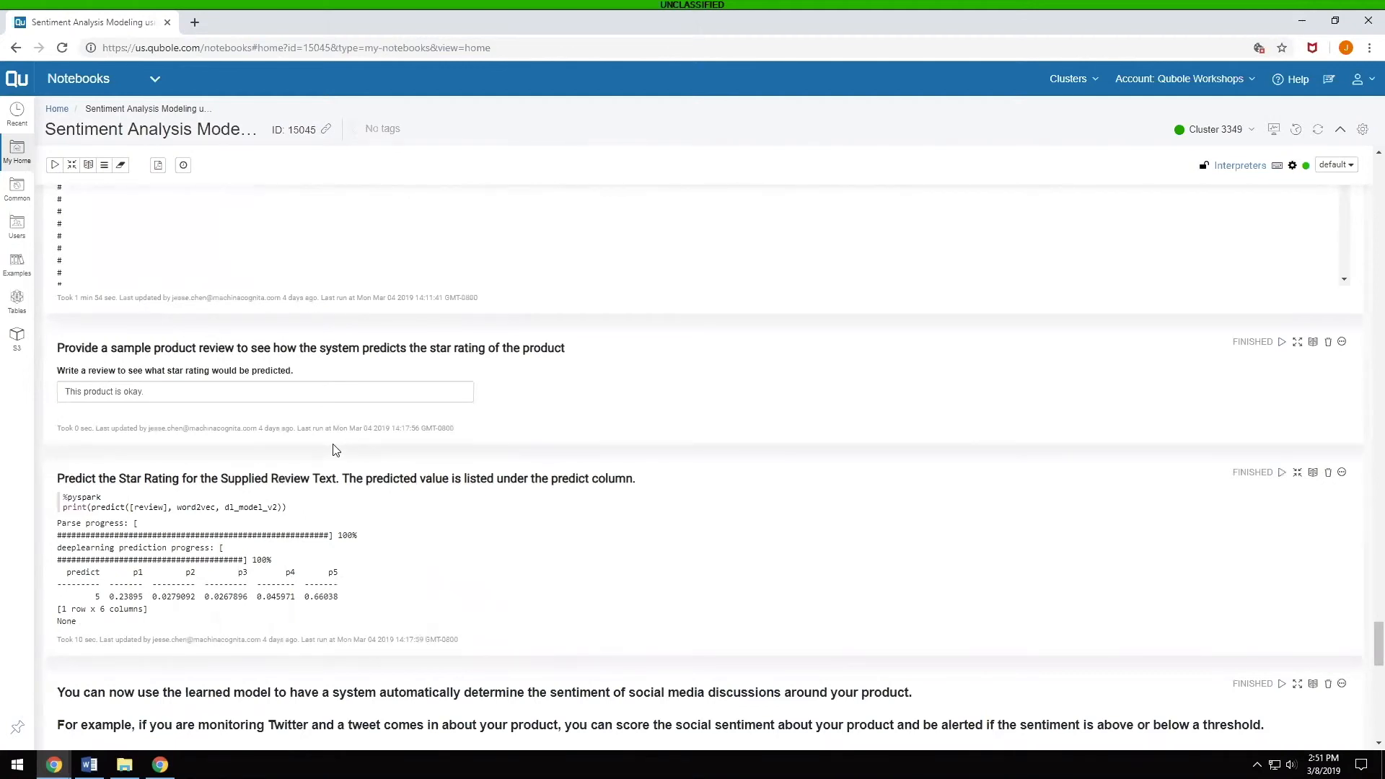
mouse_move(127, 423)
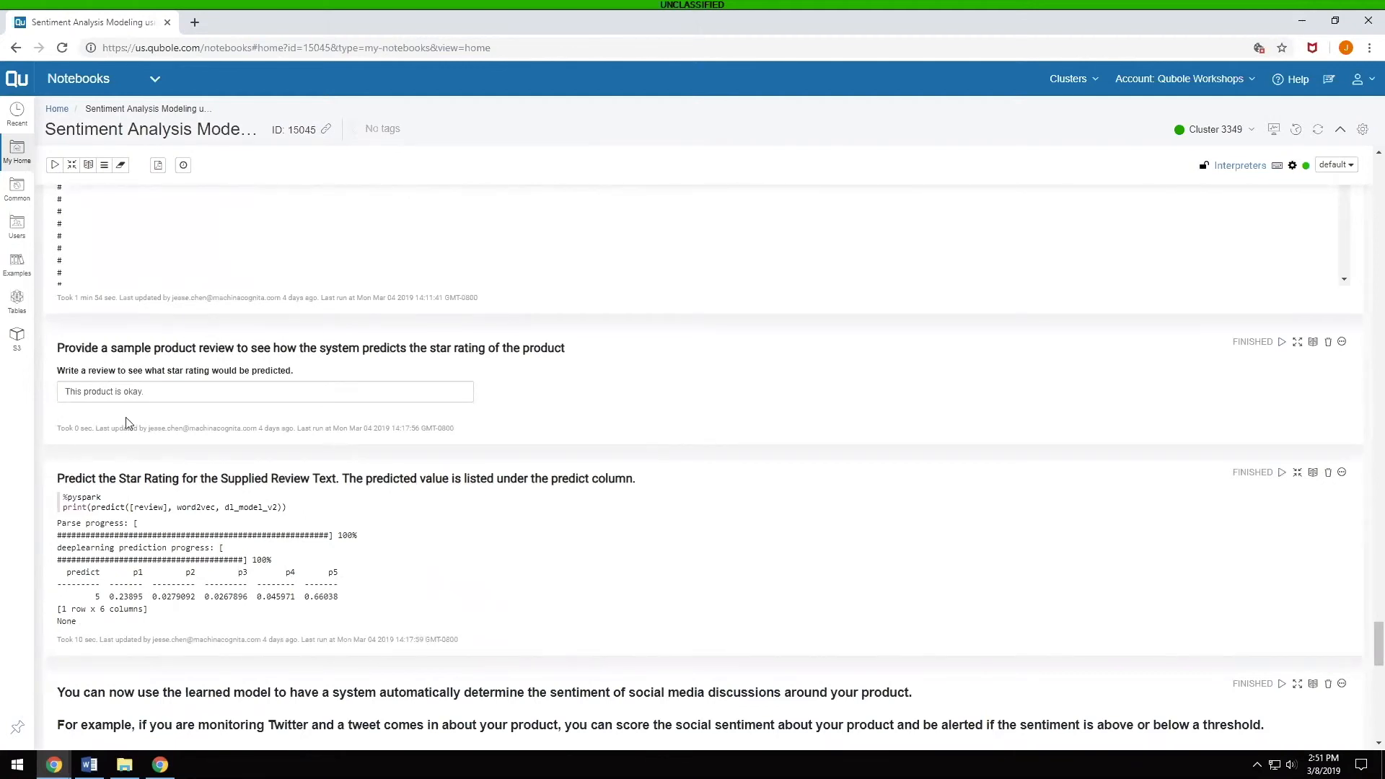
- Replace the sample review with "This is the best product in the world." and rerun it
triple_click(104, 391)
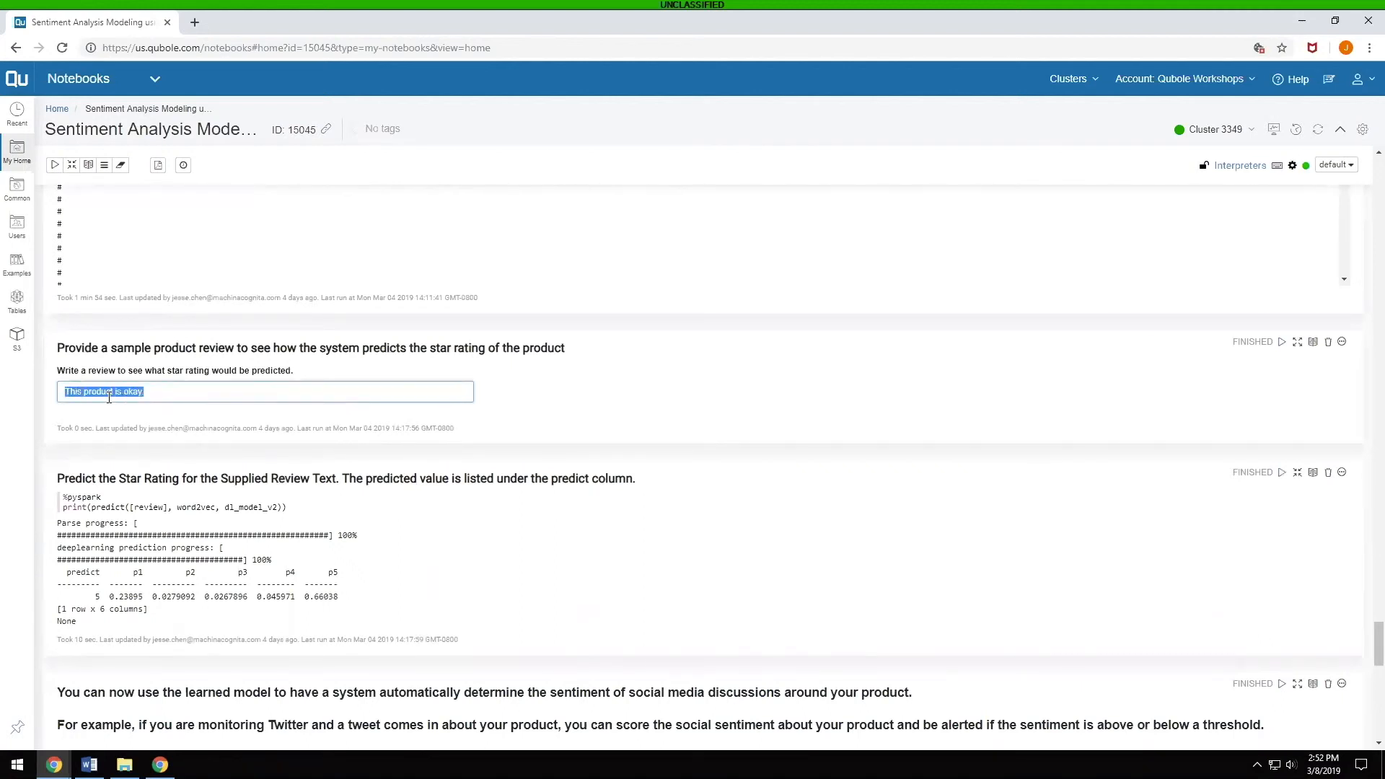
type("This is the best product in the world.")
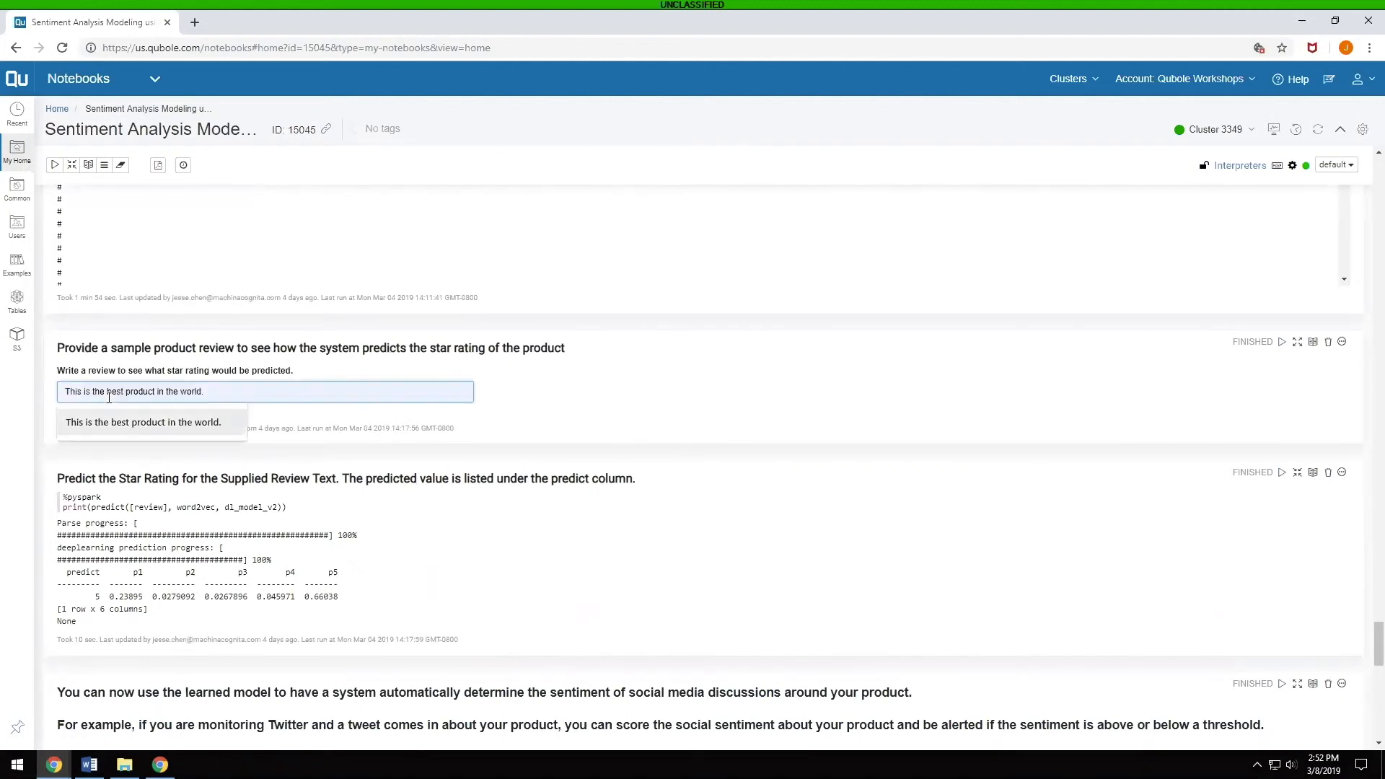
left_click(1281, 342)
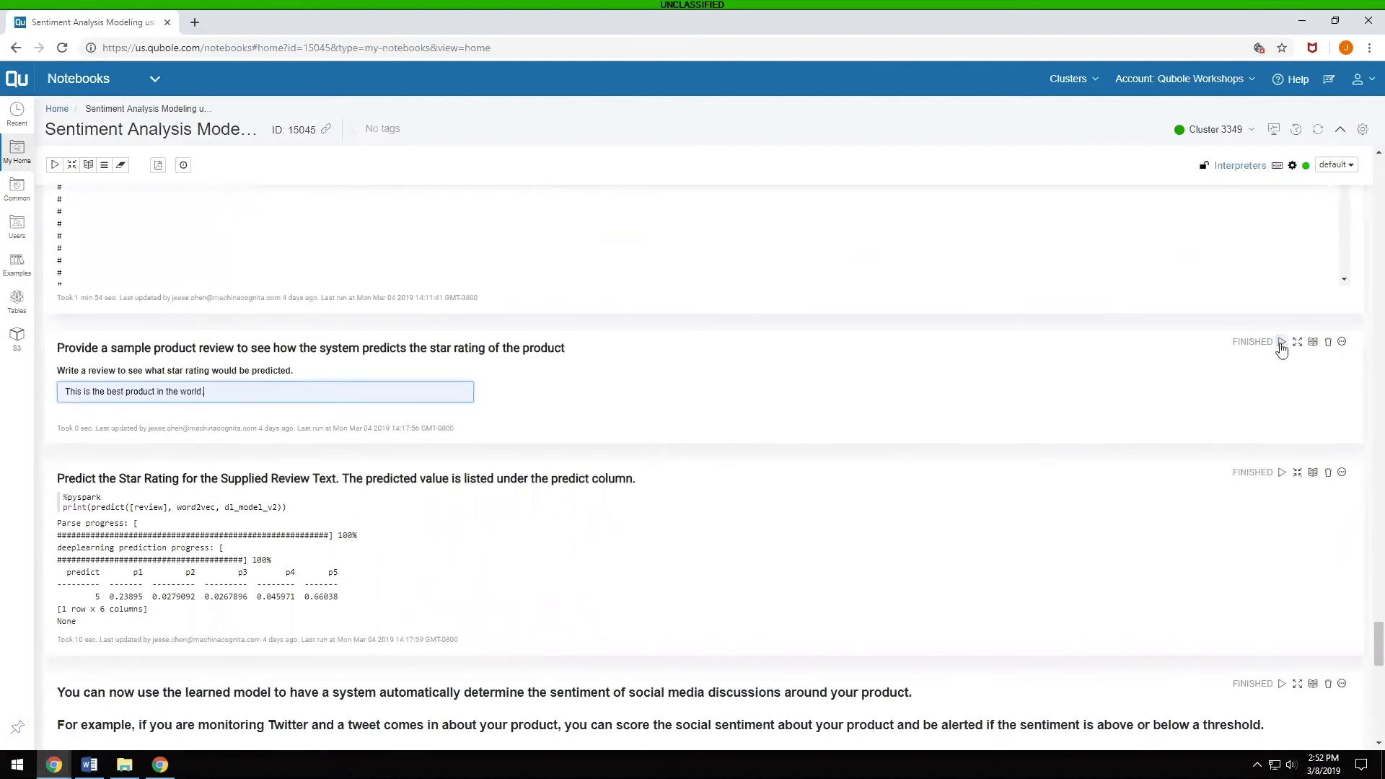
left_click(1282, 342)
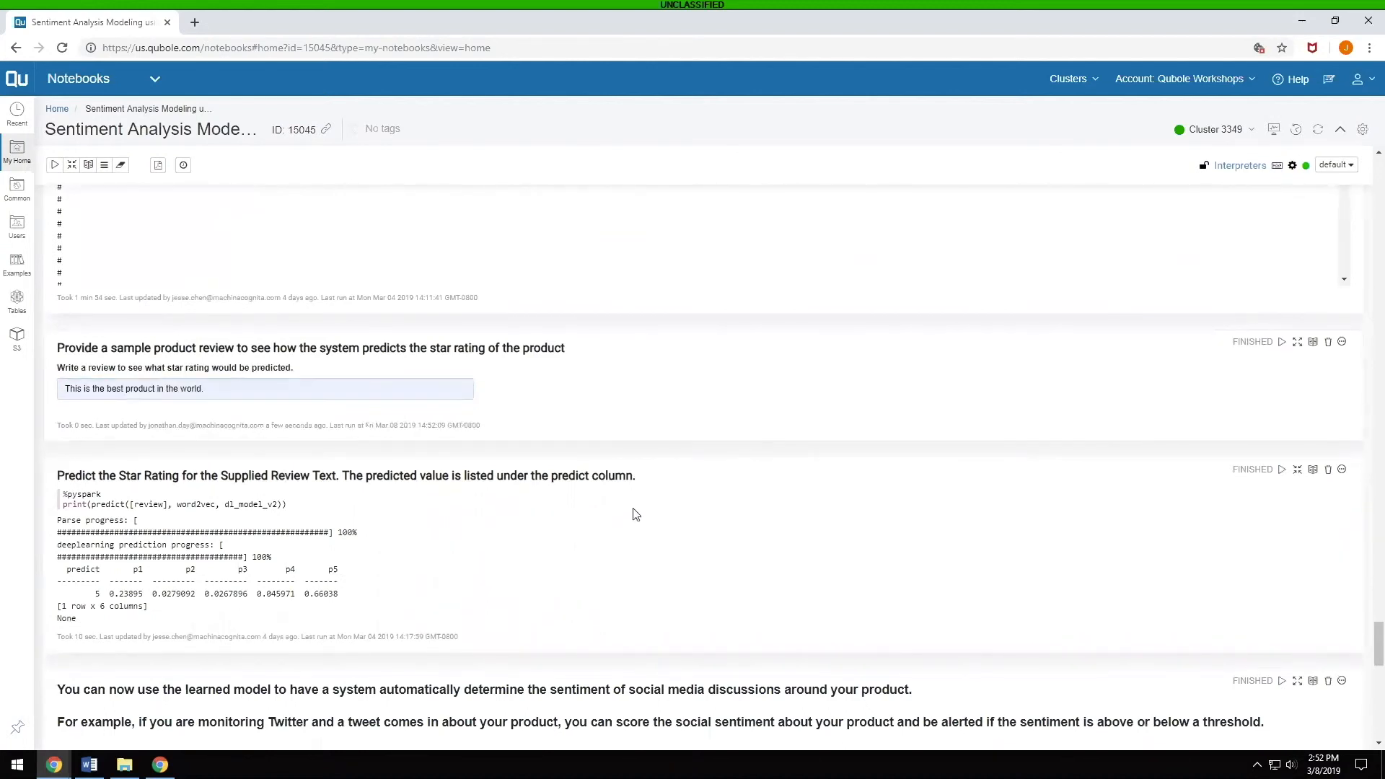
- Run the Predict Star Rating paragraph for the new review, yielding a NameError
scroll("down", 3)
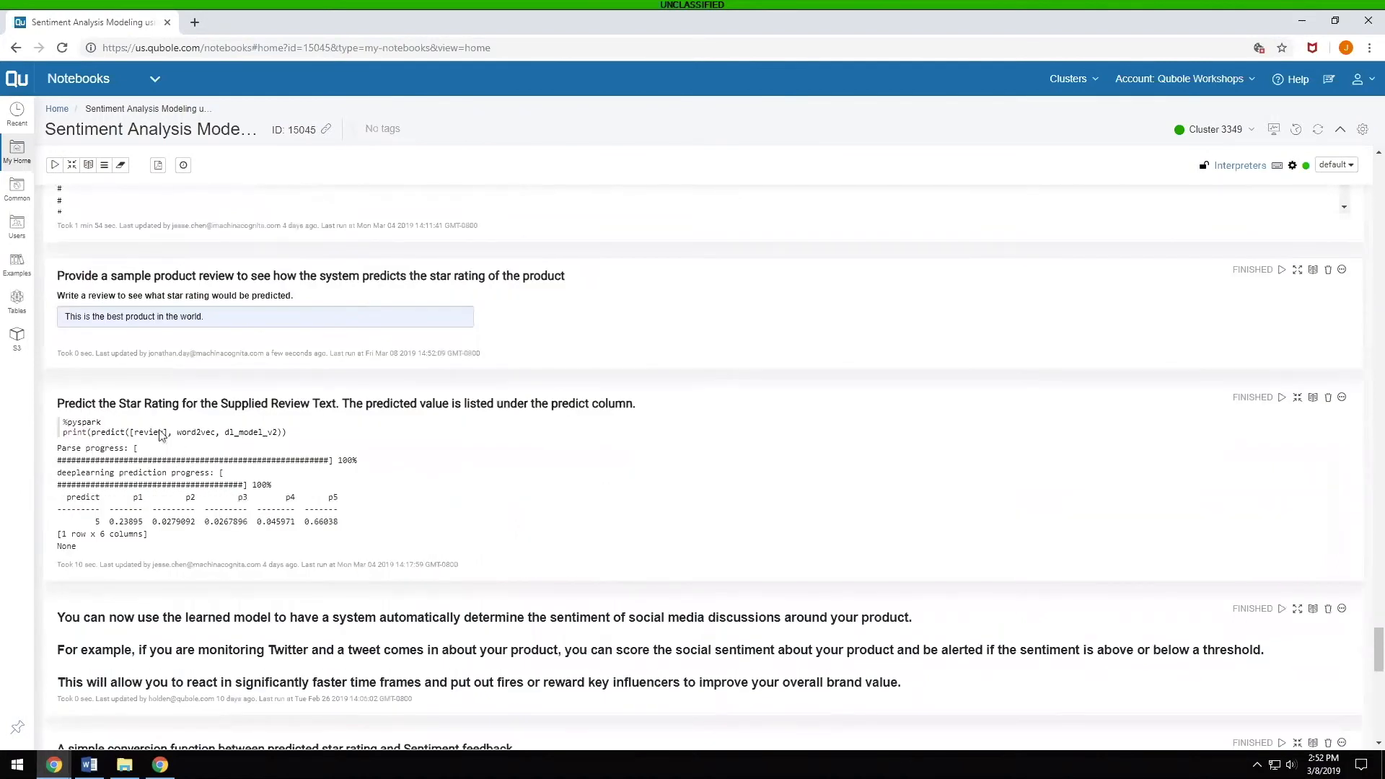
mouse_move(1281, 397)
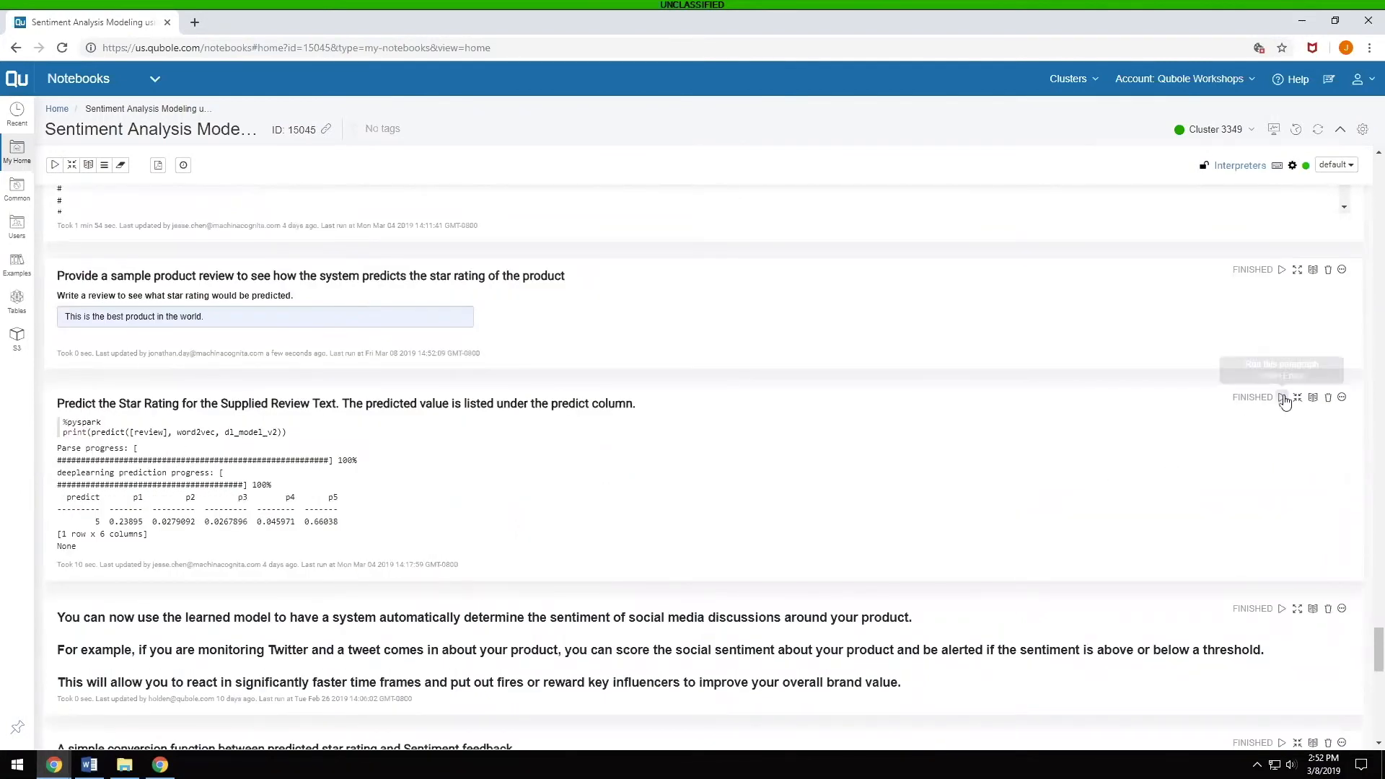
left_click(1281, 397)
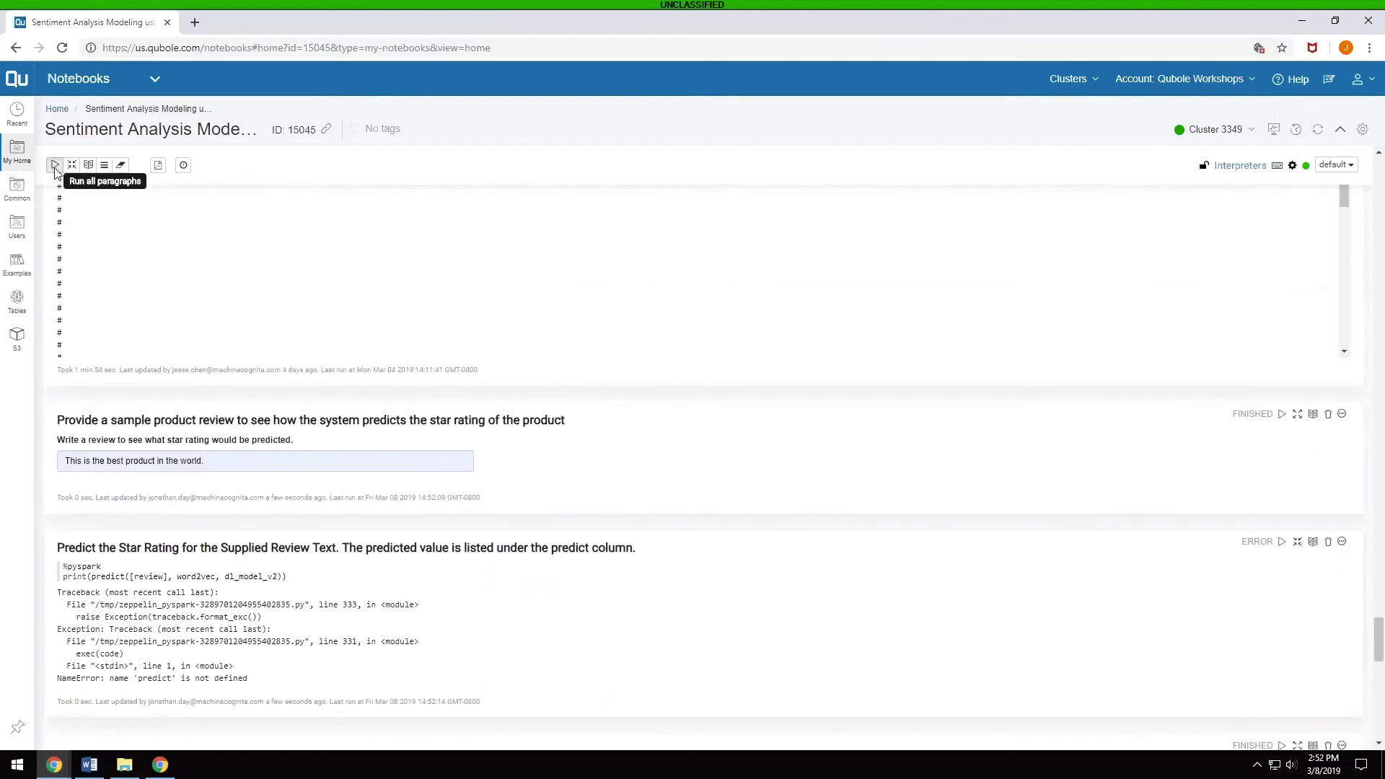
mouse_move(903, 267)
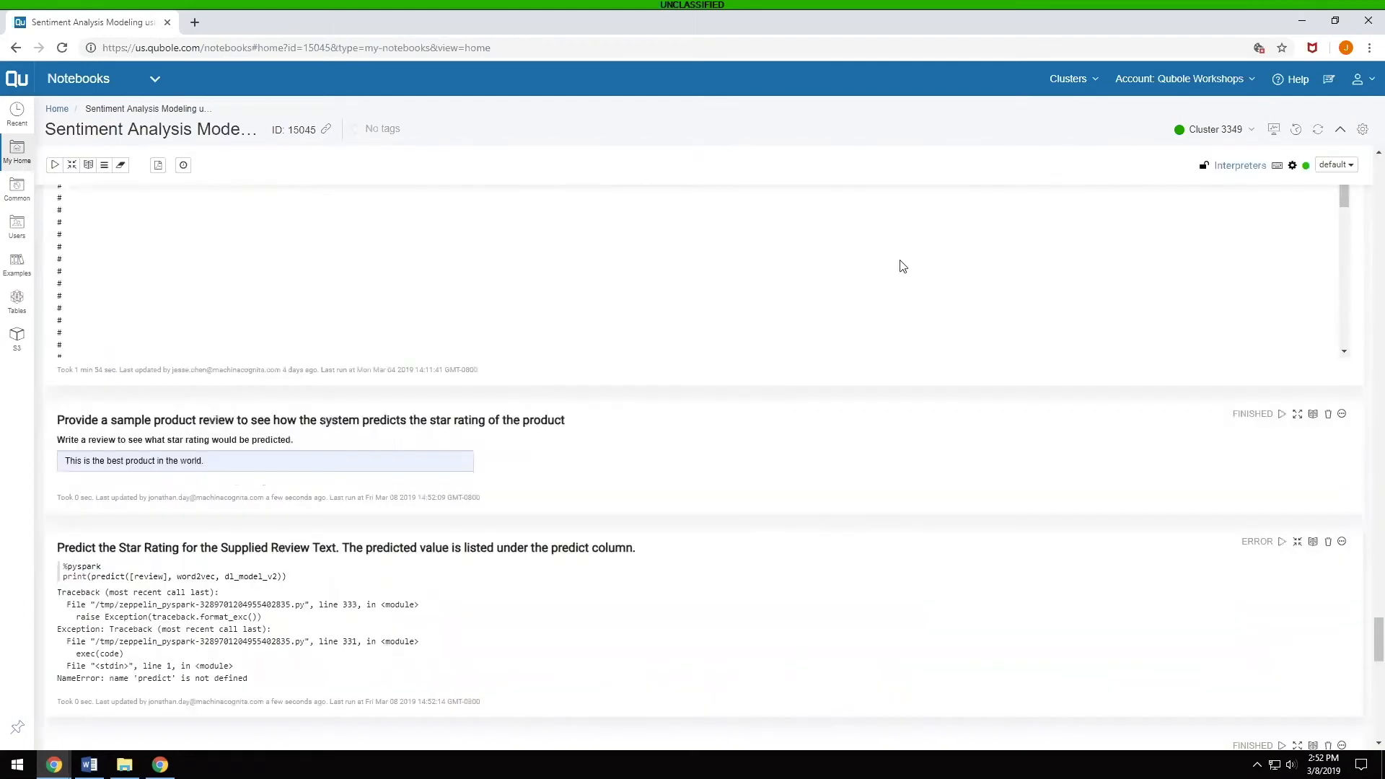
- Scroll through the getSentiment function and pending tweet sentiment prediction paragraphs
scroll("down", 3)
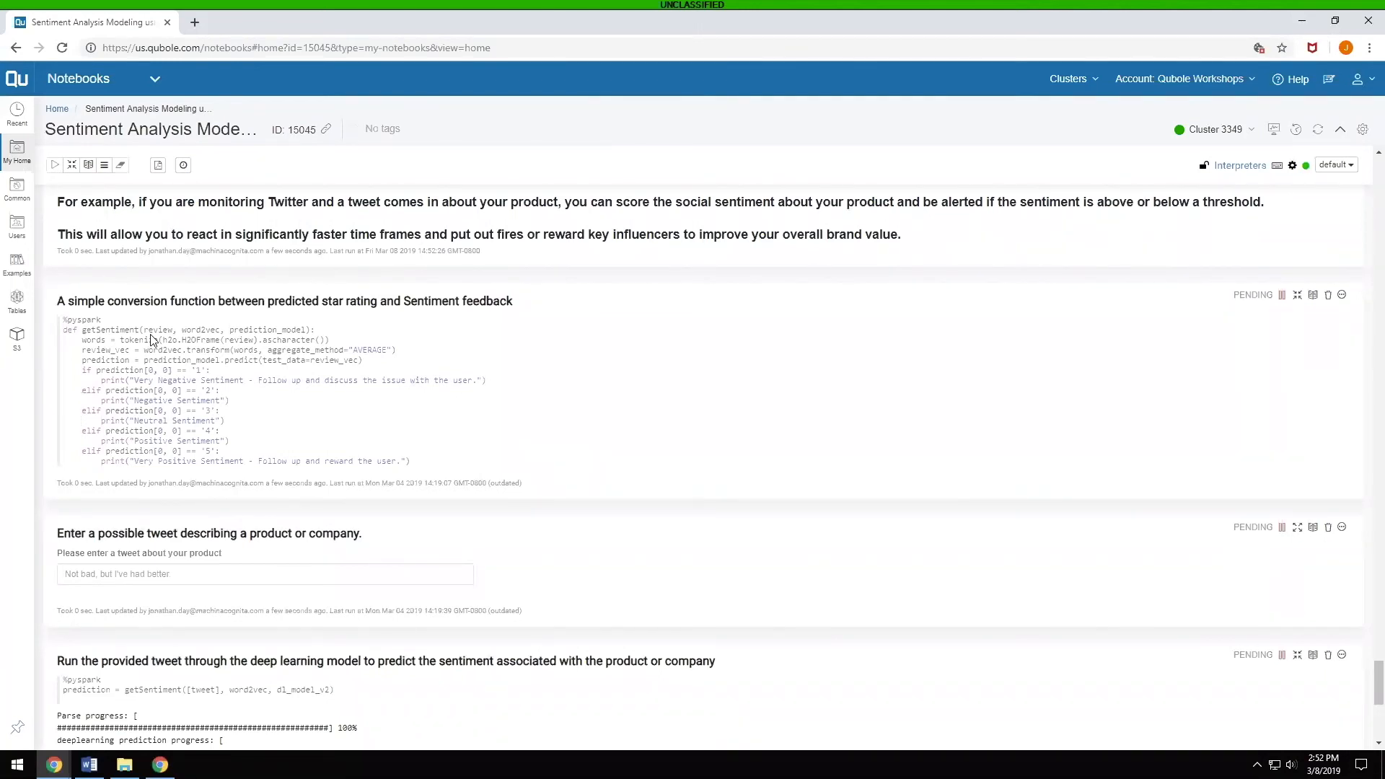
mouse_move(167, 365)
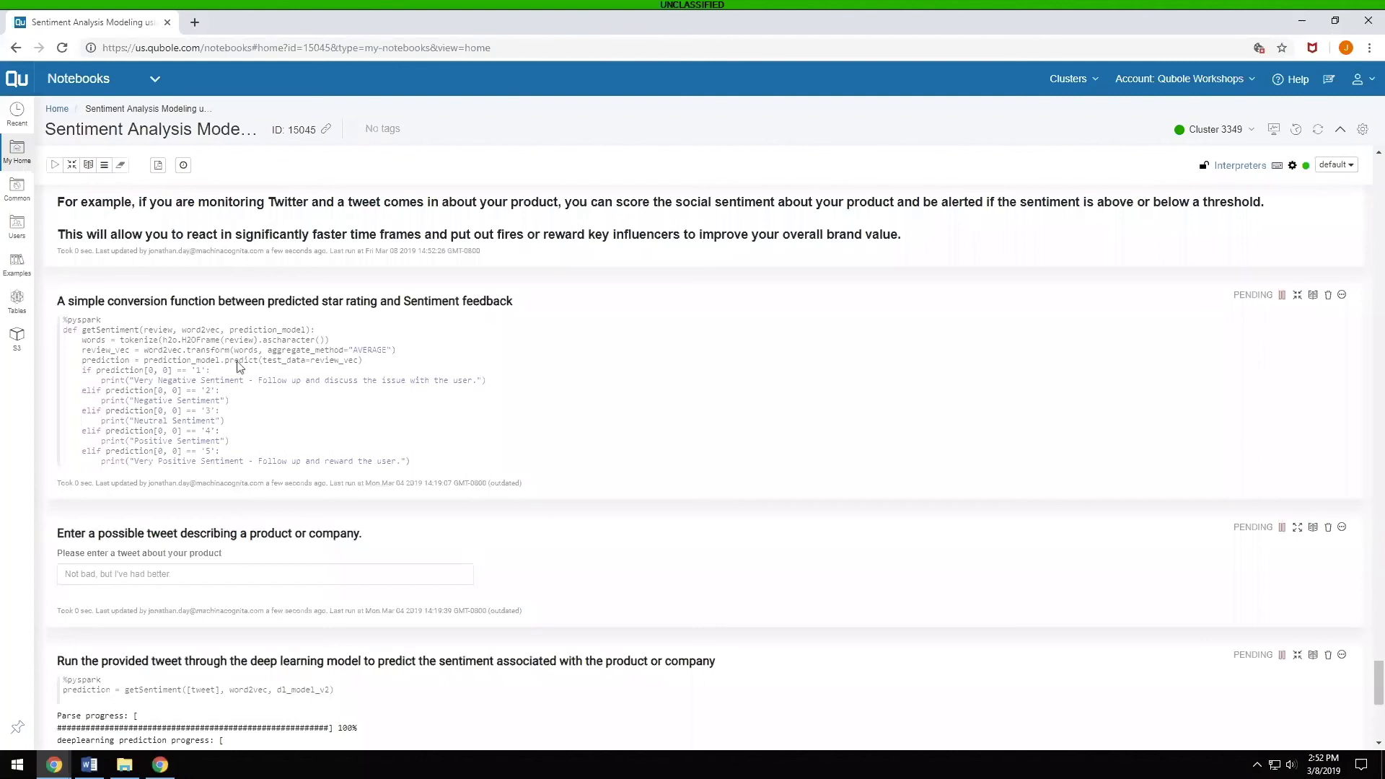
scroll("down", 3)
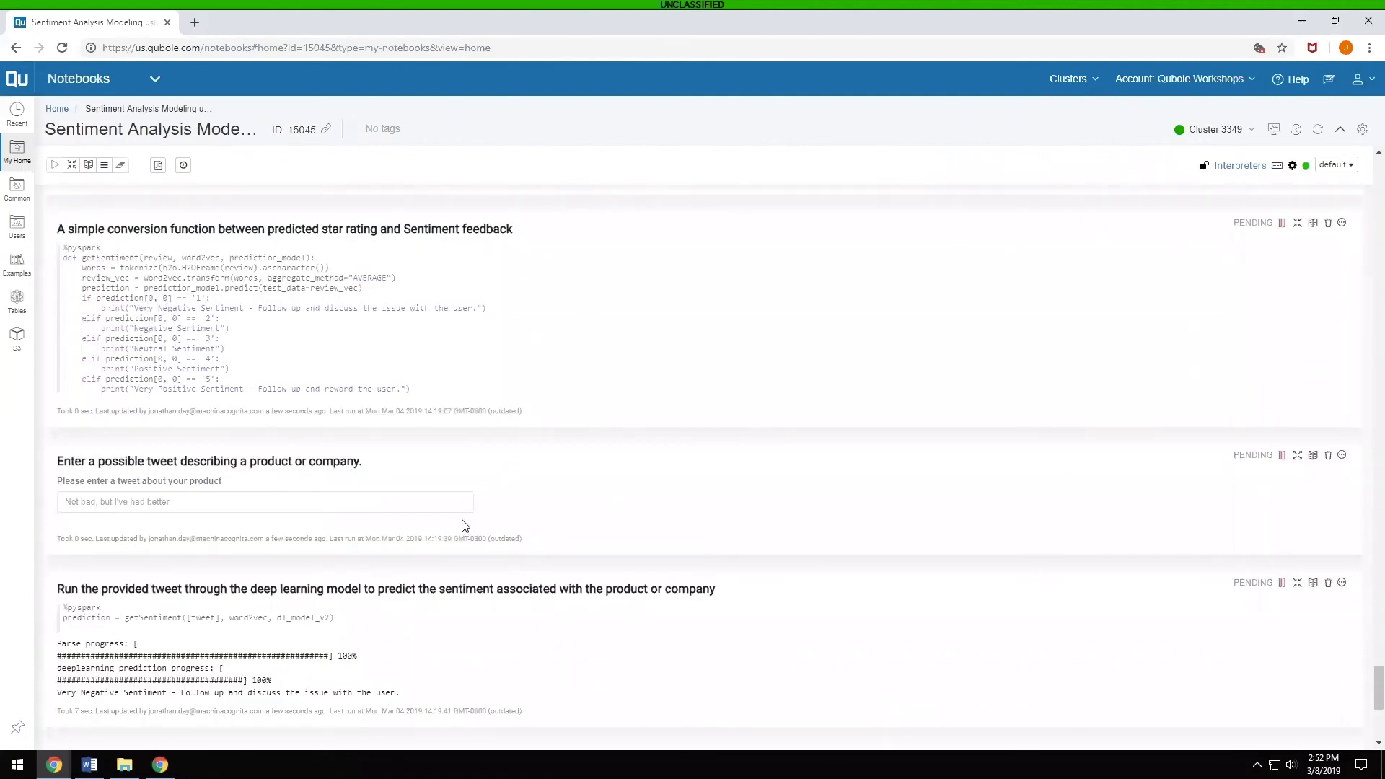
scroll("down", 3)
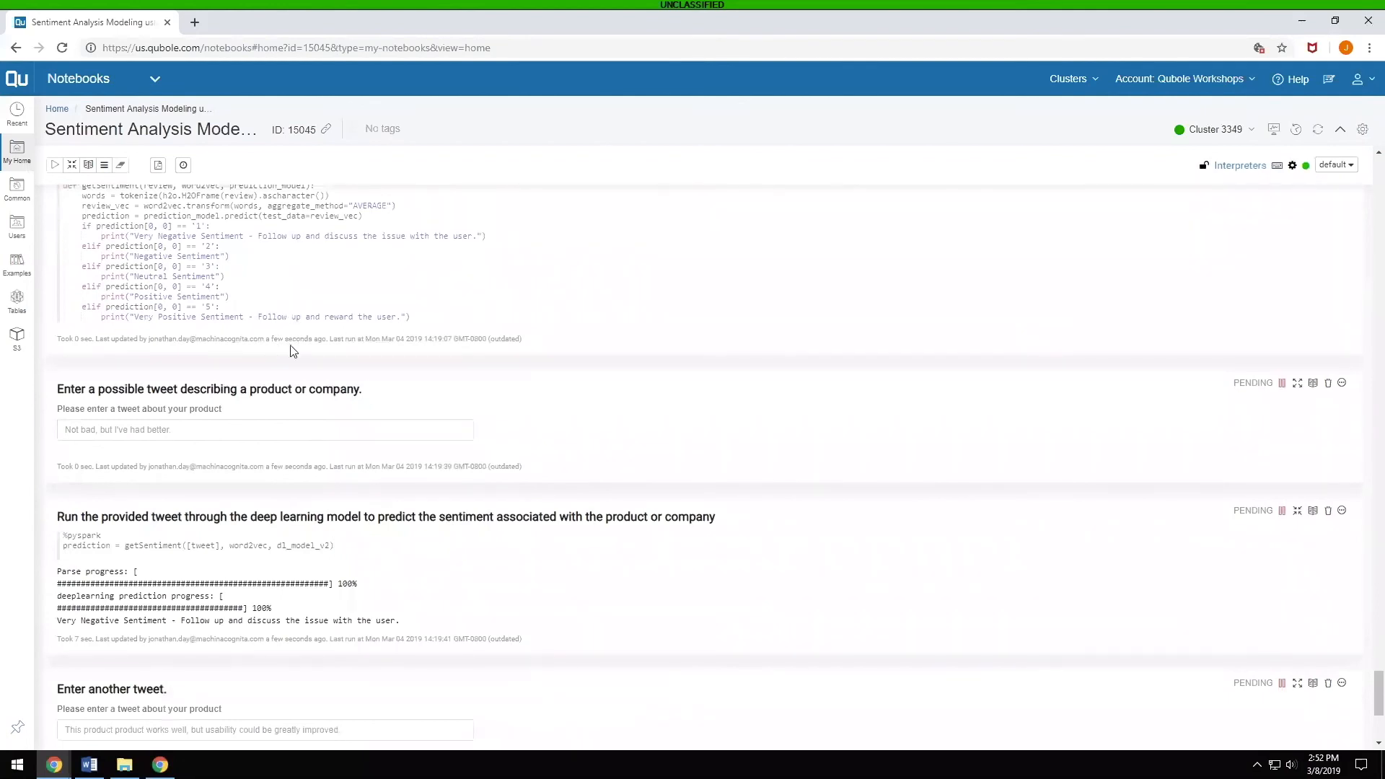
mouse_move(298, 372)
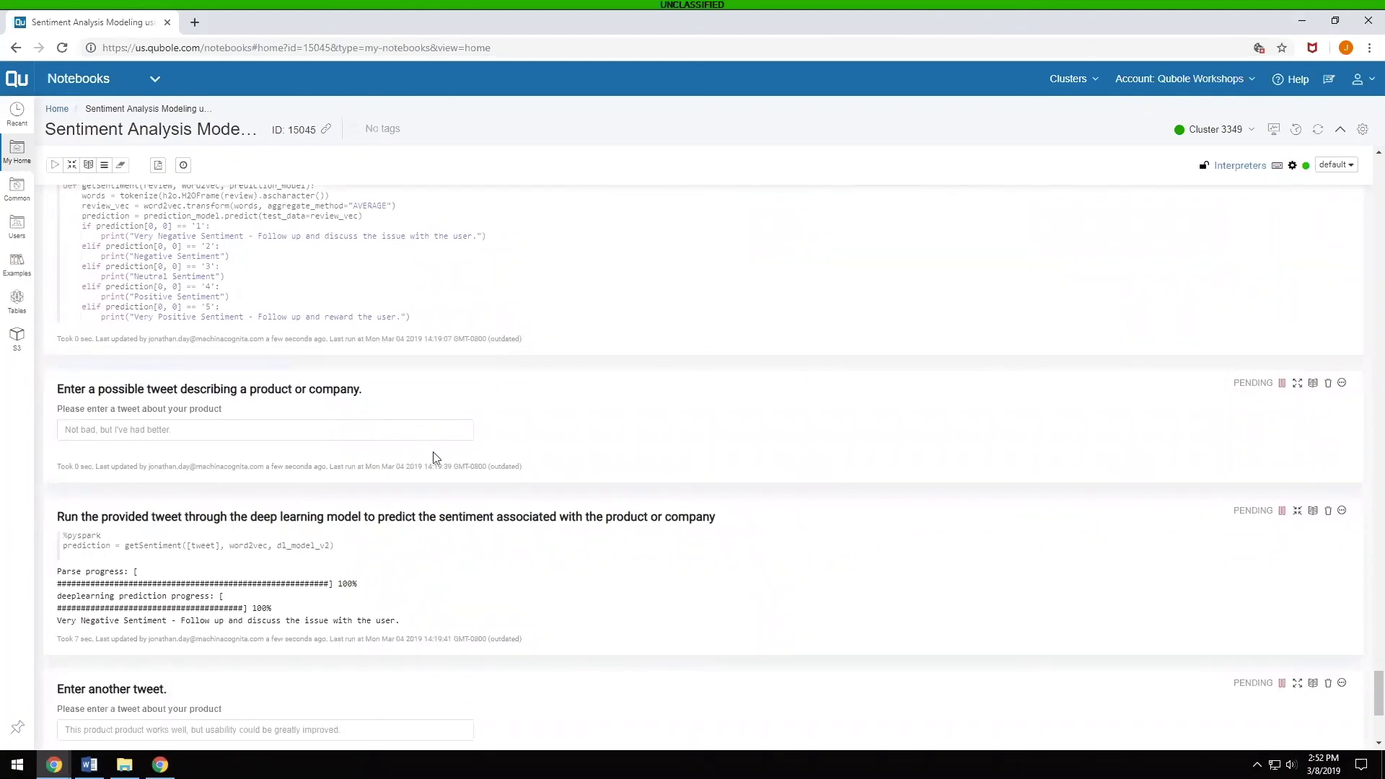
scroll("down", 3)
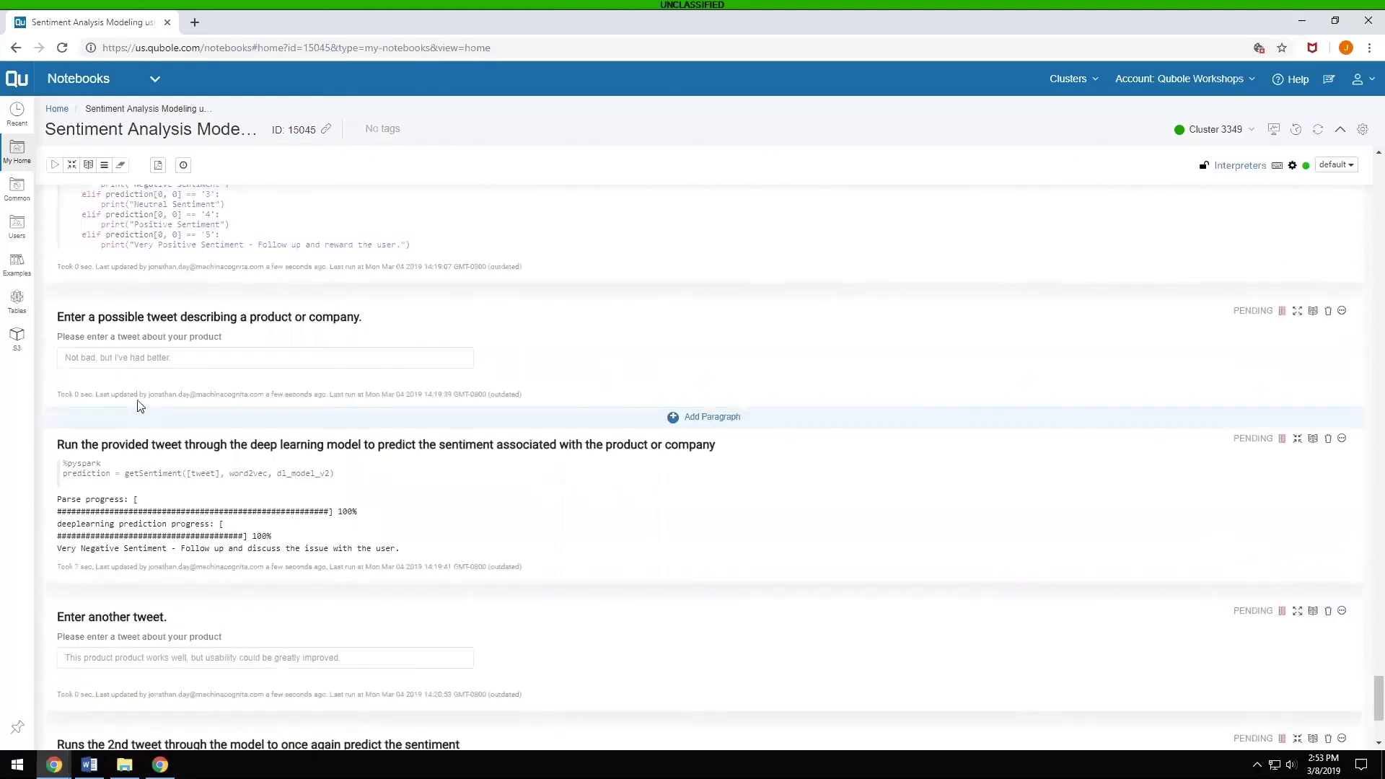
mouse_move(101, 370)
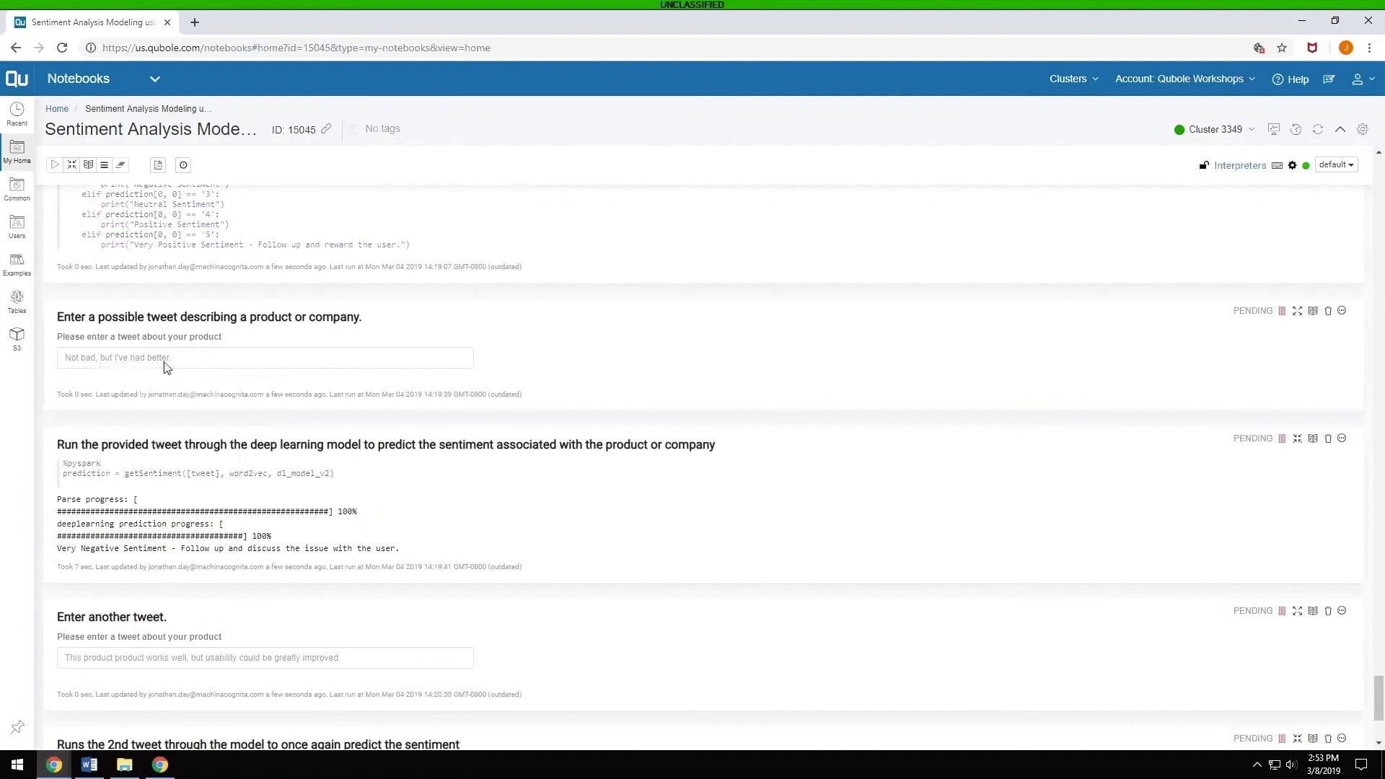
scroll("down", 3)
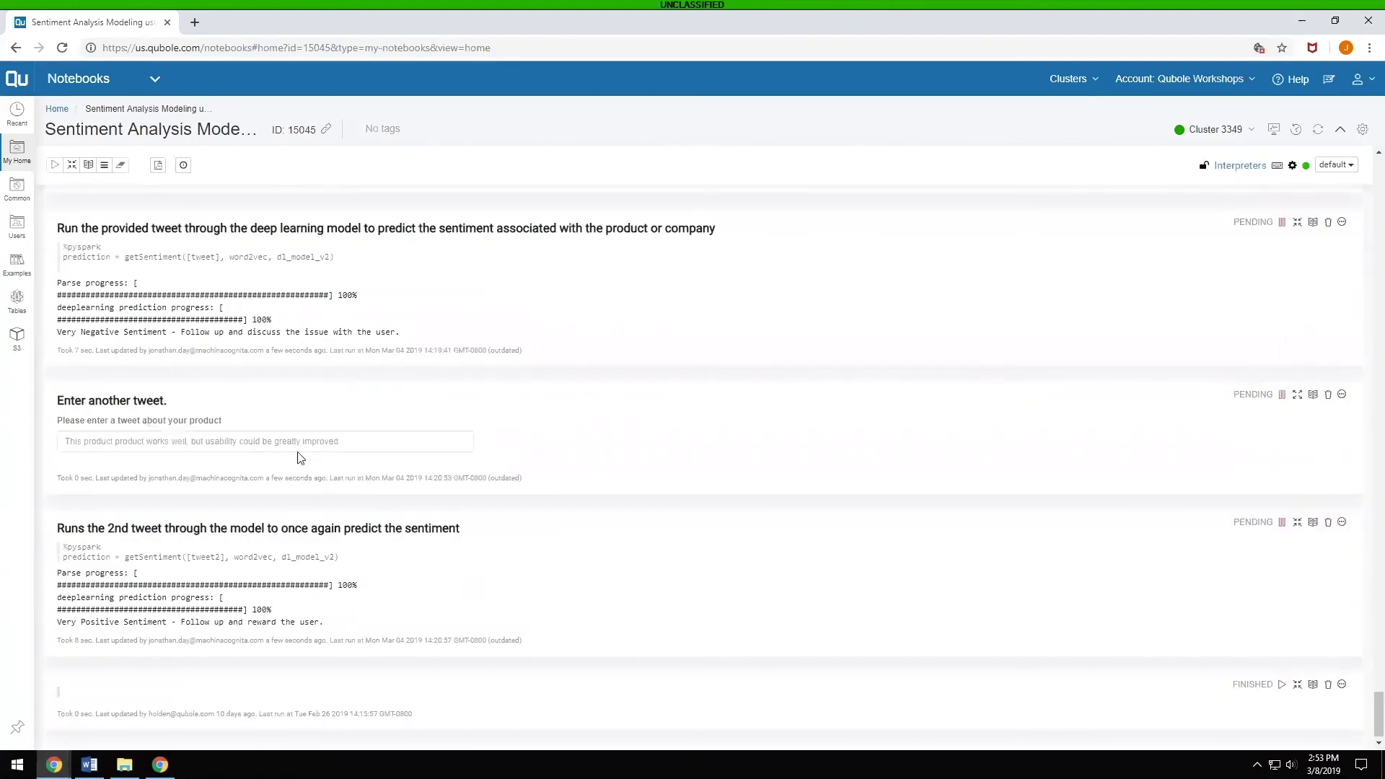